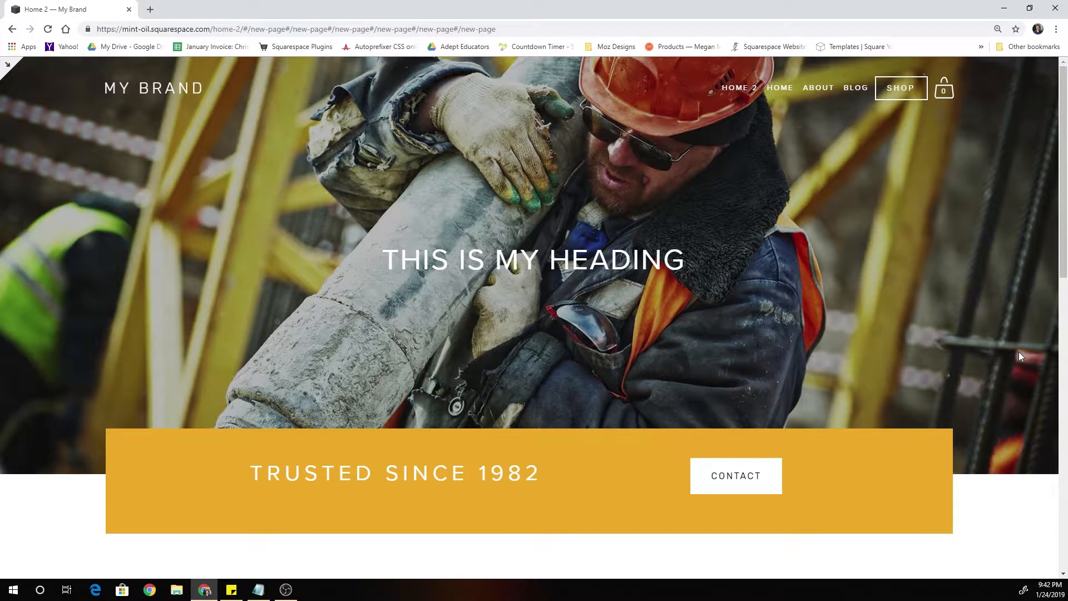
mouse_move(938, 334)
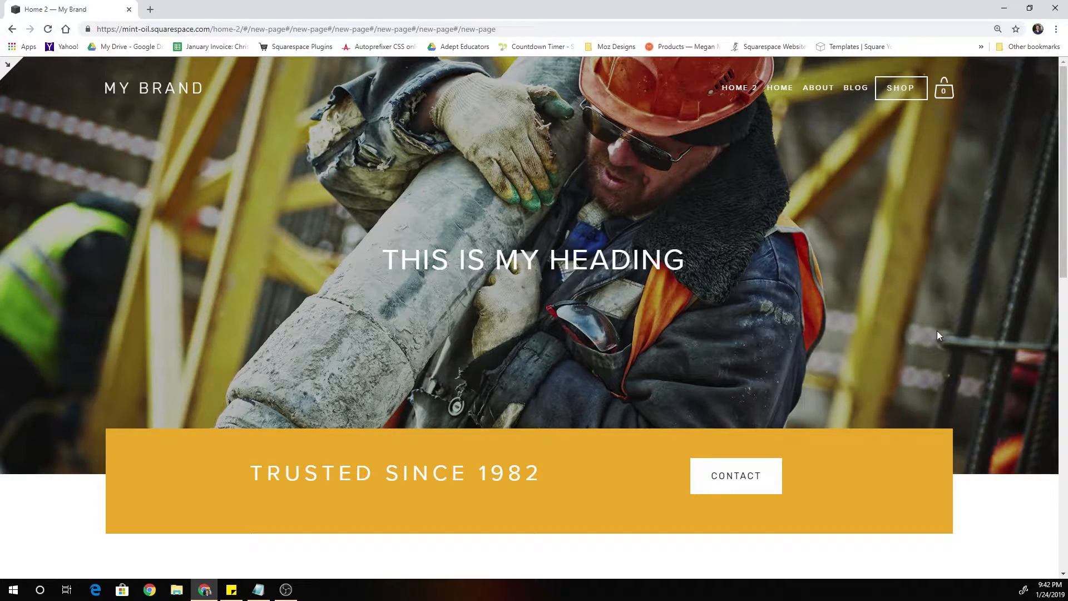
mouse_move(869, 397)
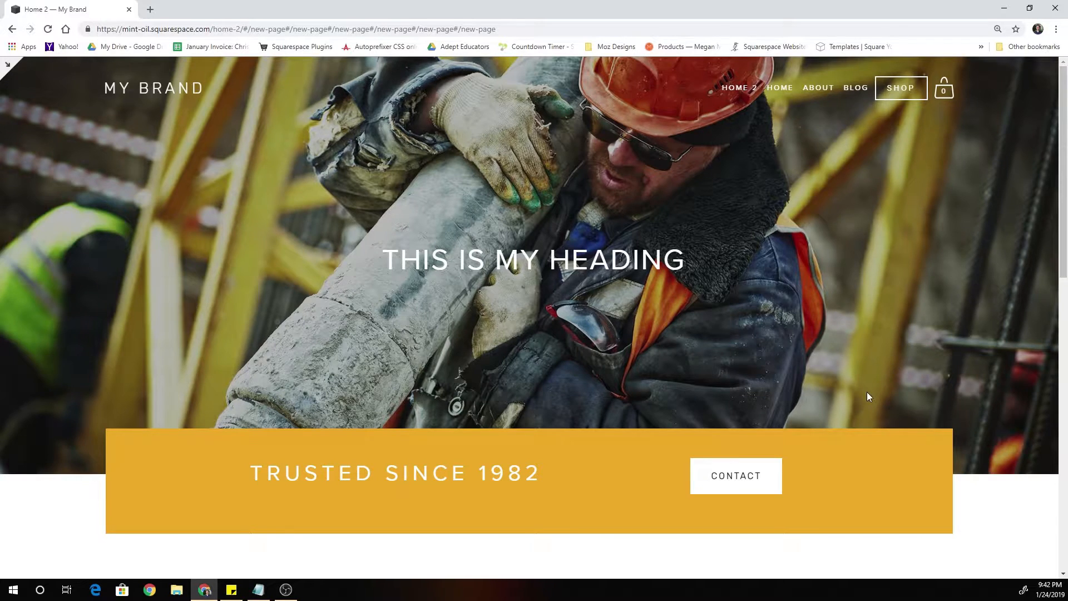
mouse_move(868, 458)
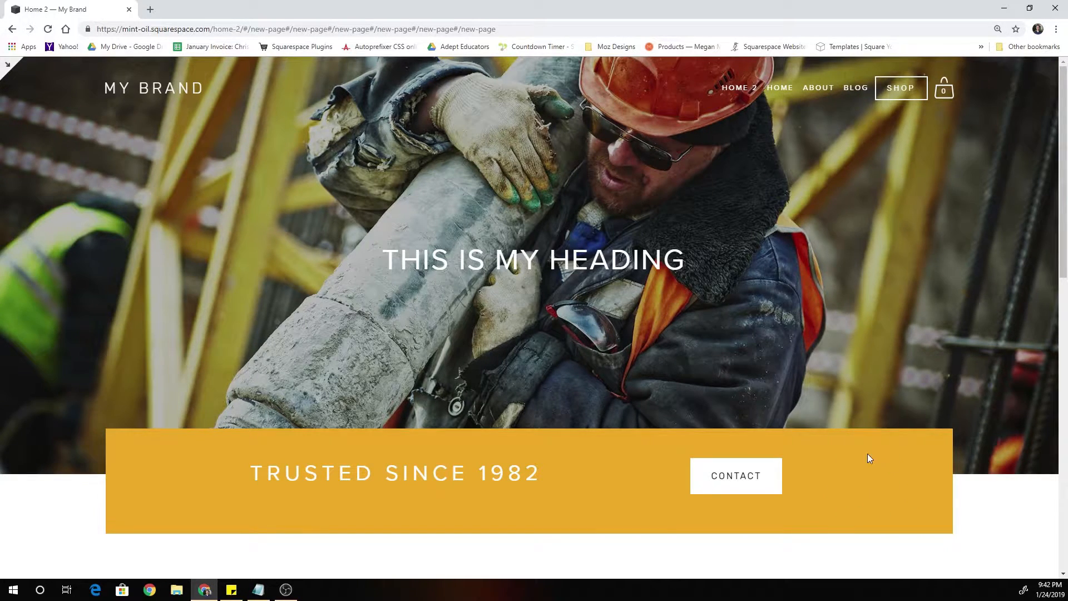
Step: Review Home 2's Hero and Body Section, then start a new section
scroll(down, 3)
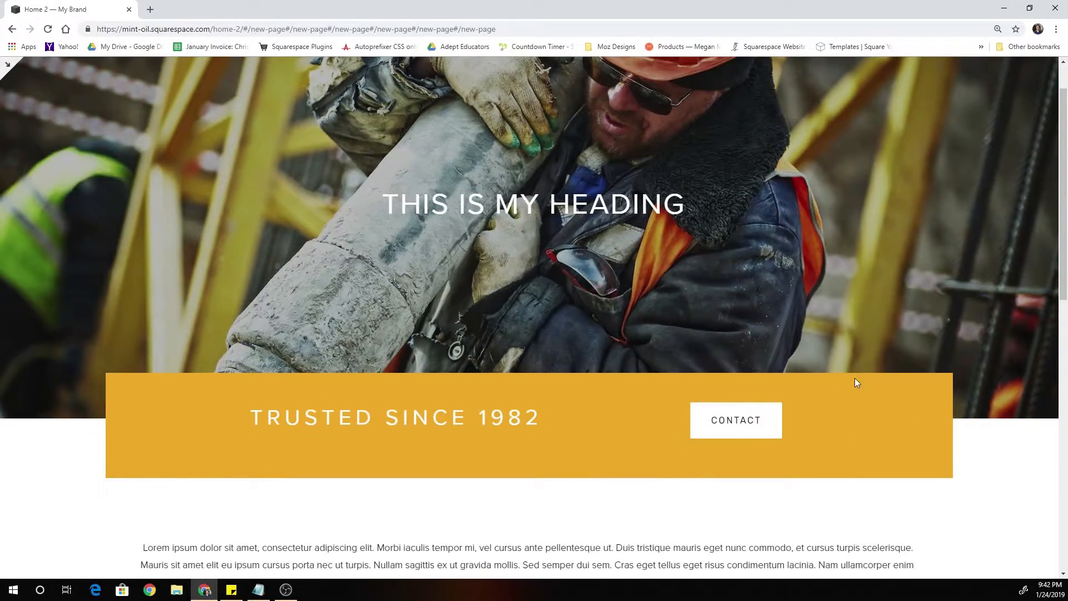
mouse_move(846, 478)
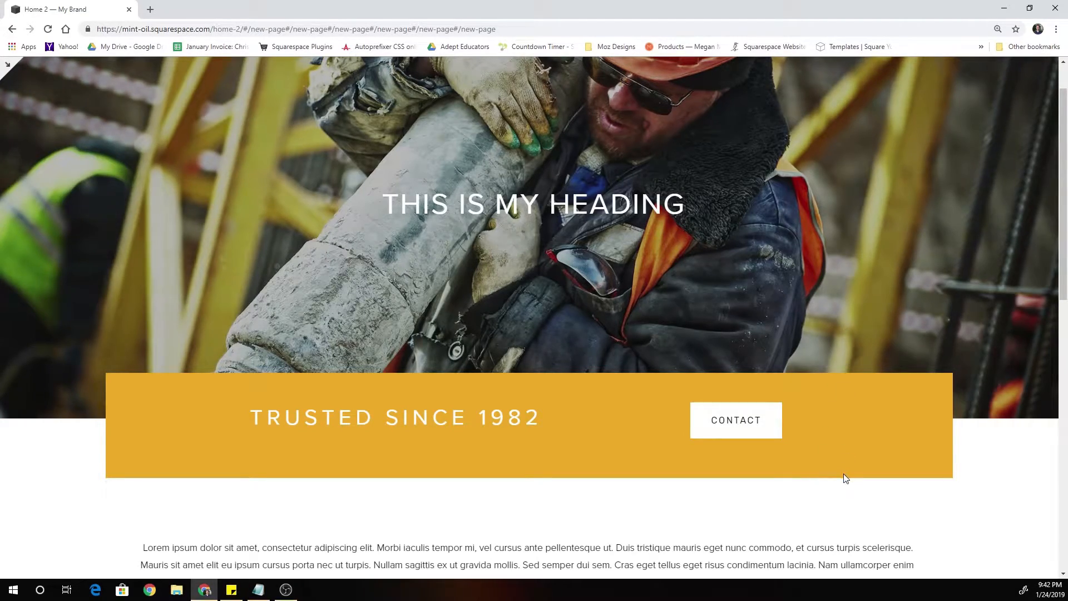
scroll(down, 3)
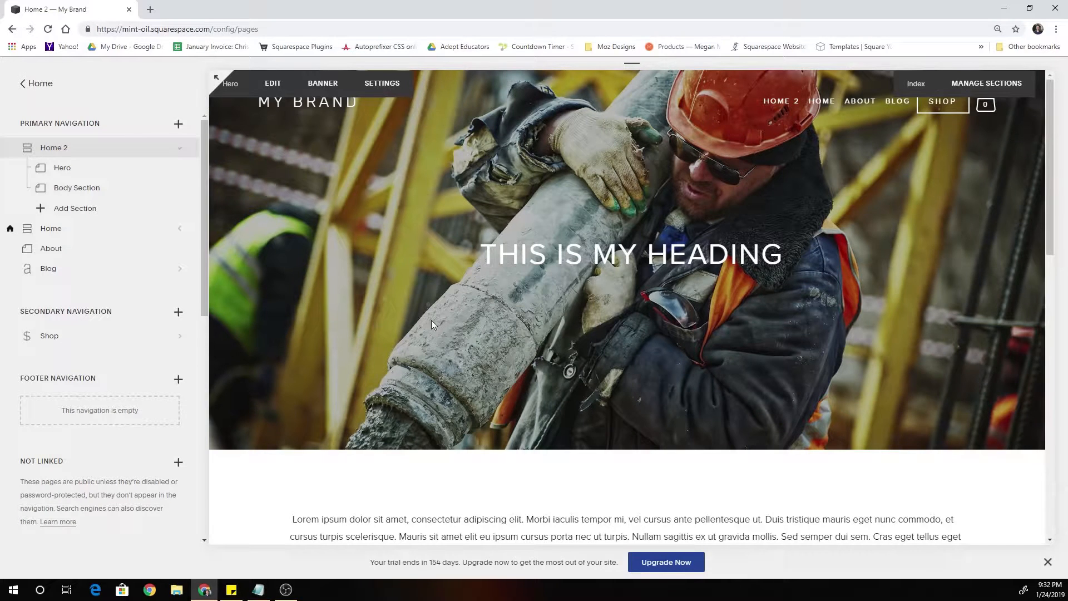
mouse_move(53, 147)
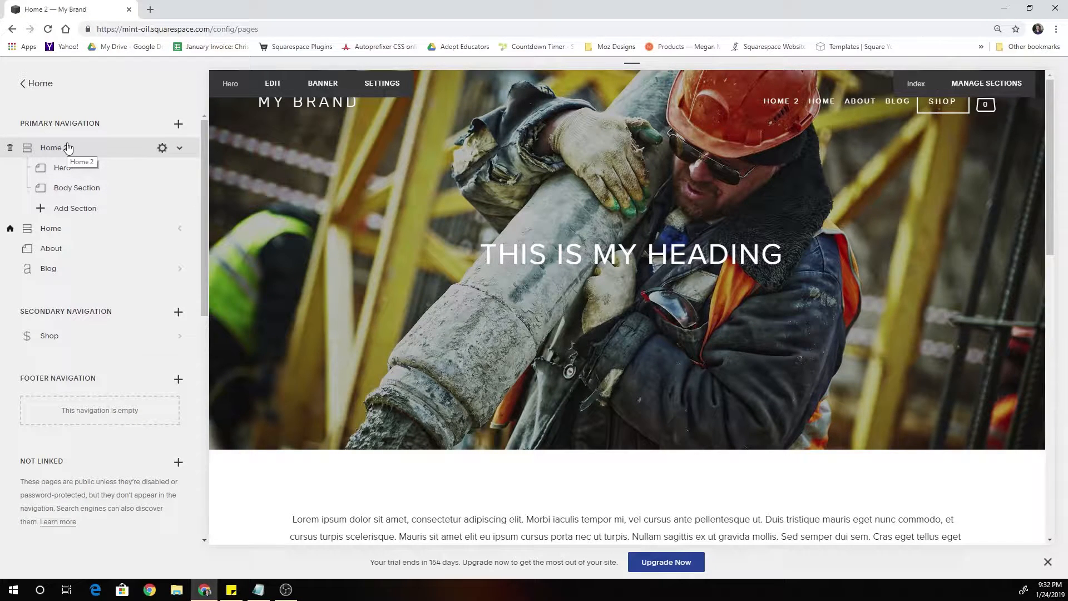
mouse_move(78, 173)
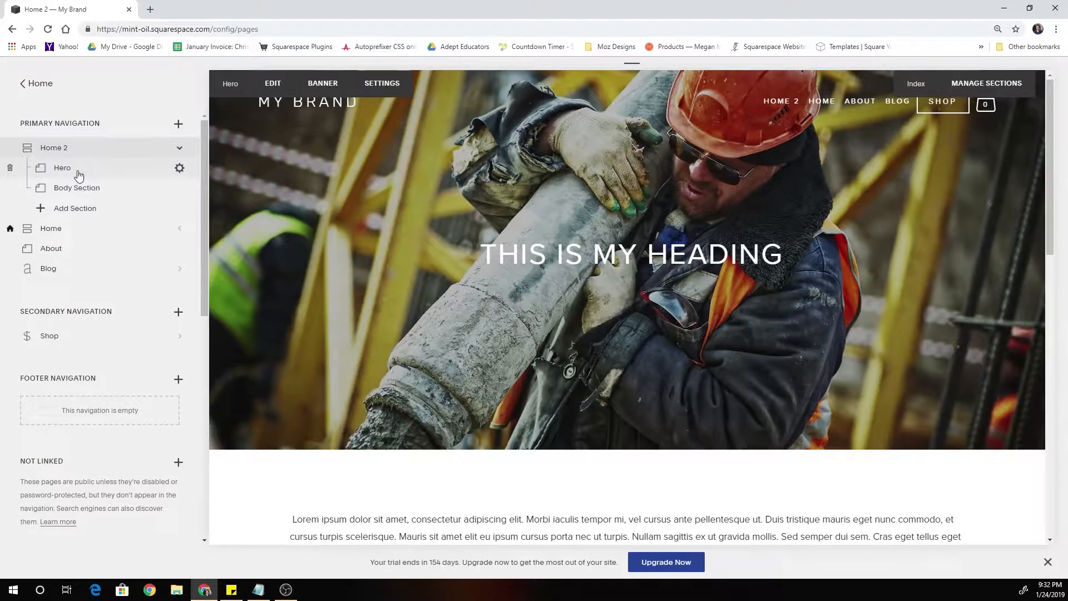
mouse_move(477, 228)
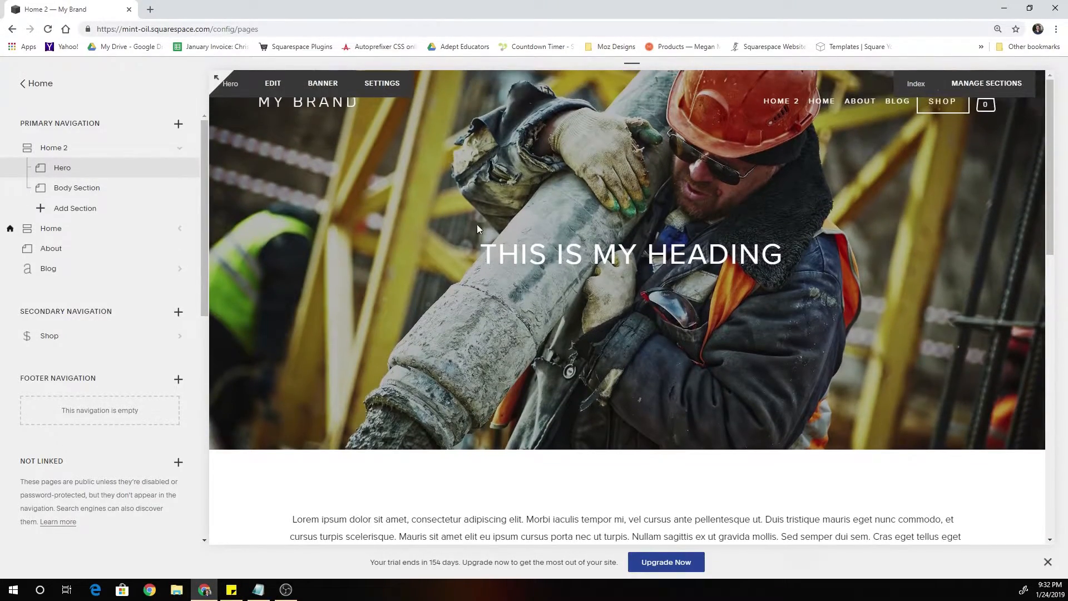
scroll(down, 3)
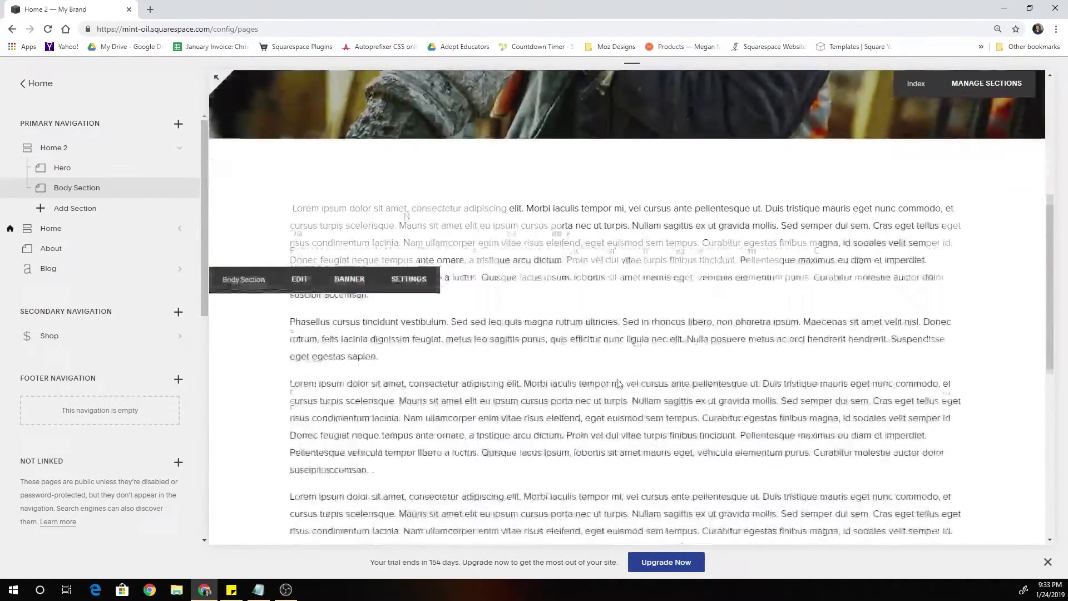
scroll(up, 3)
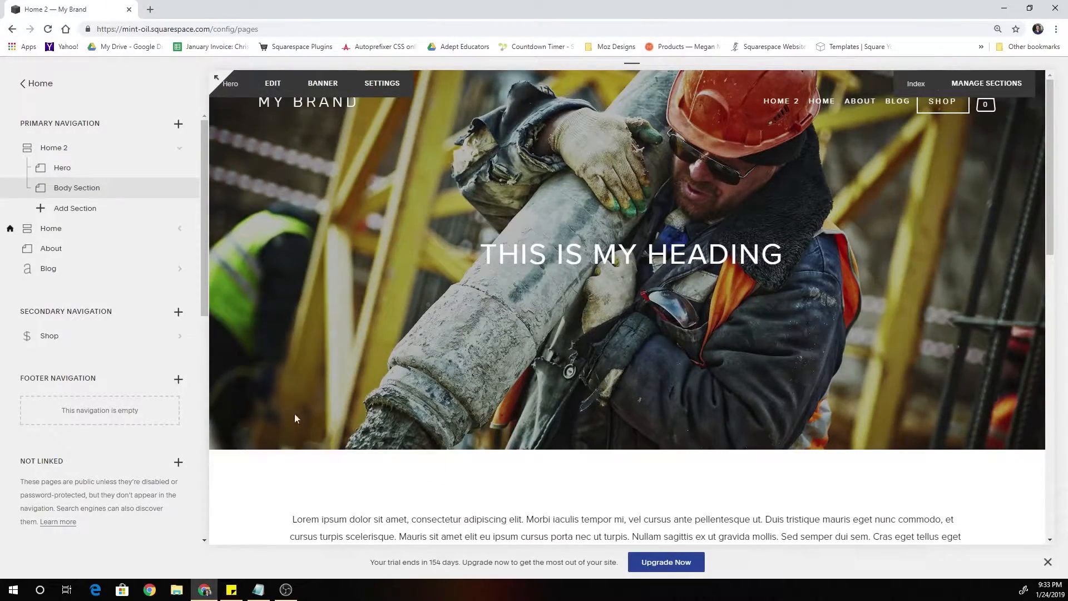
click(74, 208)
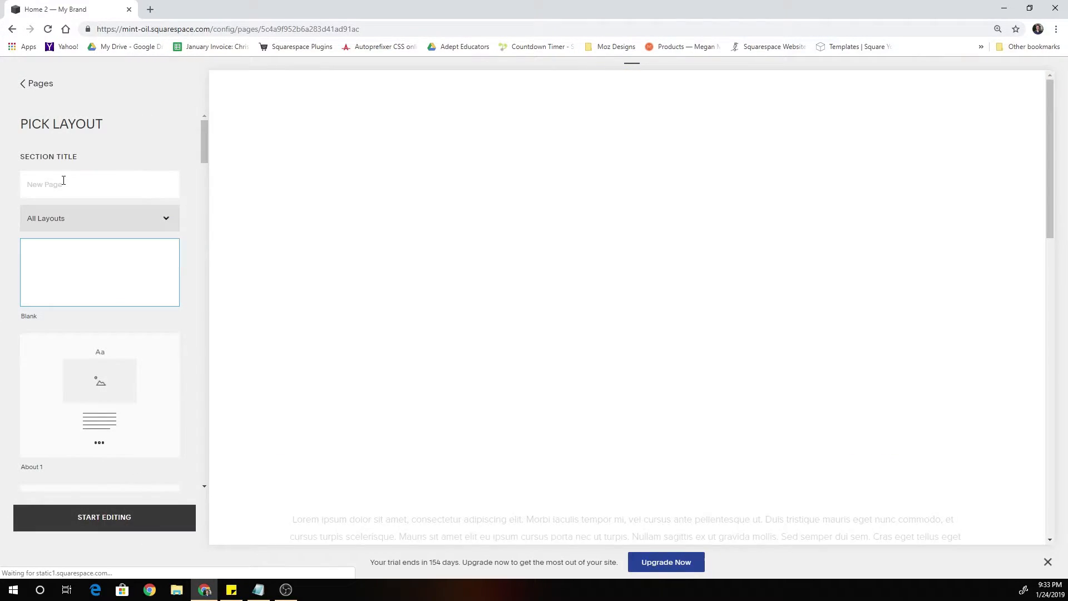
Step: Title the section 'float section' and begin editing its blank layout
text(float section)
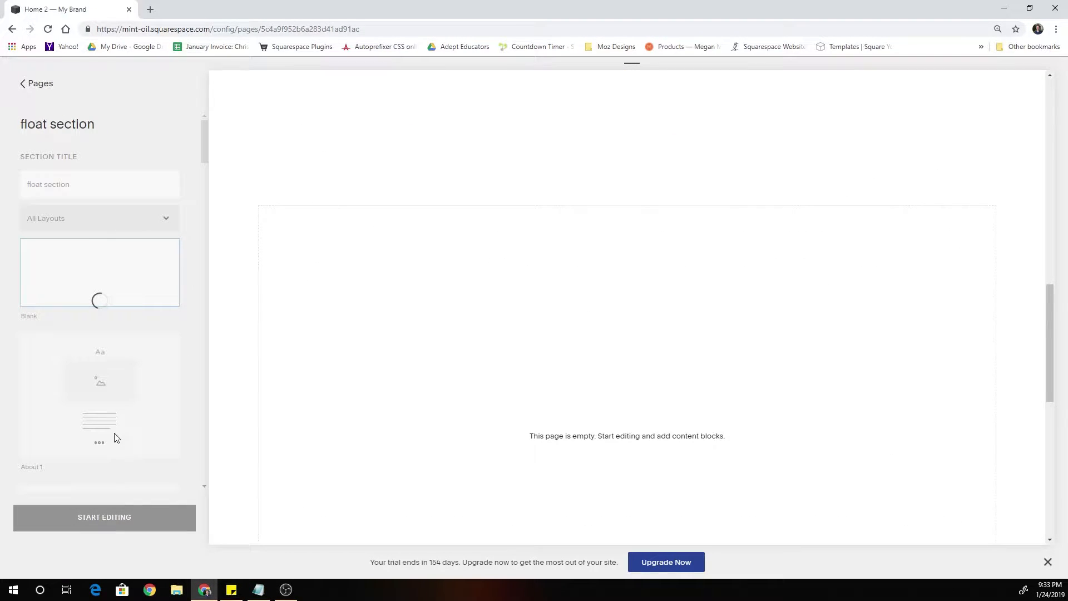
click(103, 517)
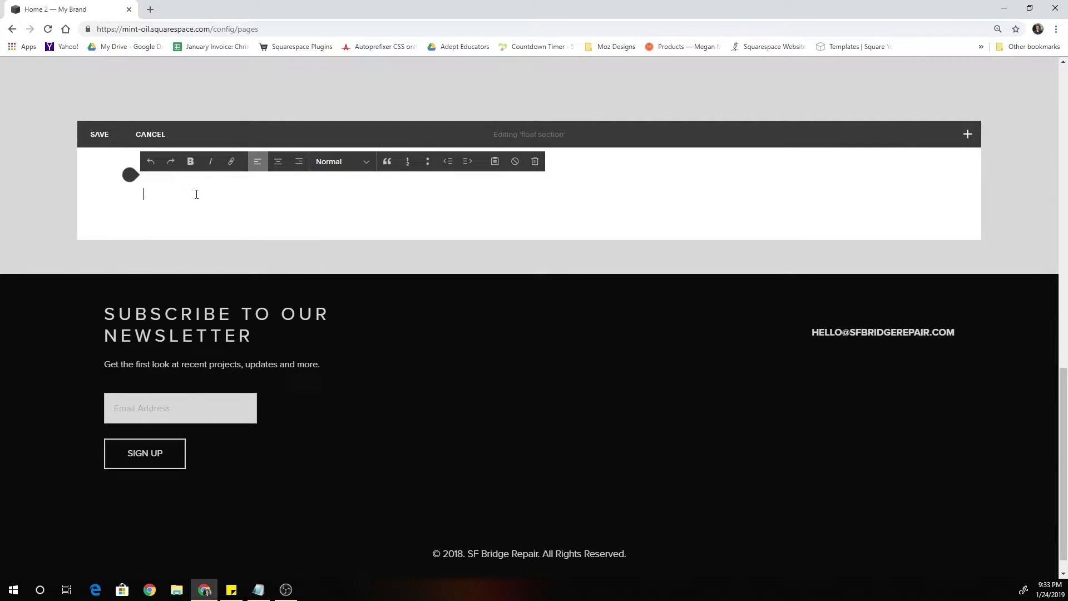
Step: Add 'Trusted Since 1982' as a center-aligned heading in the text block
text(Trusted)
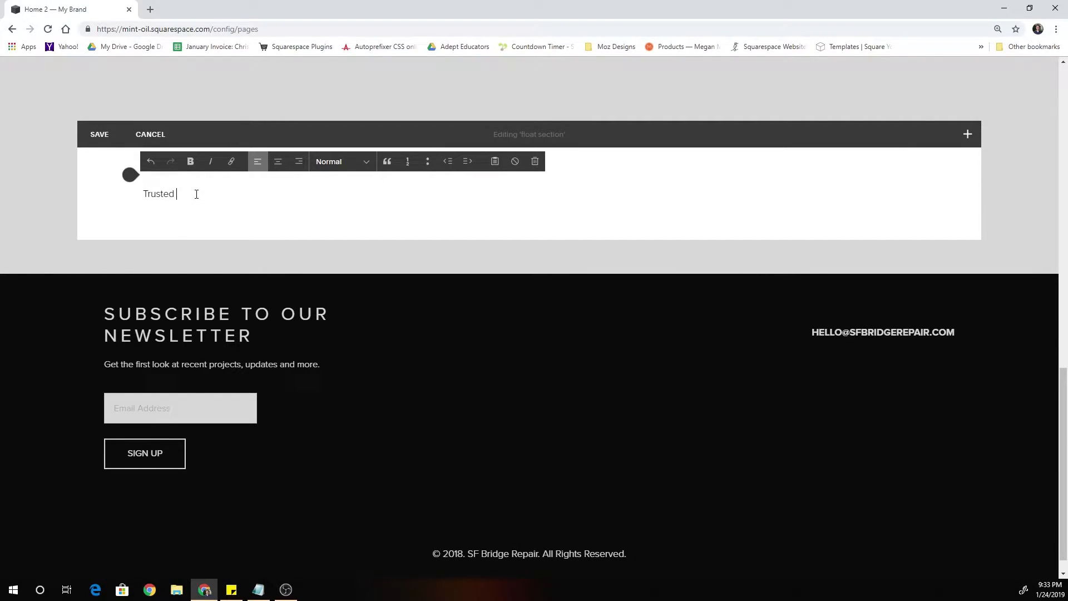
text(Sincec)
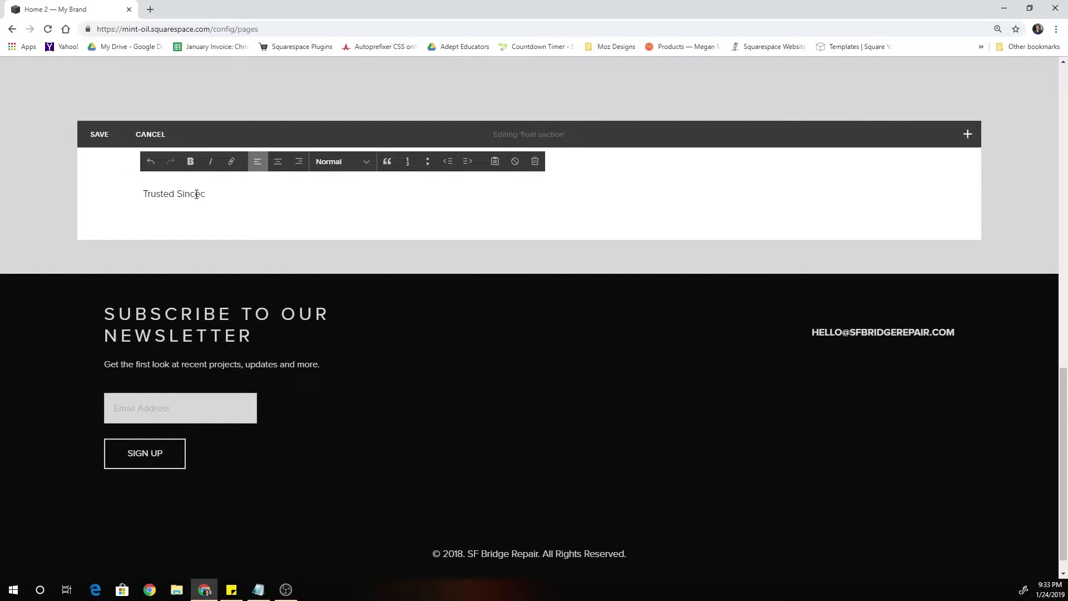
text(198)
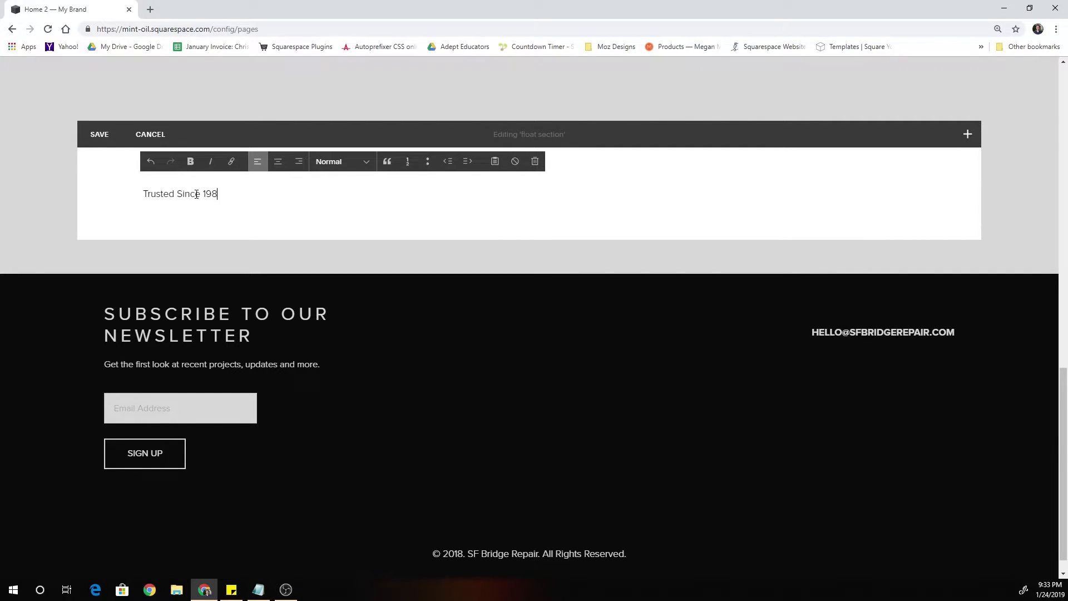
click(341, 161)
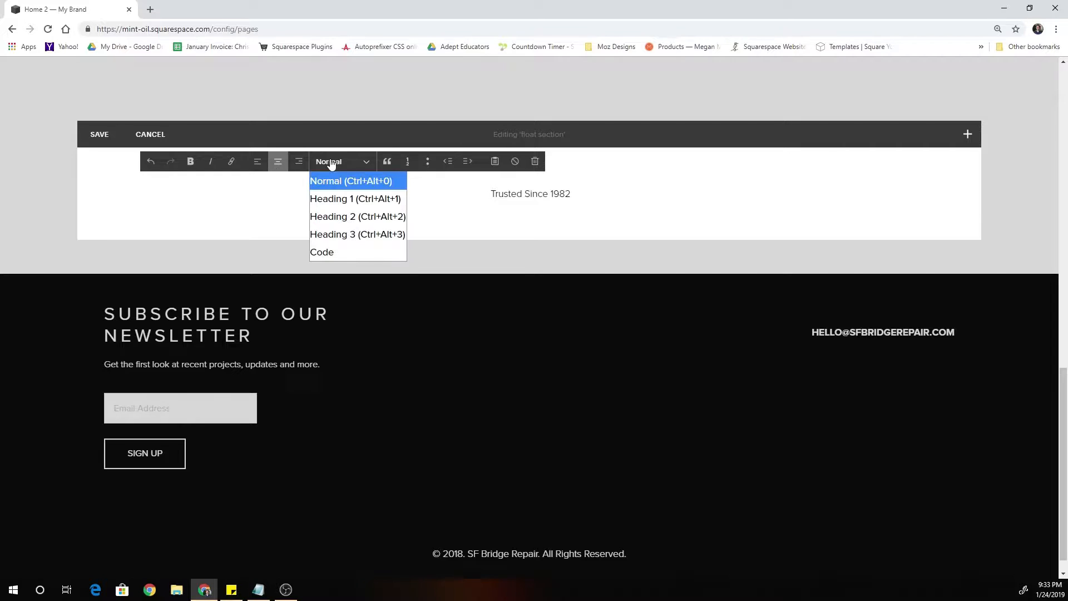
click(358, 217)
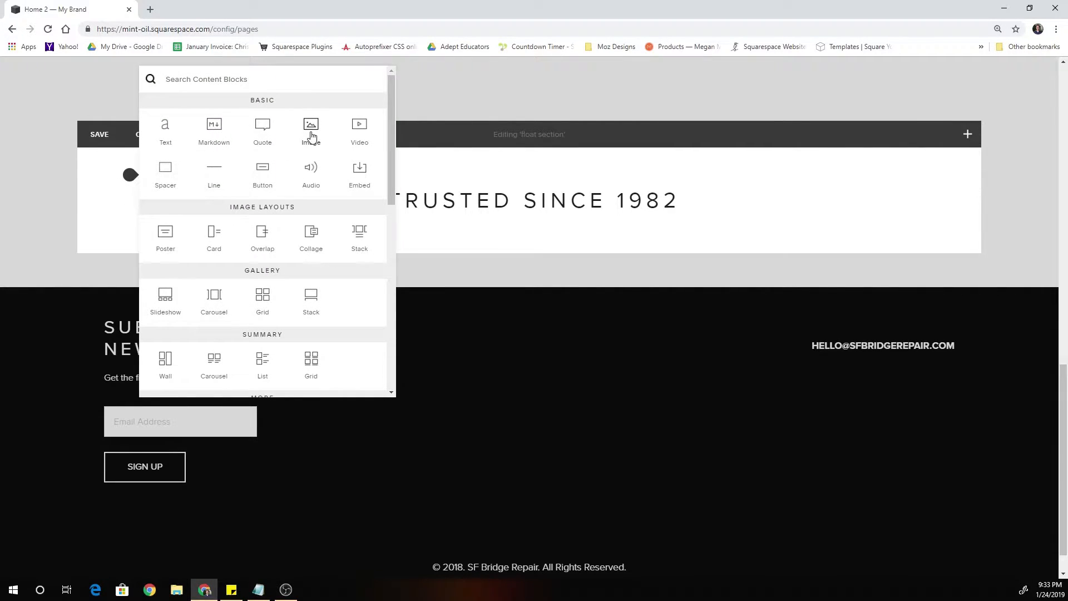
mouse_move(295, 186)
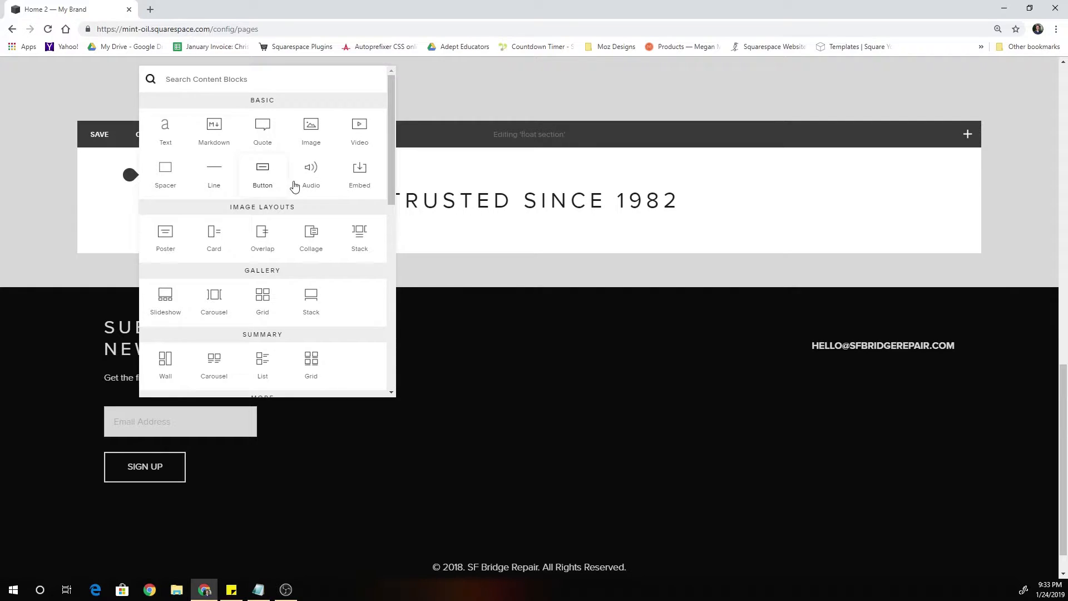
Step: Insert a button labelled 'Contact' beside the heading and save the section
click(262, 170)
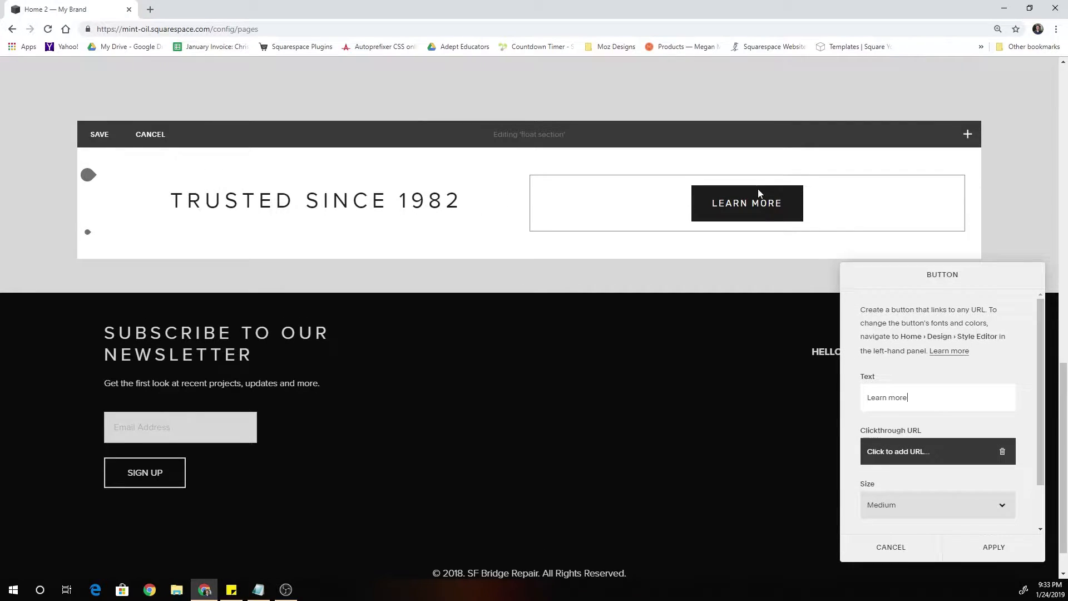
text(Co)
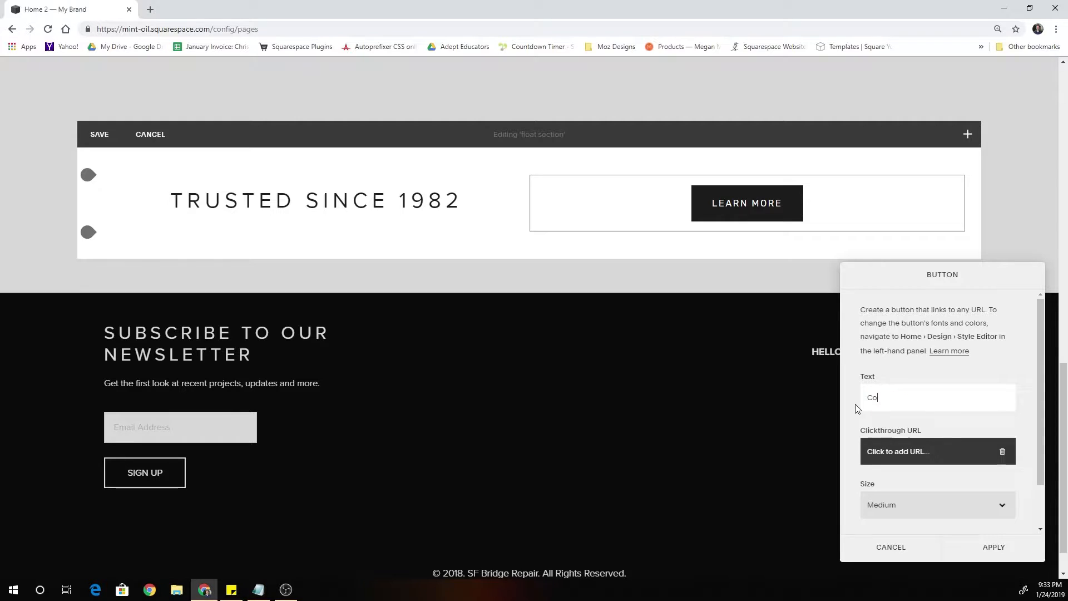
text(ntact)
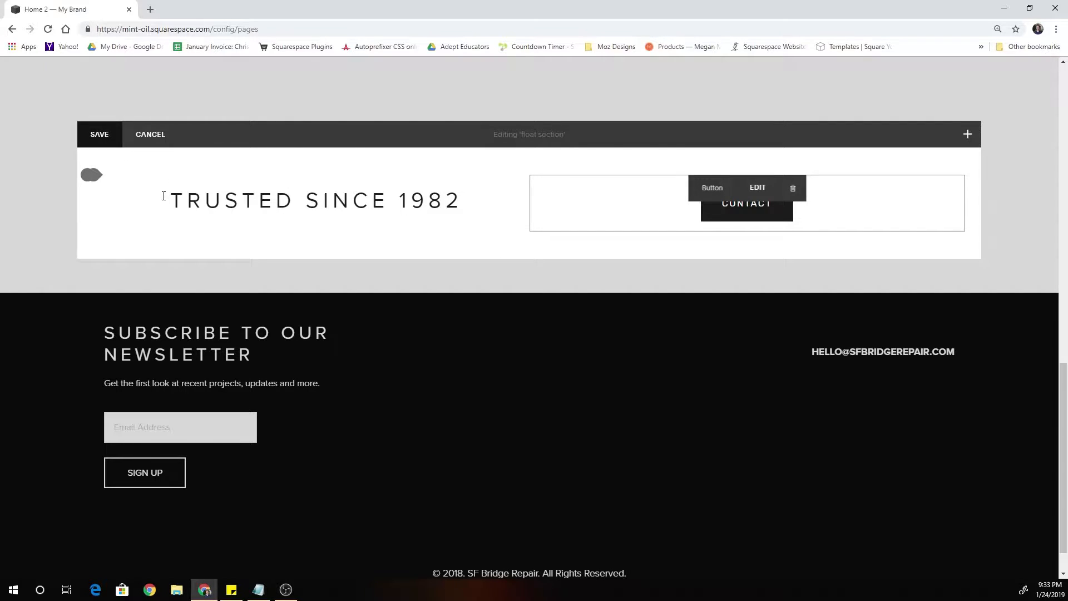
click(150, 134)
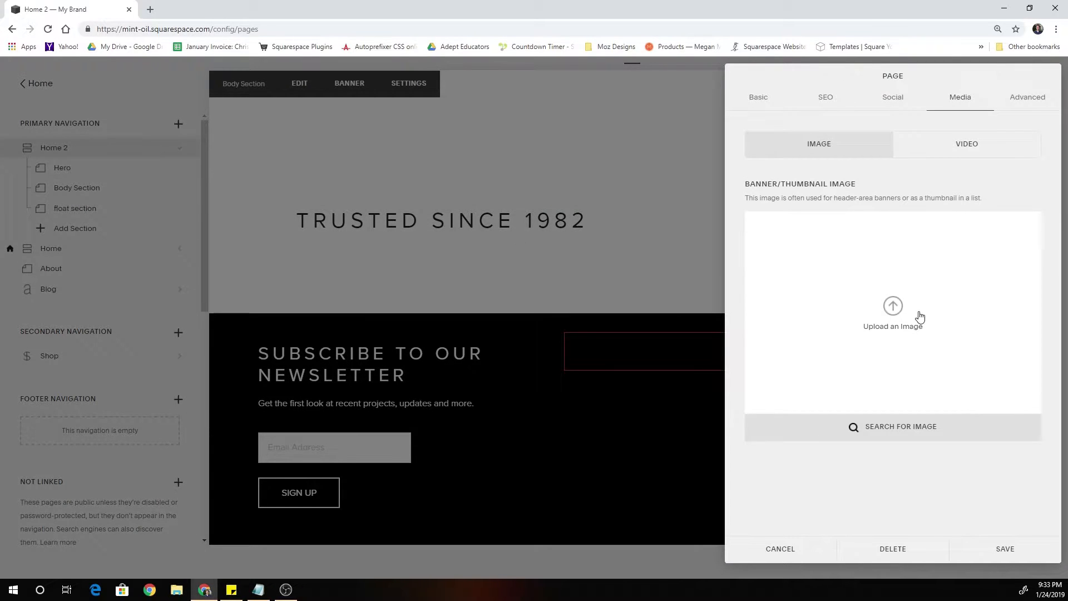
Step: Upload a yellow banner image as the float section's background and save
click(892, 313)
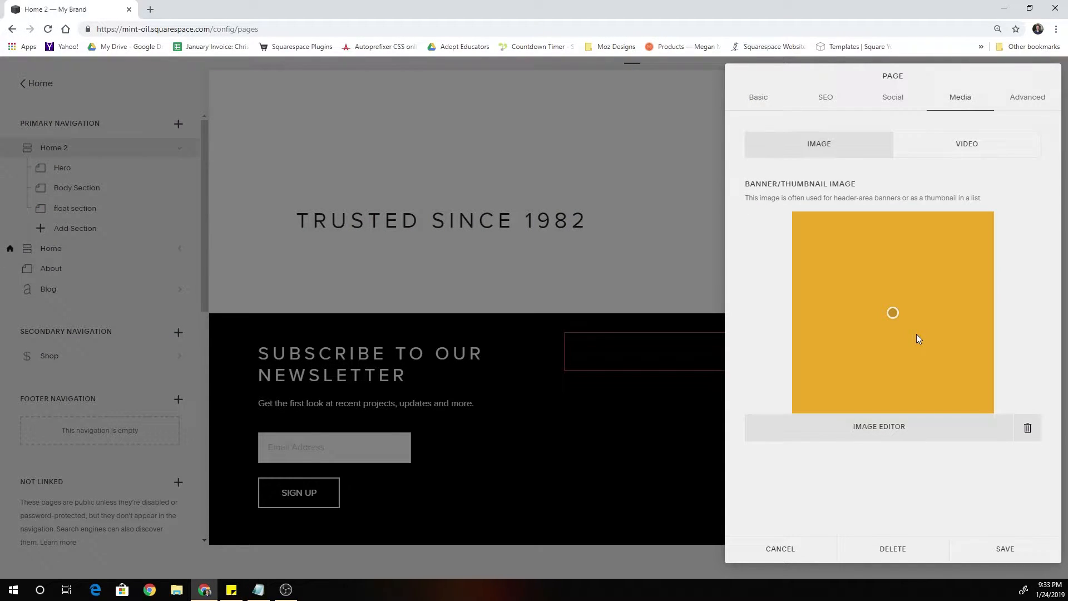
mouse_move(974, 489)
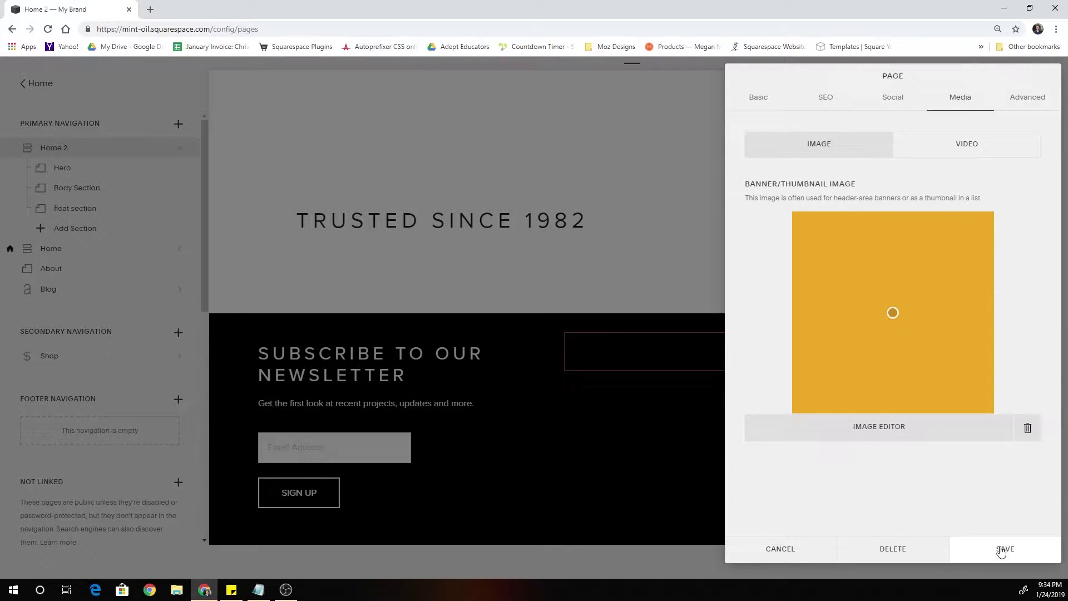
click(1005, 548)
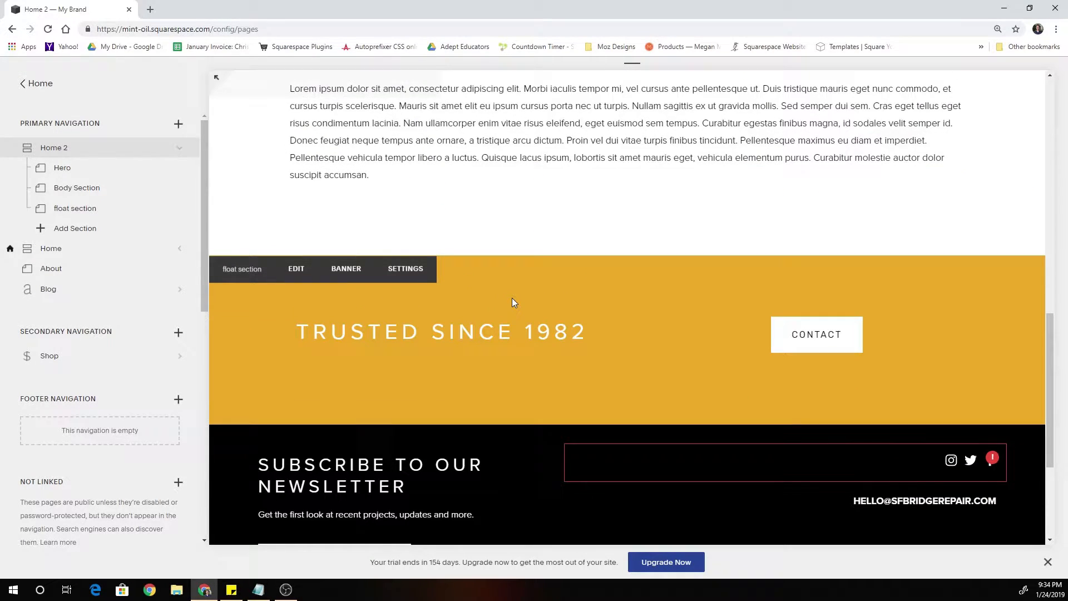
mouse_move(687, 368)
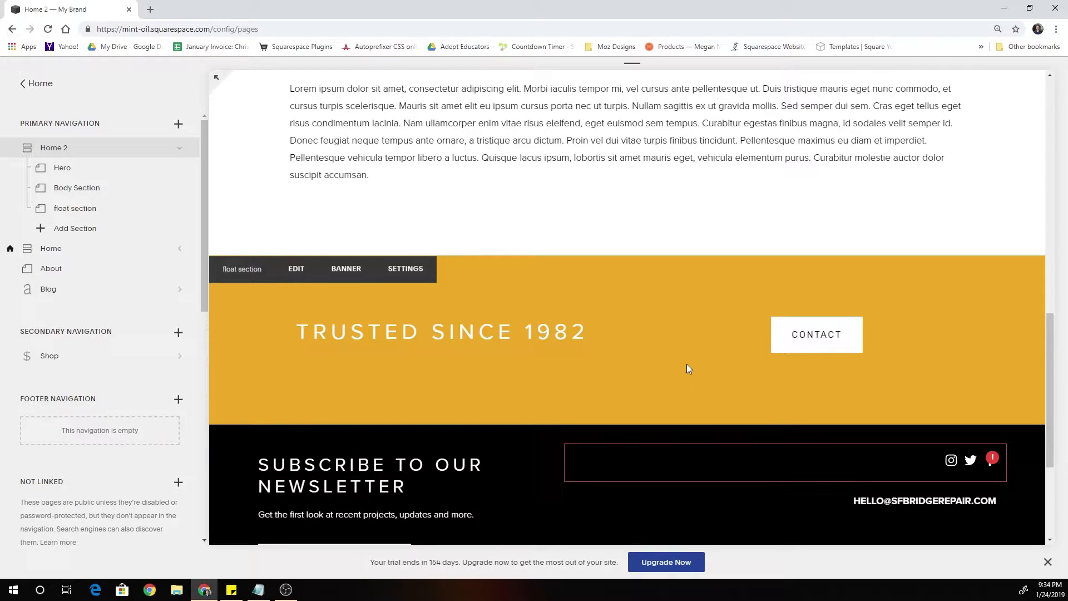
mouse_move(601, 357)
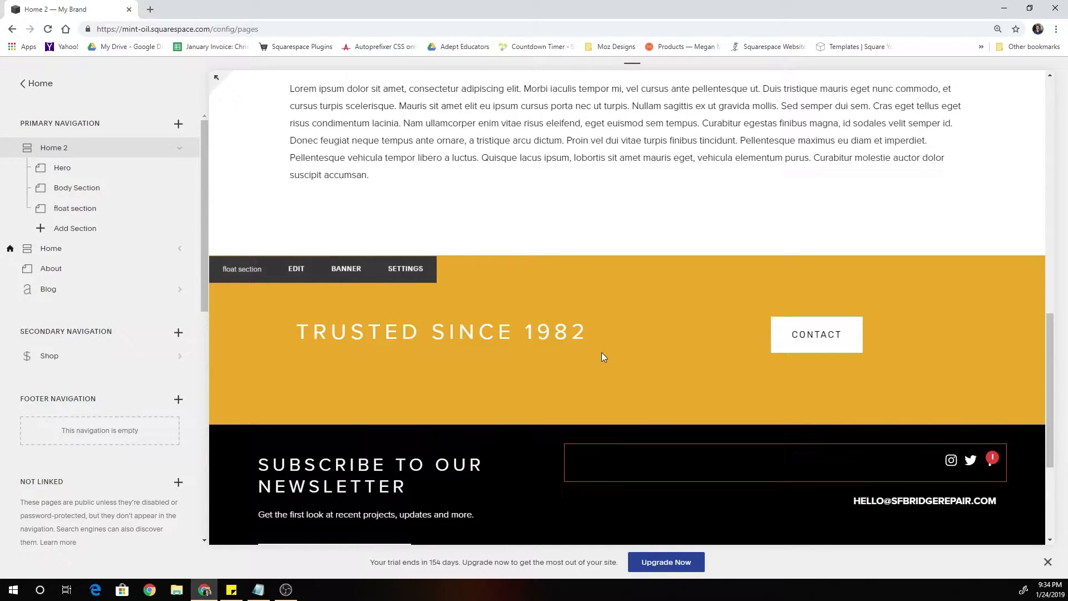
mouse_move(587, 344)
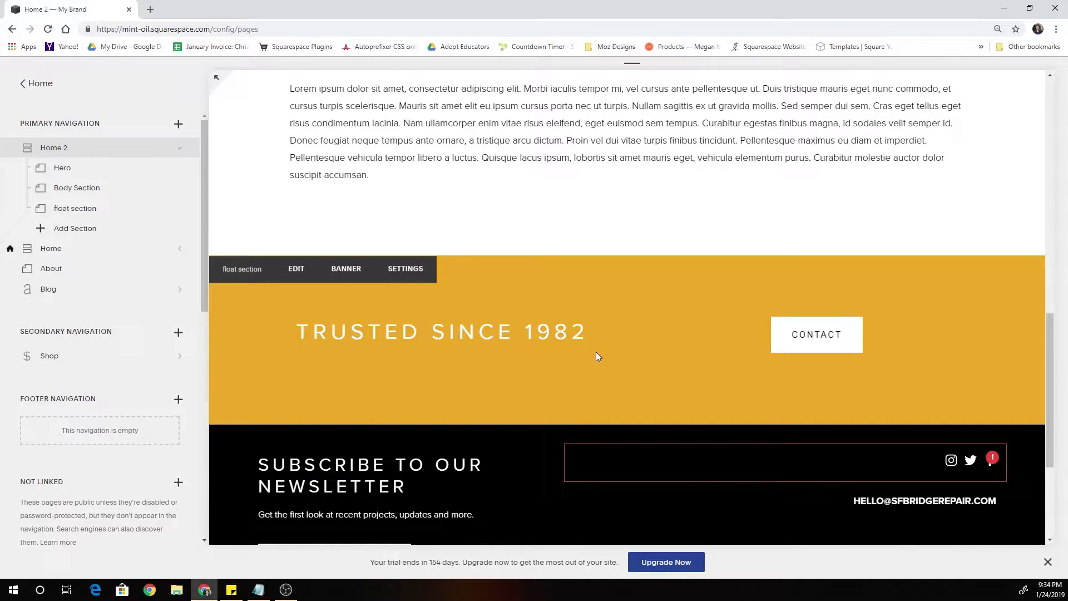
mouse_move(669, 349)
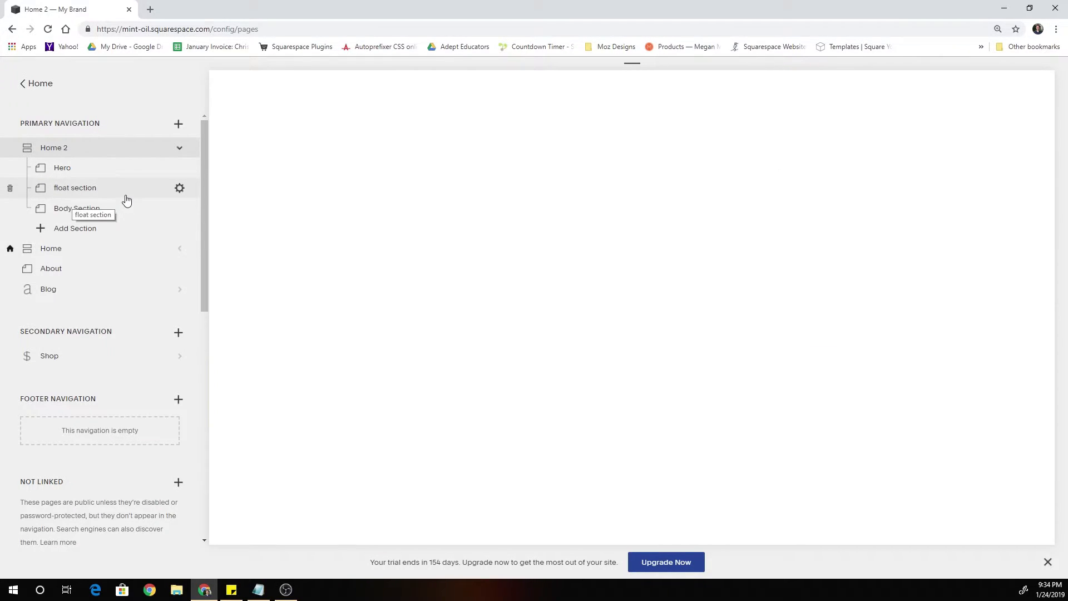
Step: Preview the yellow float section below the hero, then return to the main menu
click(77, 207)
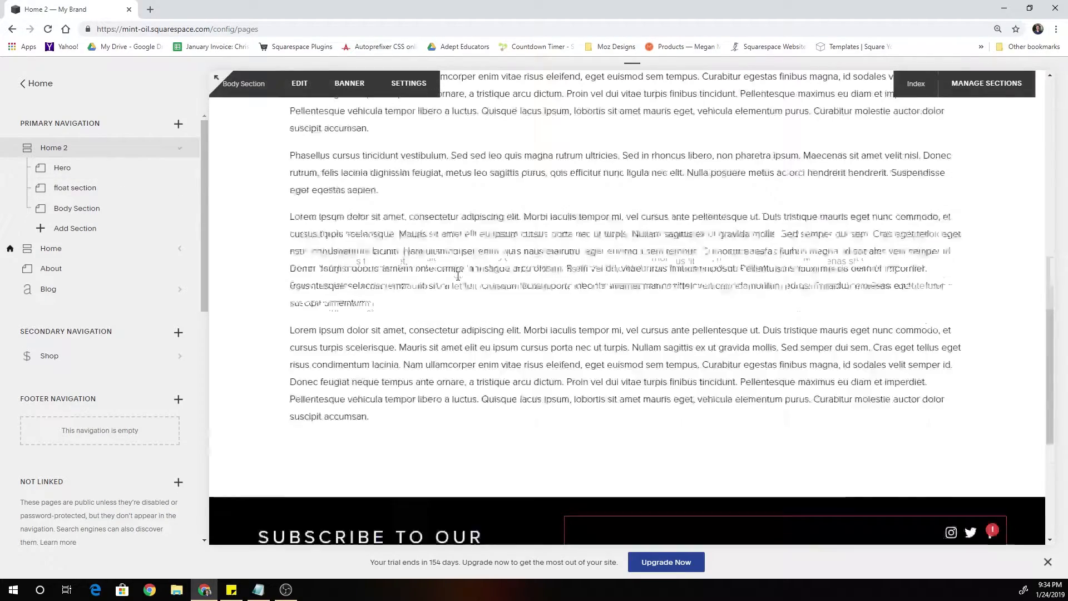
scroll(up, 3)
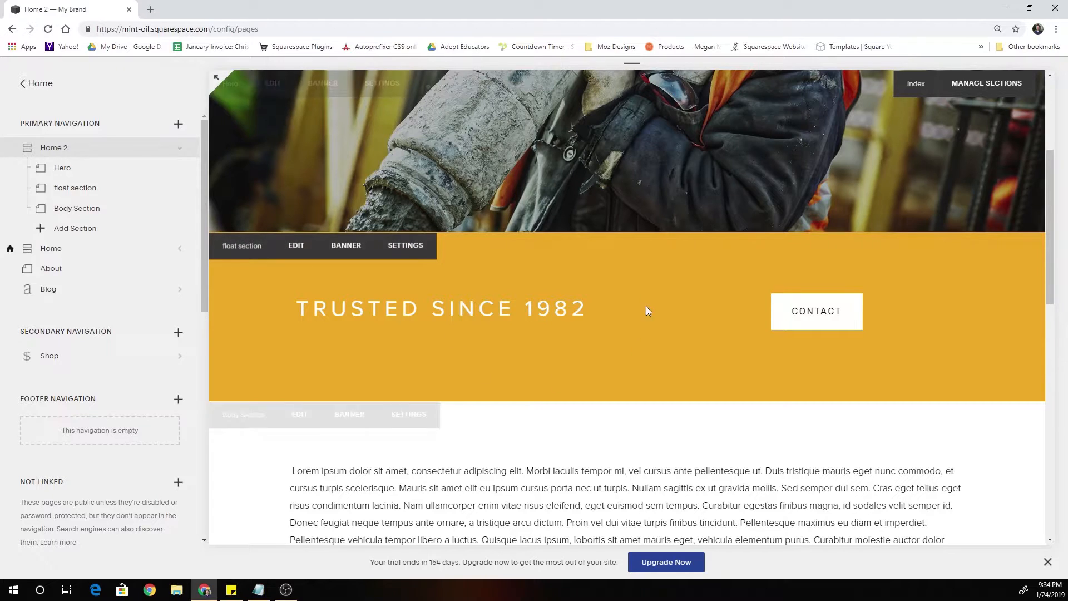
scroll(up, 3)
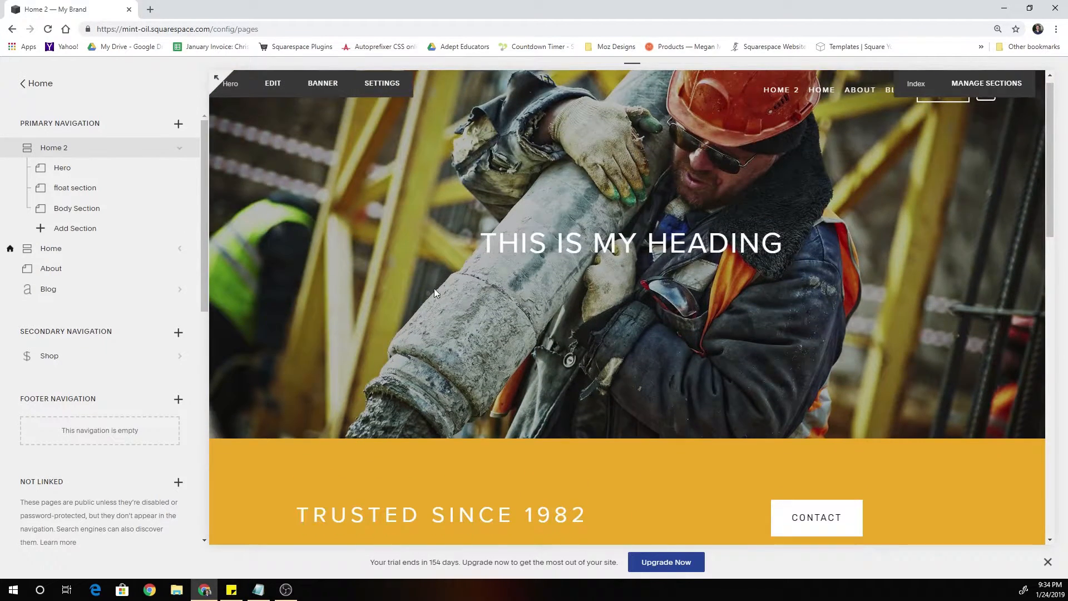
click(36, 83)
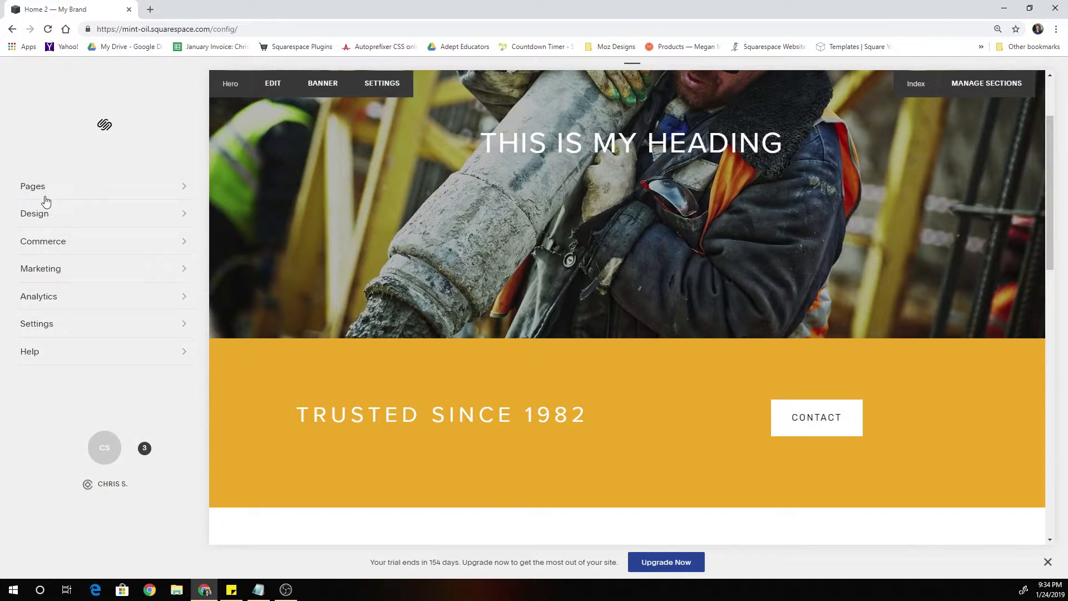
Step: Open the Custom CSS editor from the Design settings
click(34, 213)
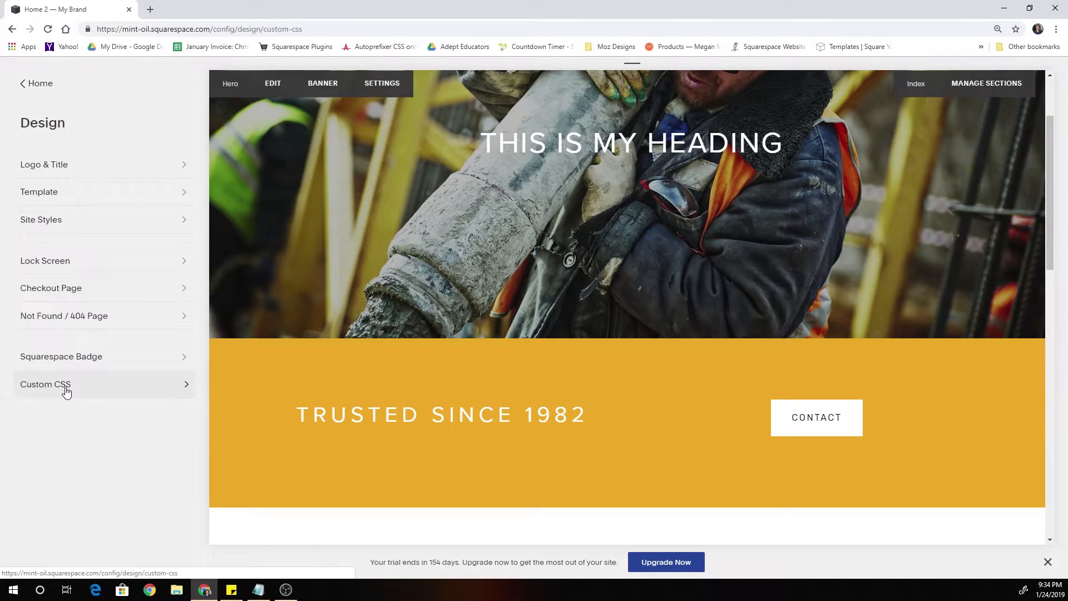
click(45, 384)
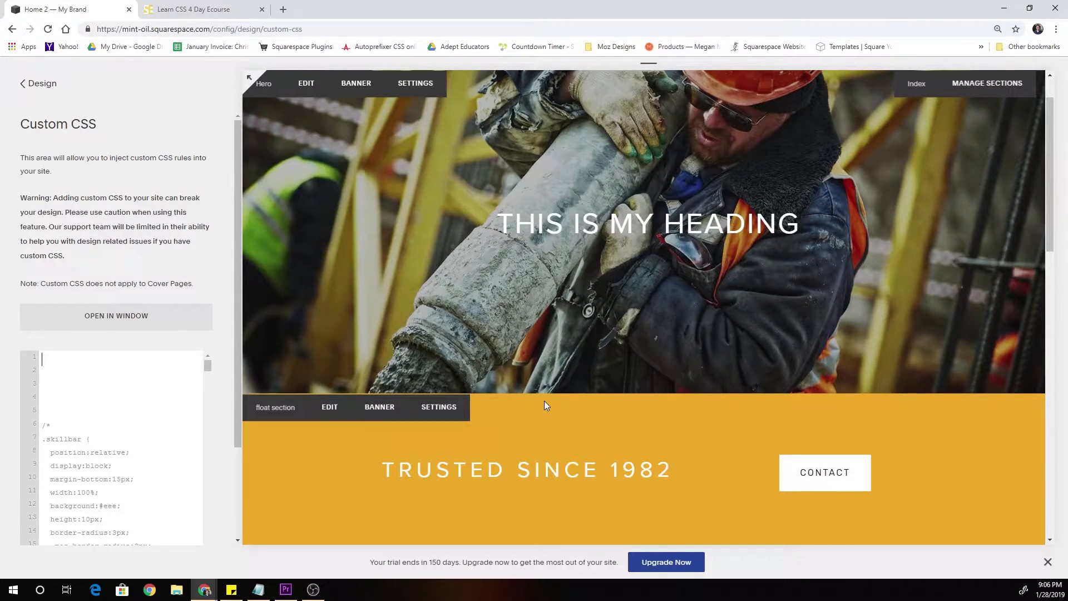
Step: Inspect the yellow section in DevTools and select the section#float-section element
right_click(545, 405)
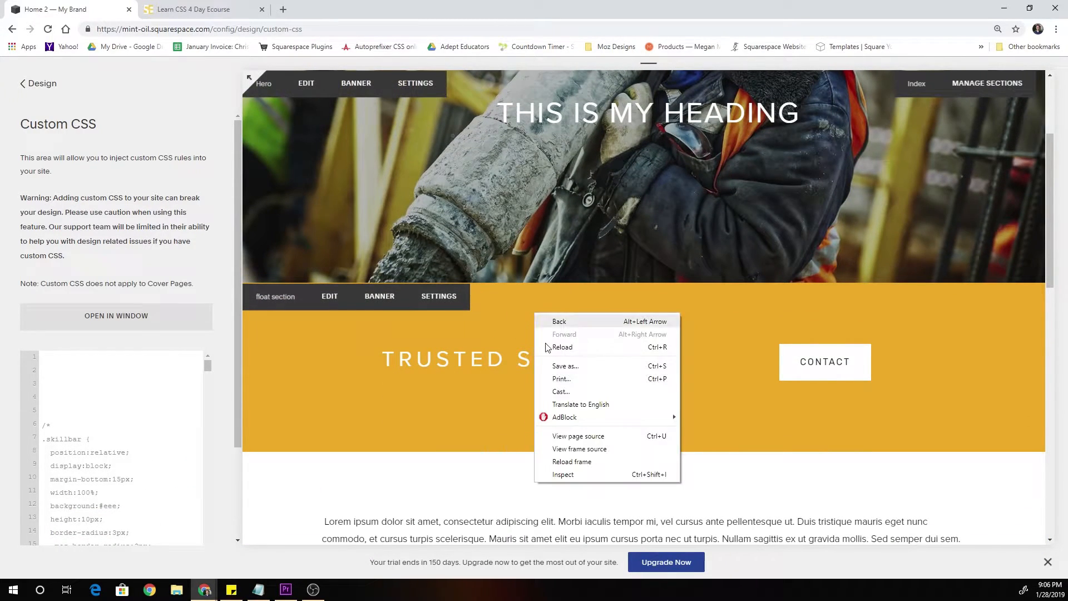
click(563, 474)
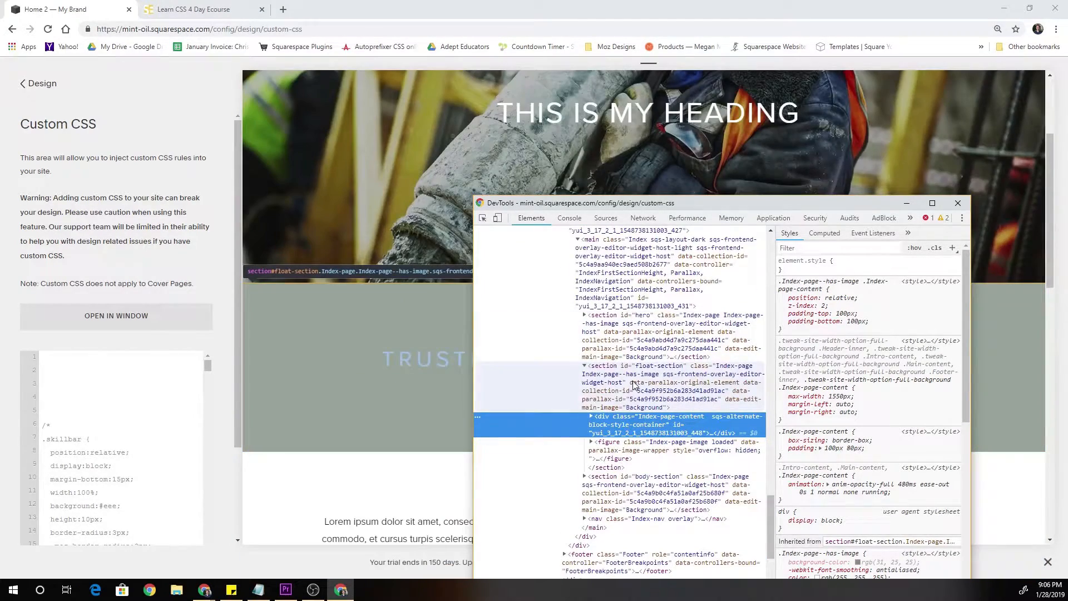
click(667, 387)
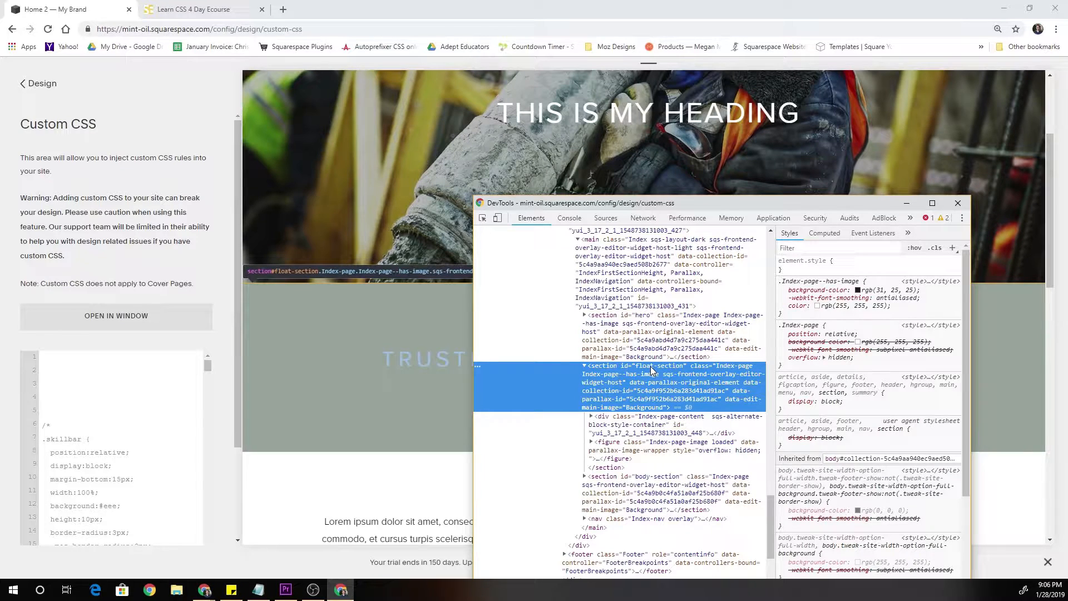
Step: Copy the float-section id and add a #float-section rule with width 80% in Custom CSS
double_click(658, 366)
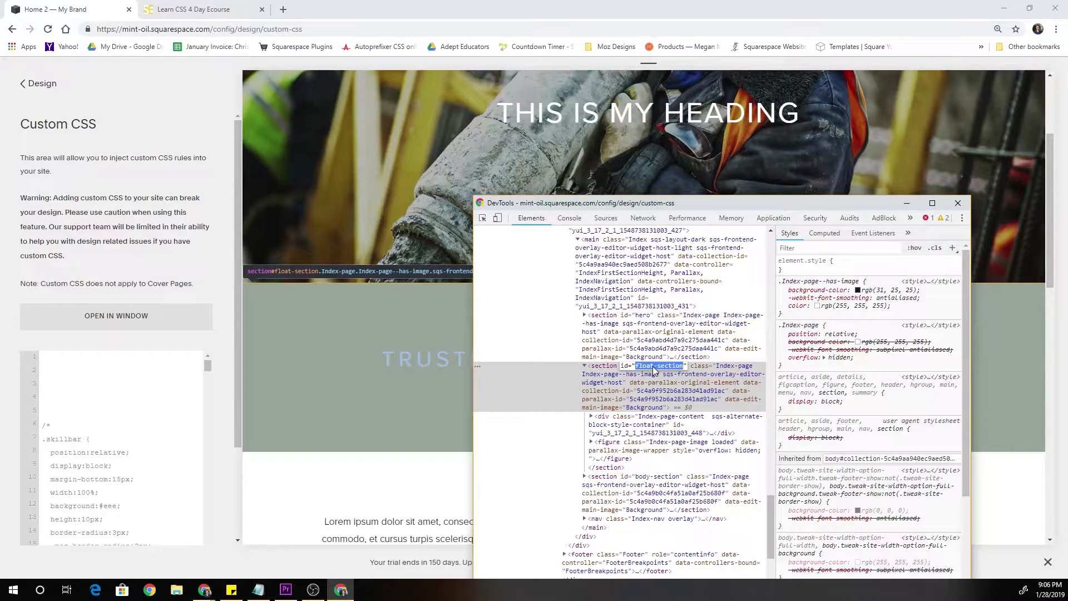
click(957, 203)
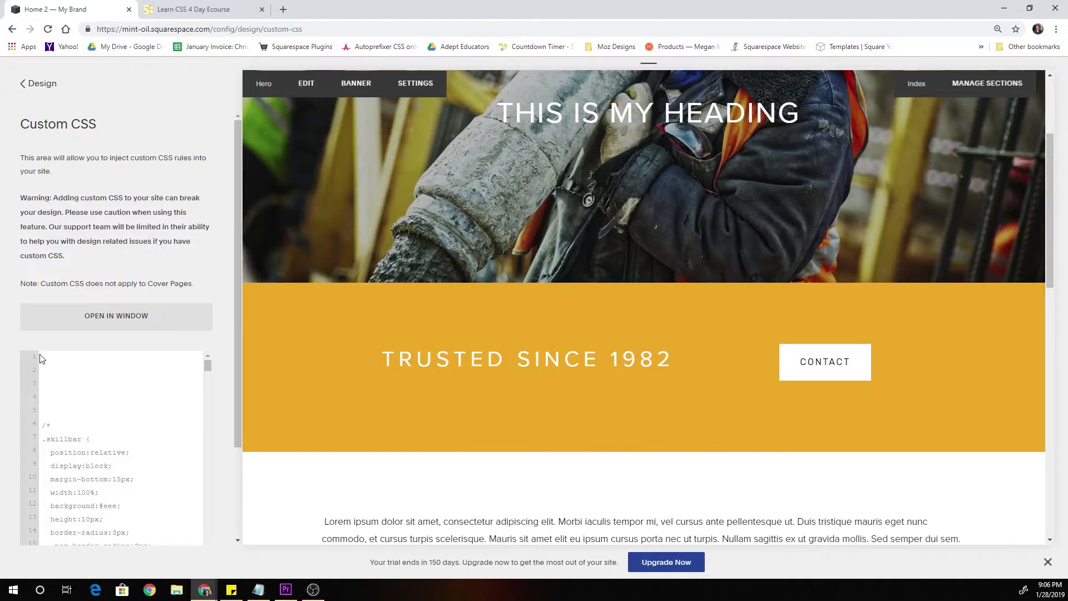
text(#float-section)
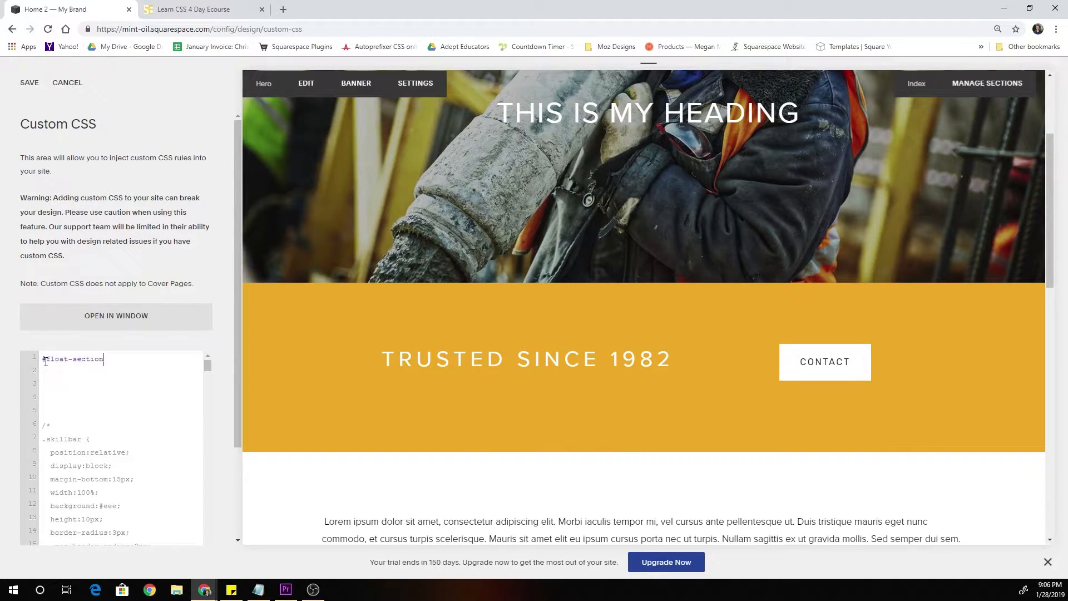
text({)
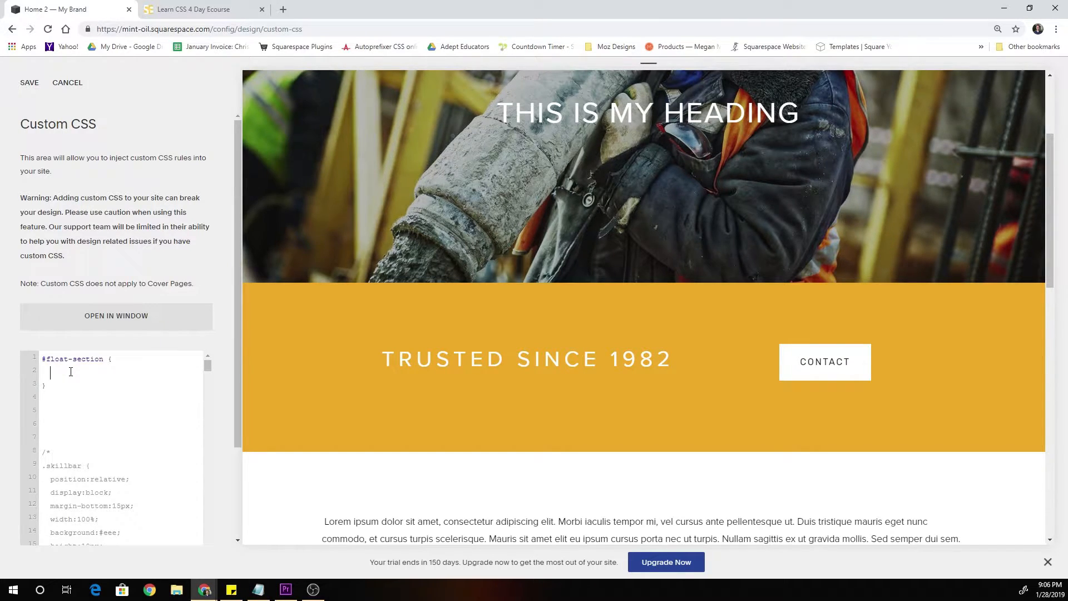
text(width:)
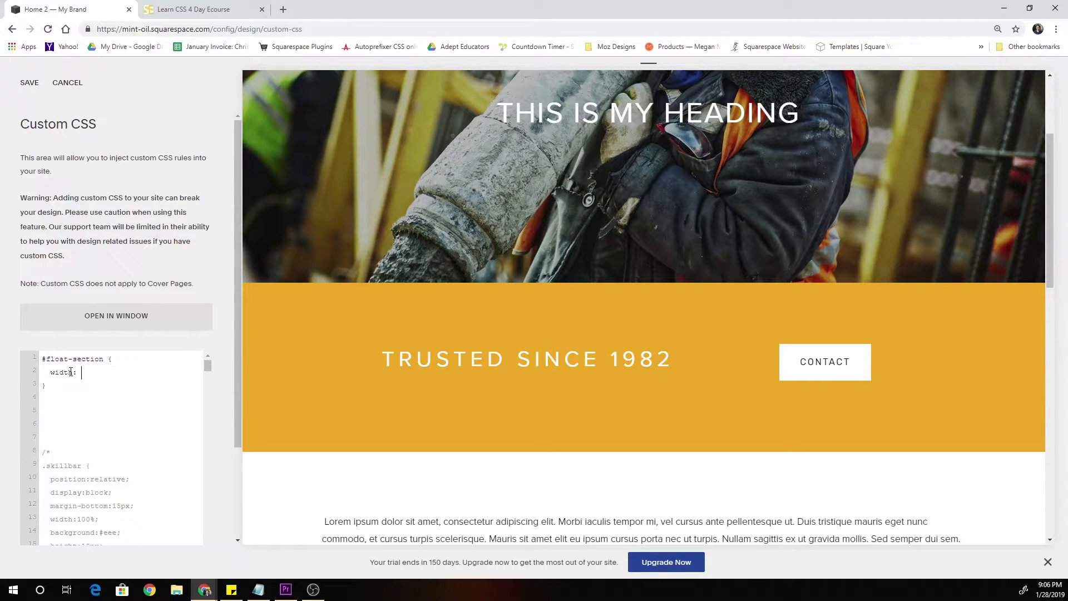
text(80%;)
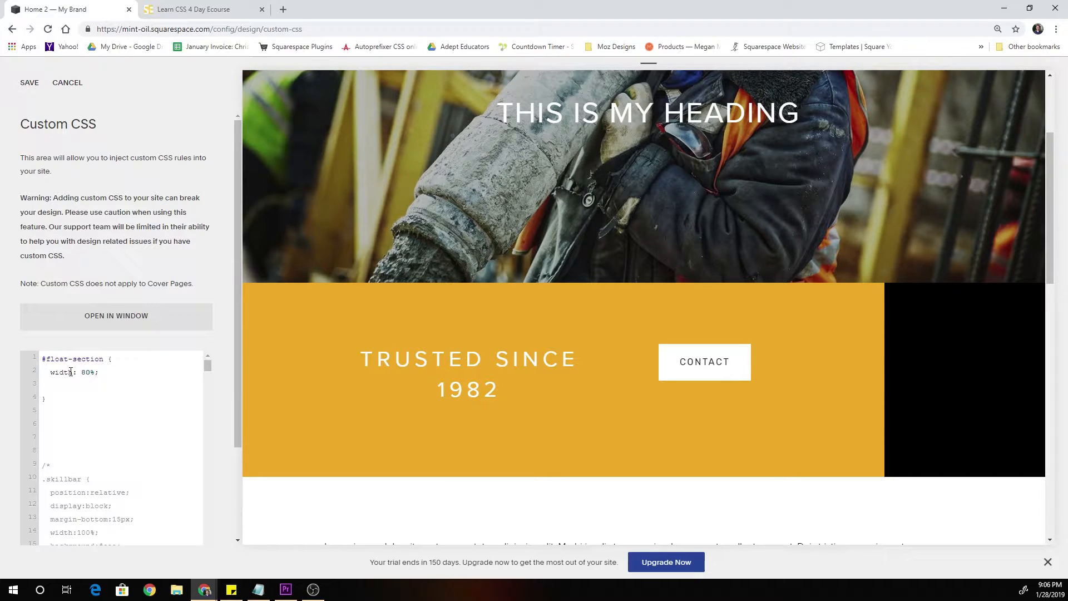
Step: Add position: absolute and z-index: 30 to the #float-section rule
text(position)
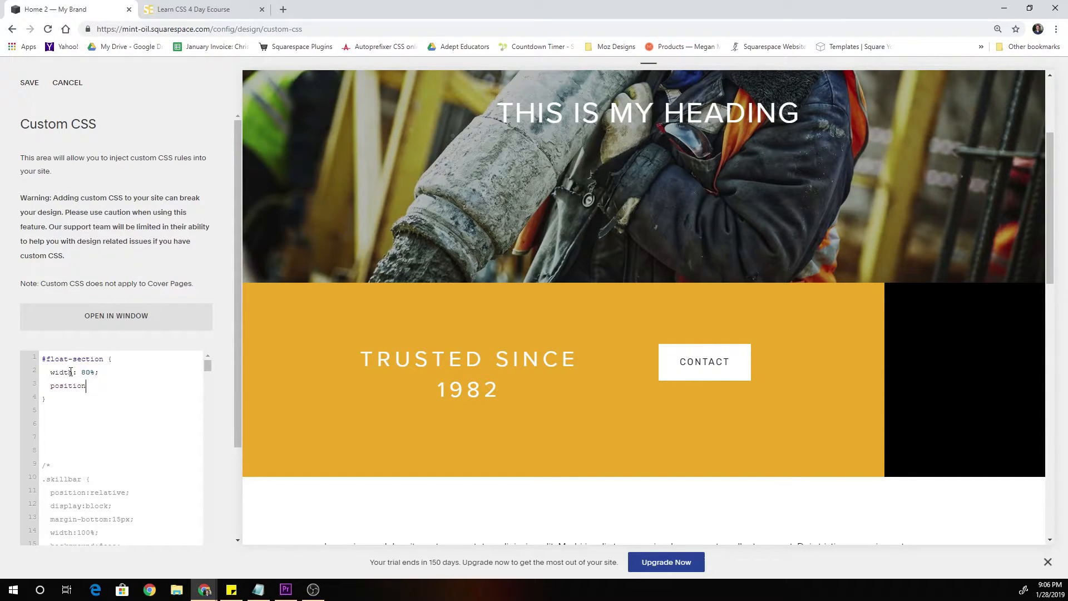
text(: absolute;)
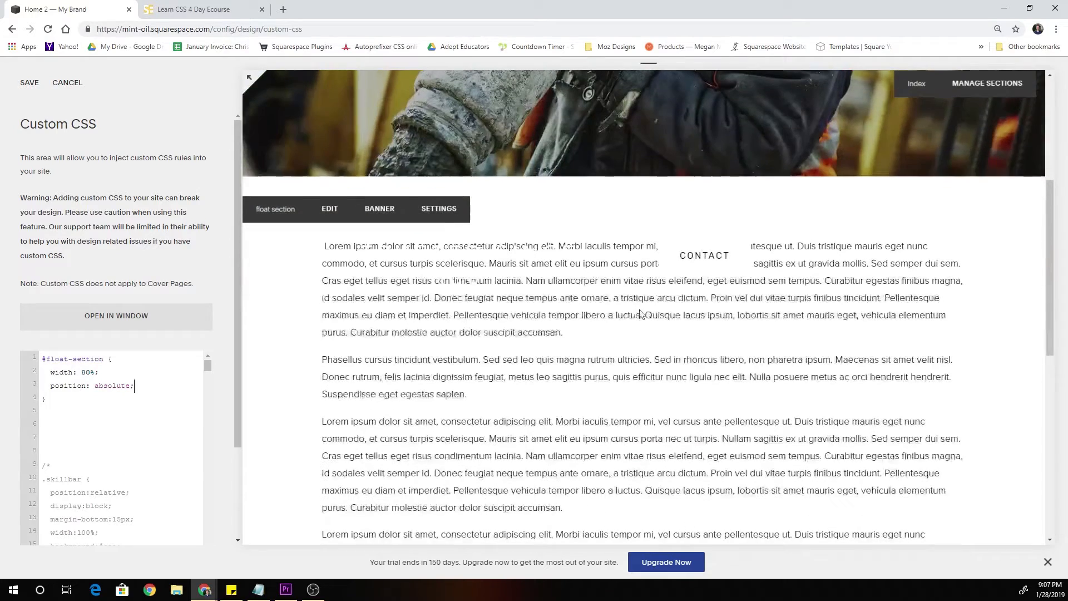
scroll(up, 3)
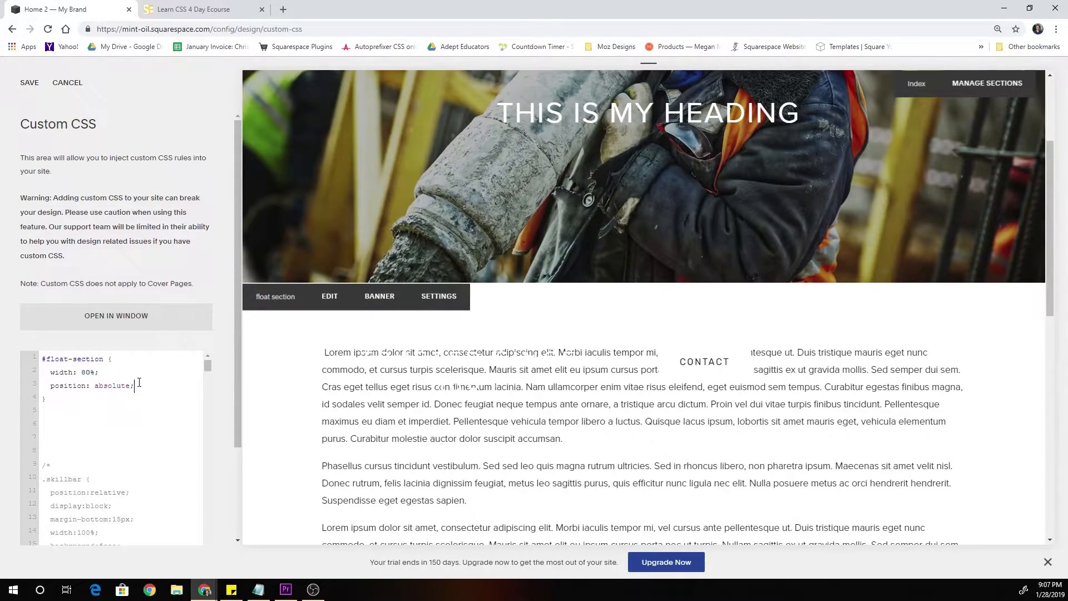
text(z-index:)
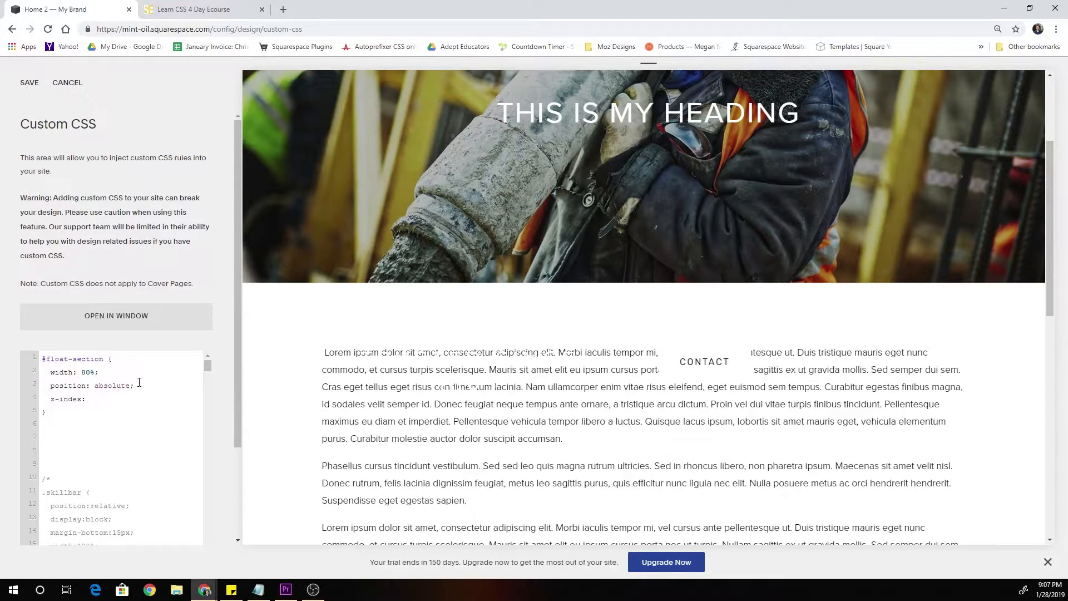
text(30;)
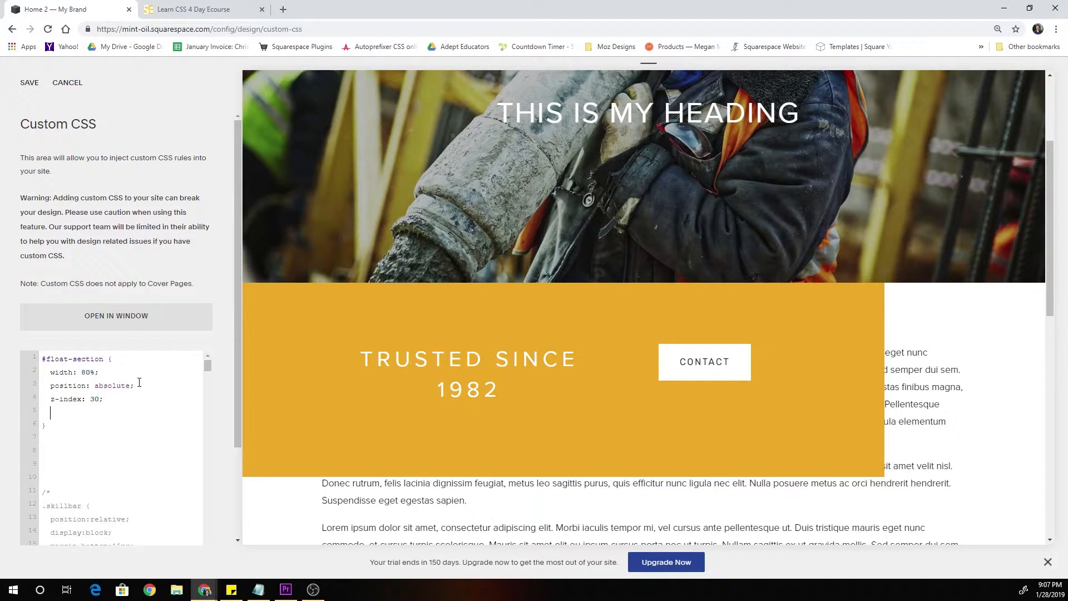
mouse_move(115, 403)
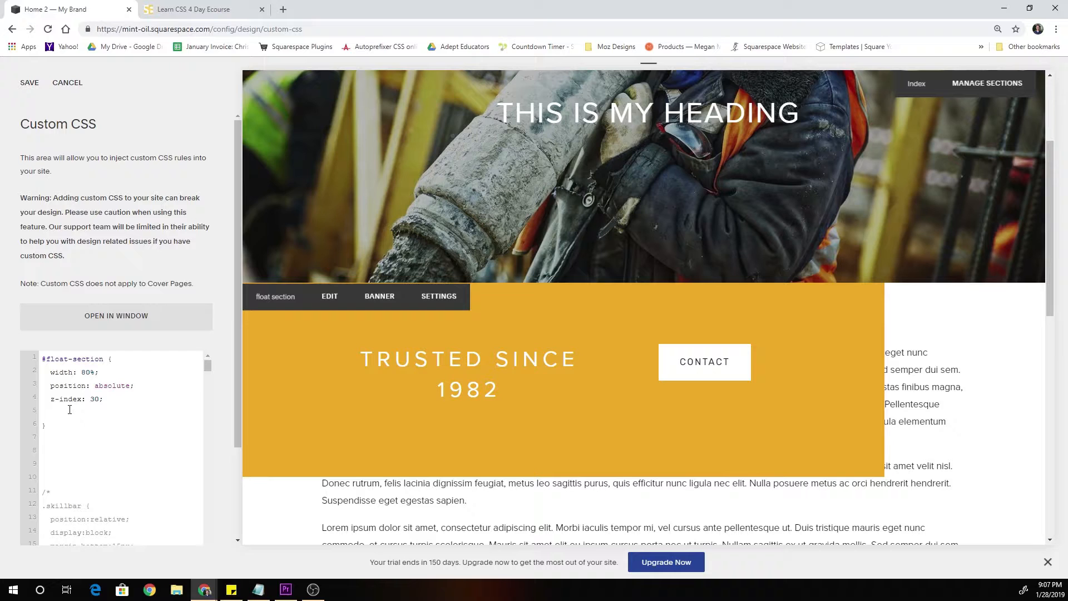
mouse_move(640, 297)
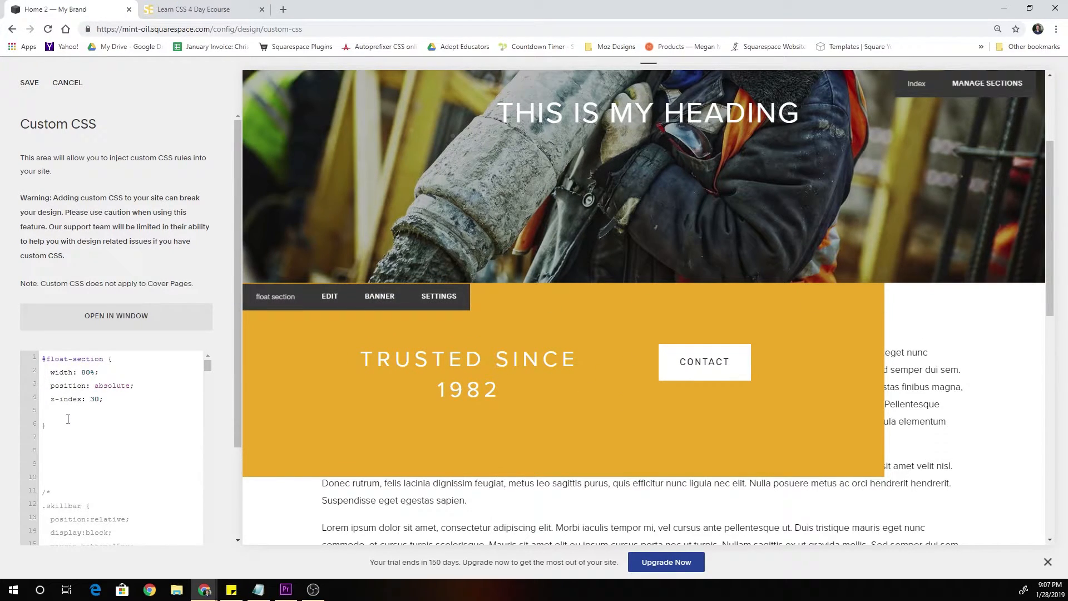
Step: Type the nested .Index-page-content selector below z-index inside the #float-section rule
text(.Ind)
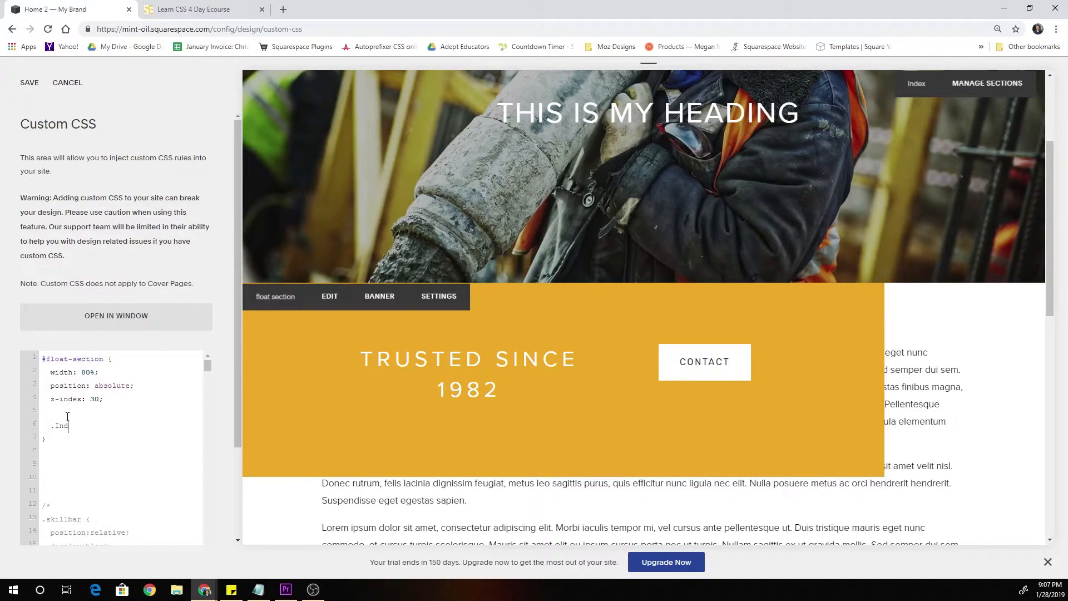
text(ex)
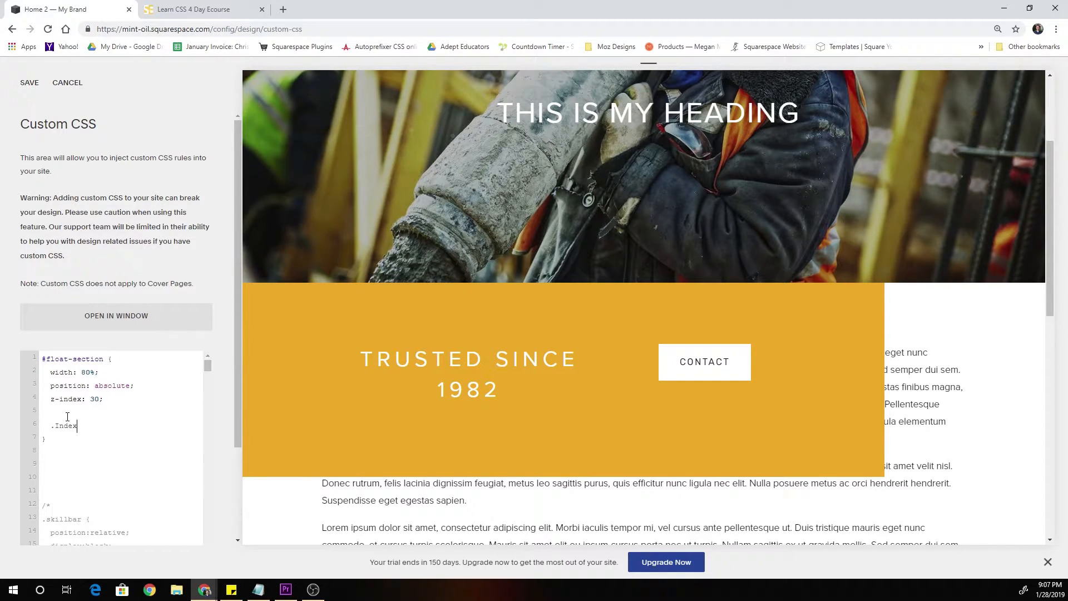
text(-page)
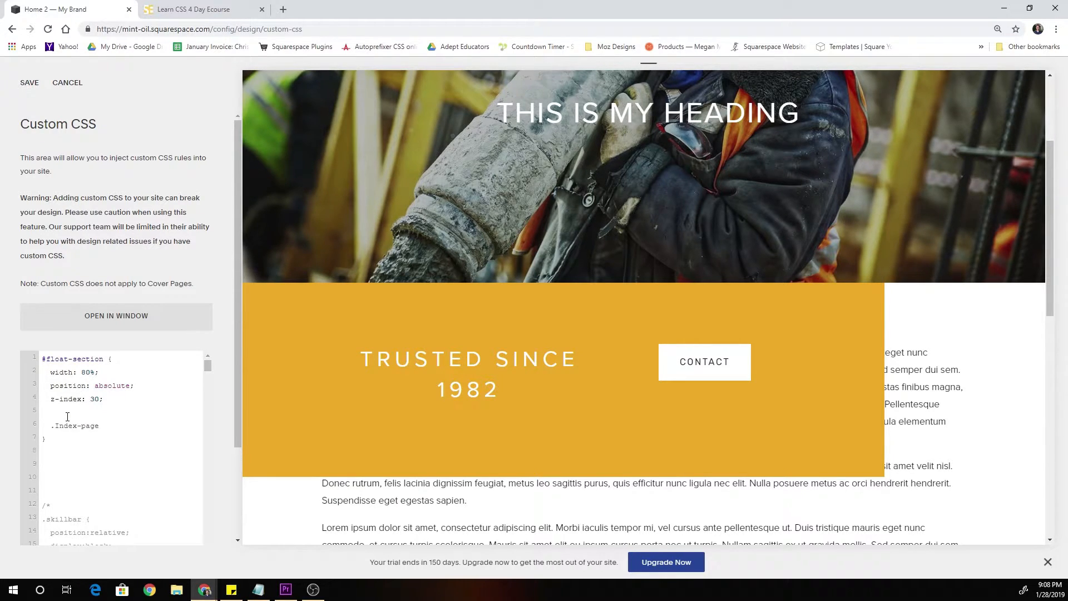
click(97, 425)
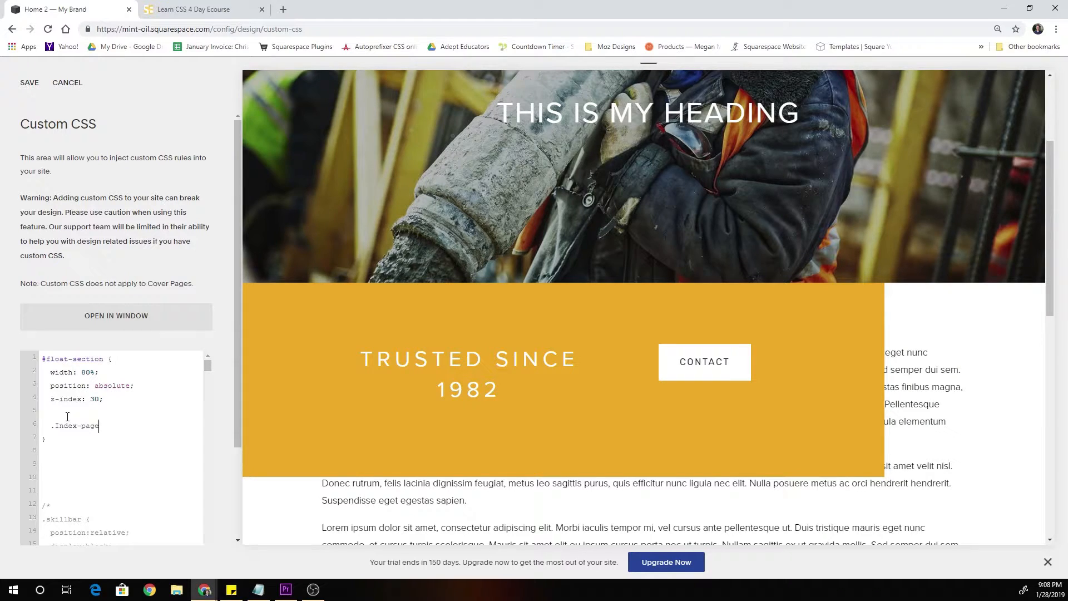
text(-cont)
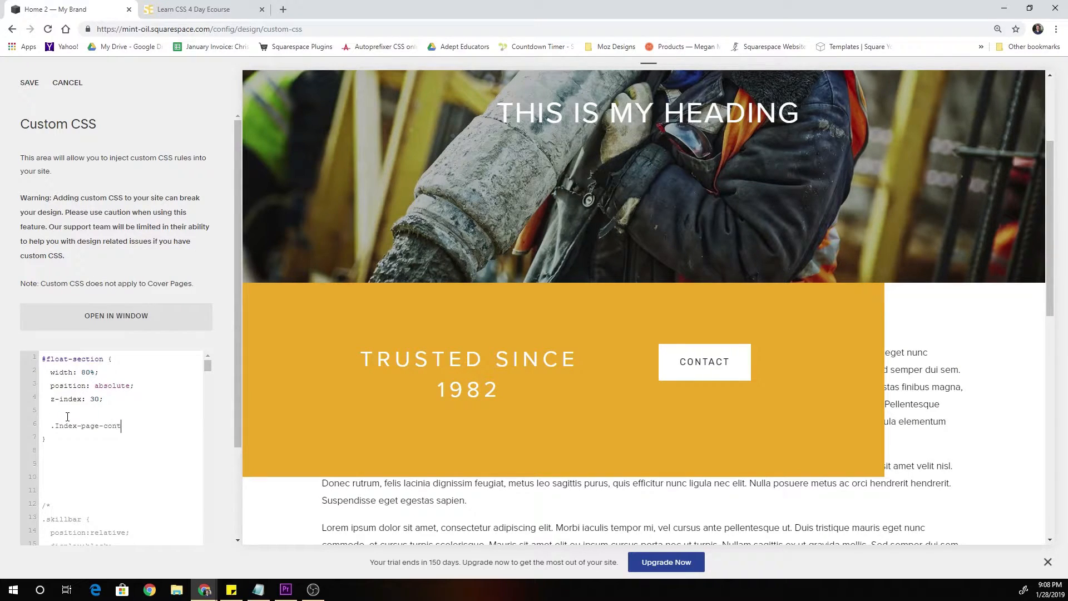
text(nt)
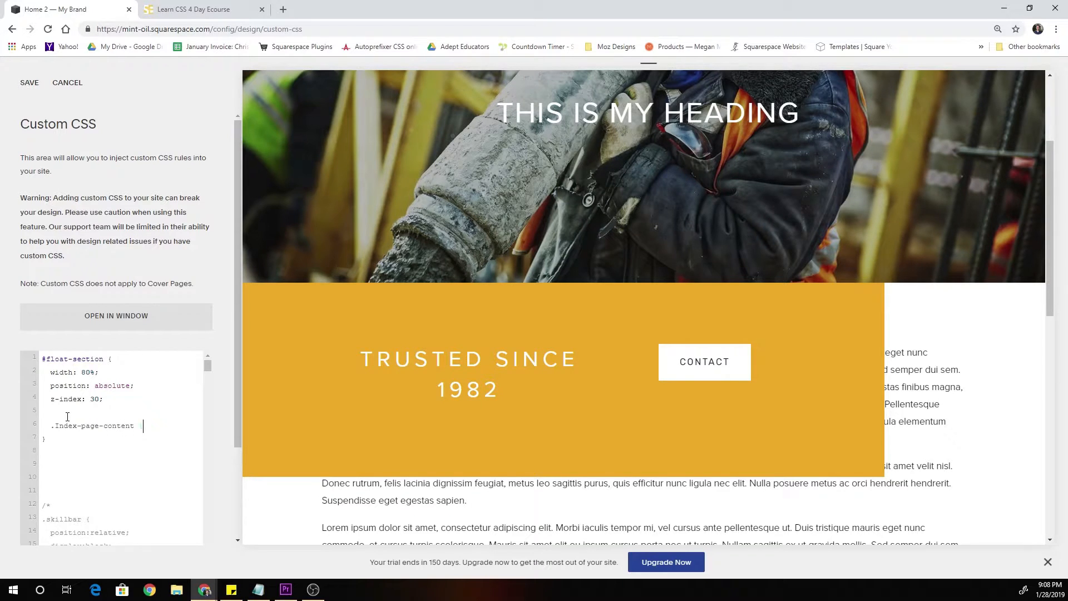
right_click(468, 374)
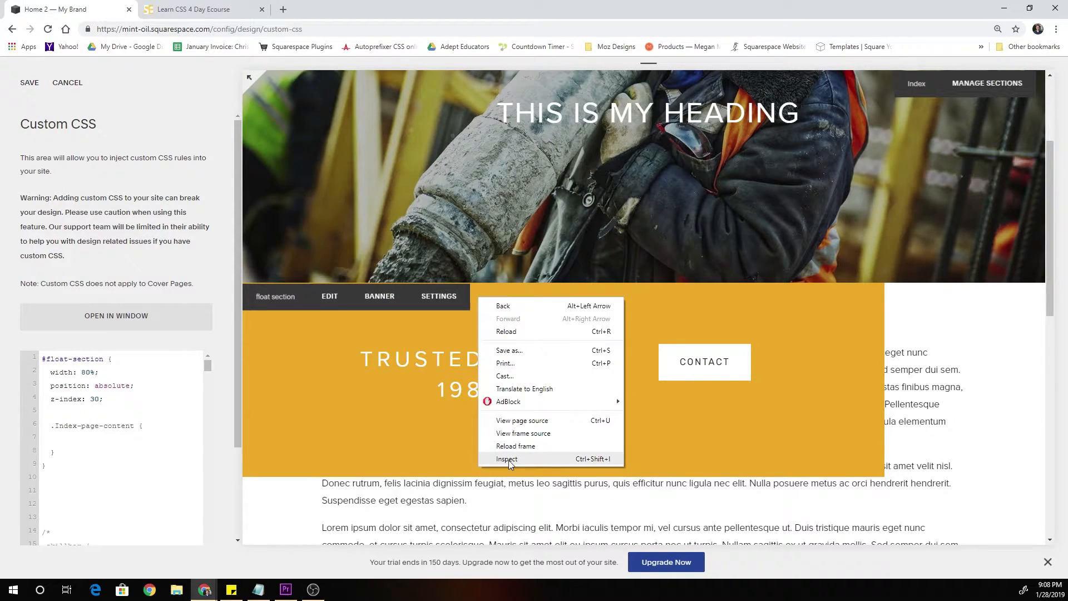
click(506, 459)
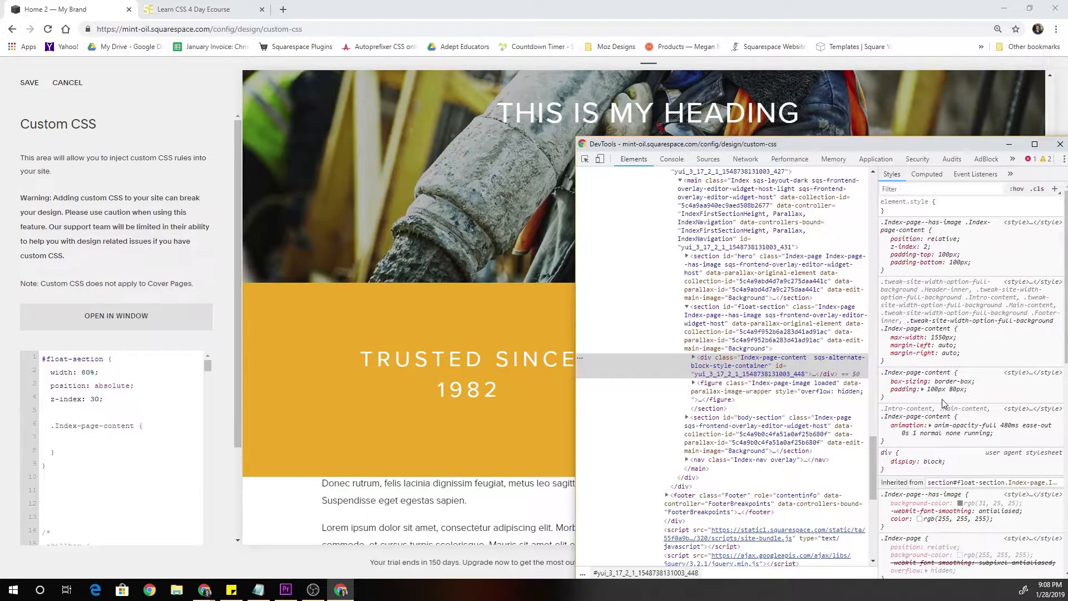
double_click(959, 389)
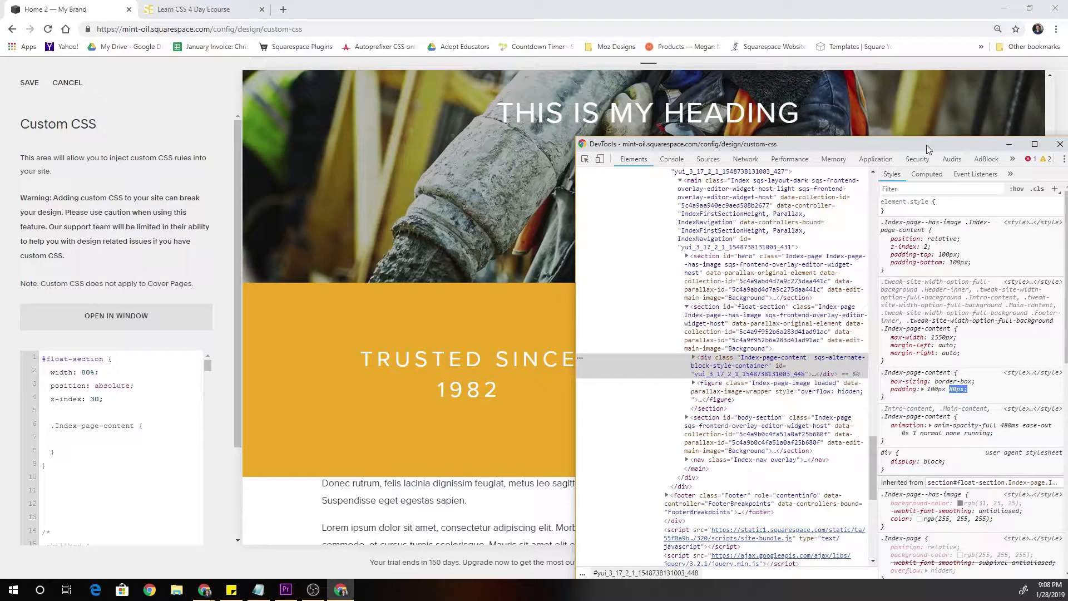
click(1060, 143)
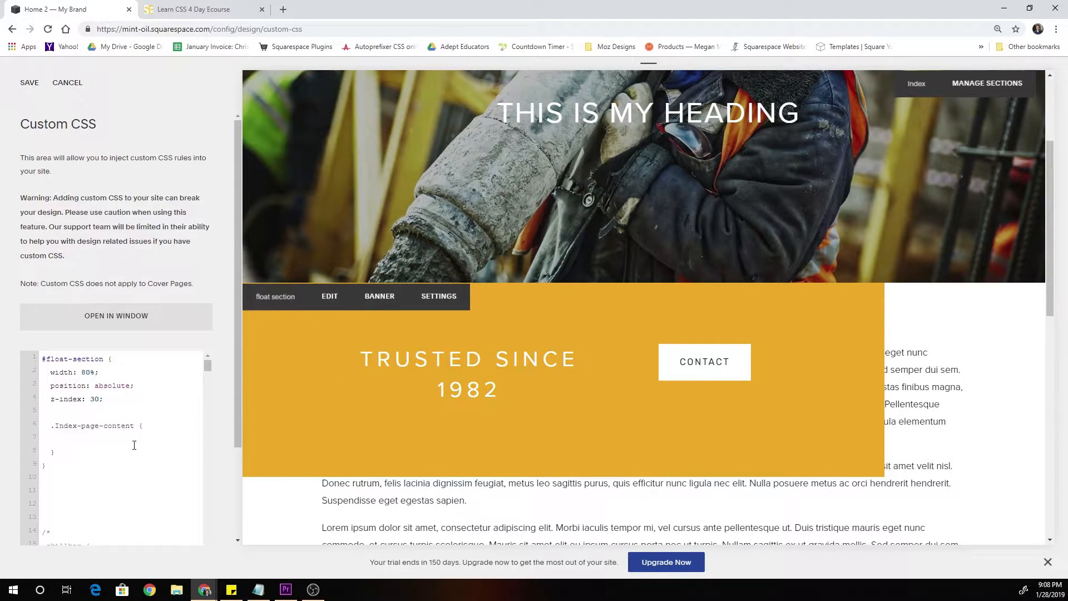
Step: Add padding: 3em 2em; to the nested .Index-page-content rule
text(padd)
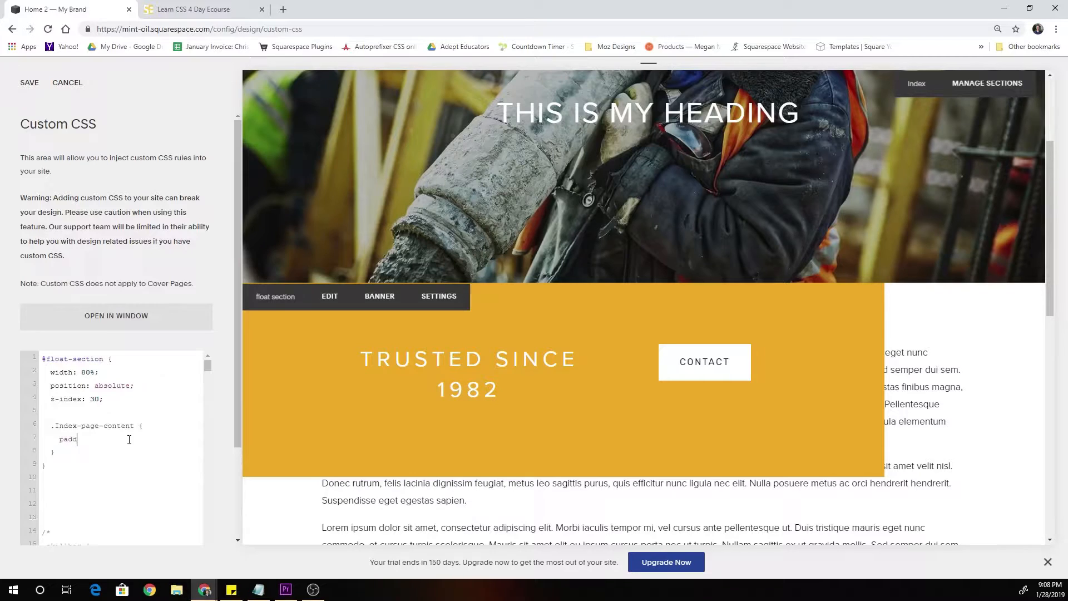
text(ing: 3)
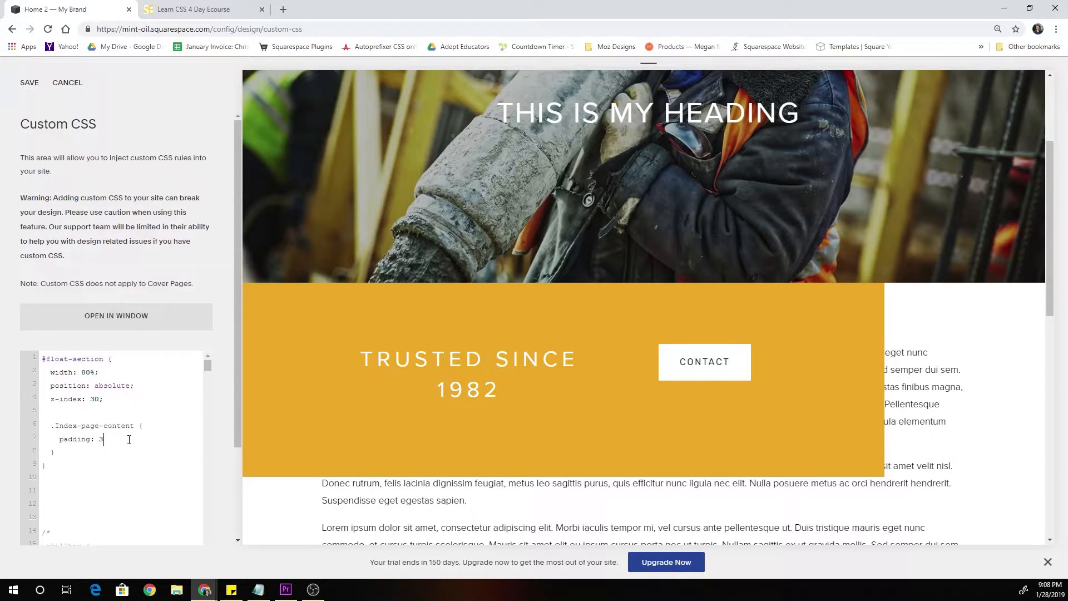
text(em 2em;)
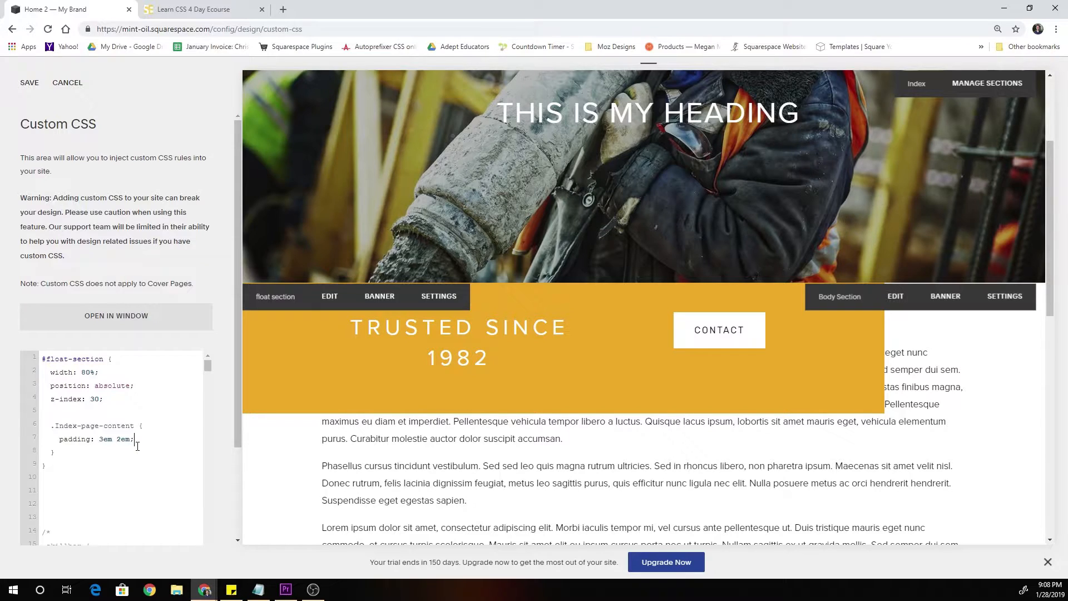
mouse_move(598, 362)
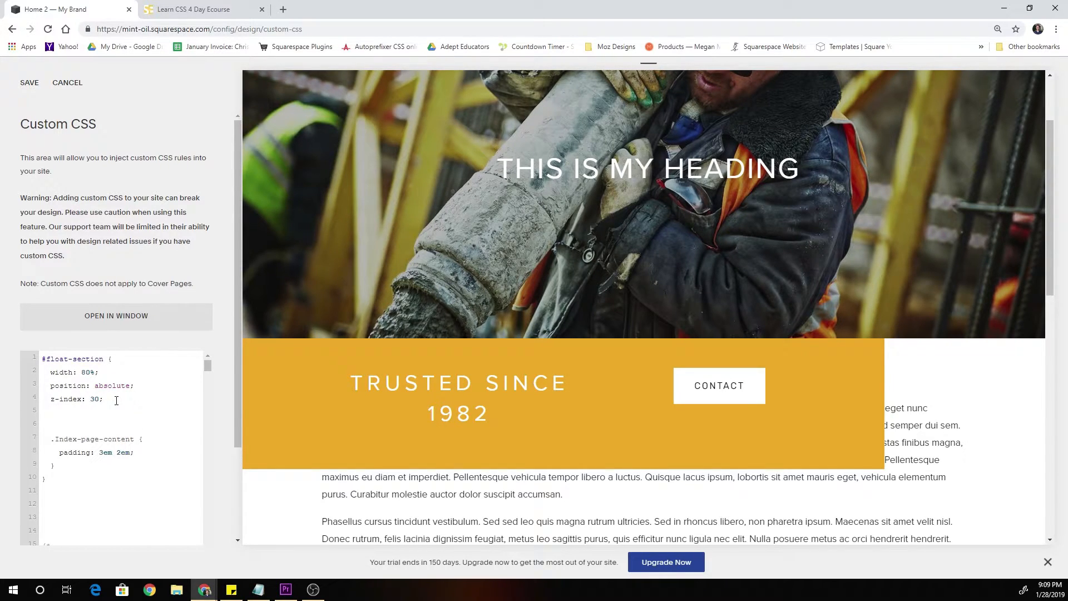
Step: Add left: 50%; to #float-section and scroll the preview to check the band's shift
text(left: 50%;)
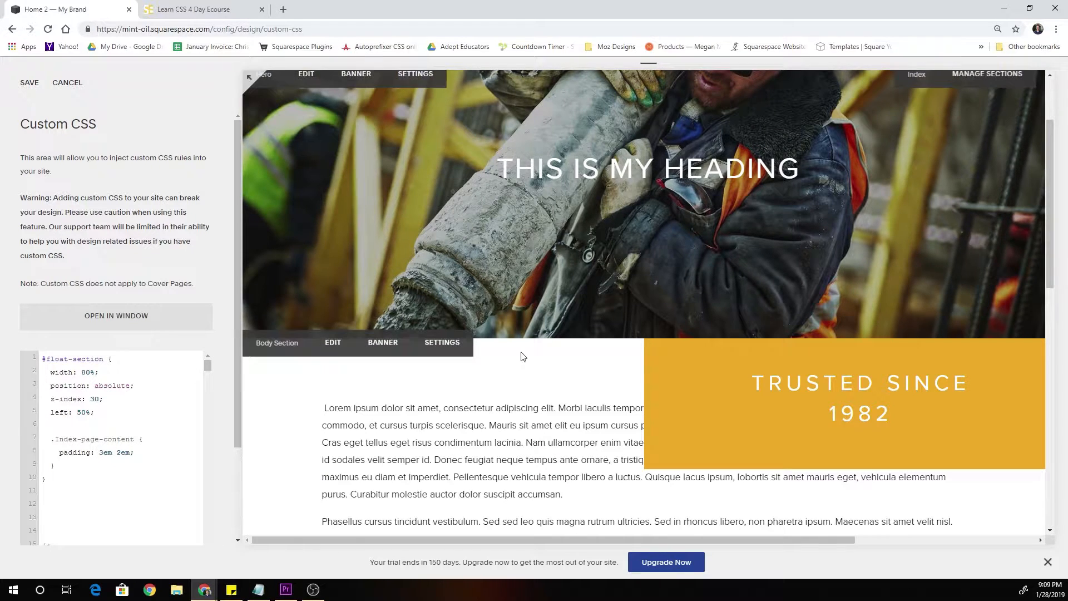
mouse_move(653, 386)
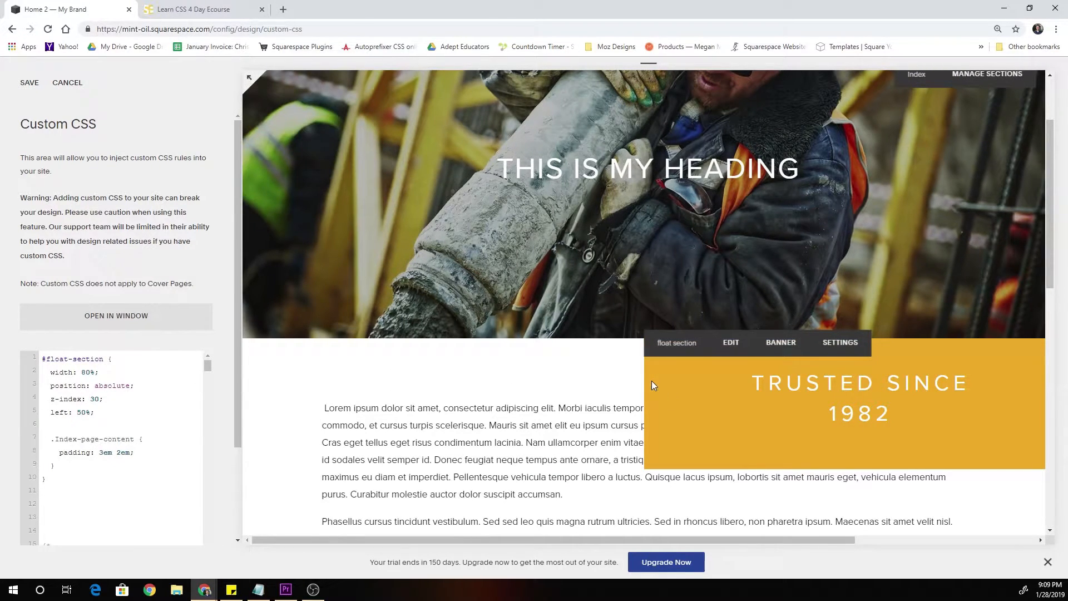
mouse_move(647, 375)
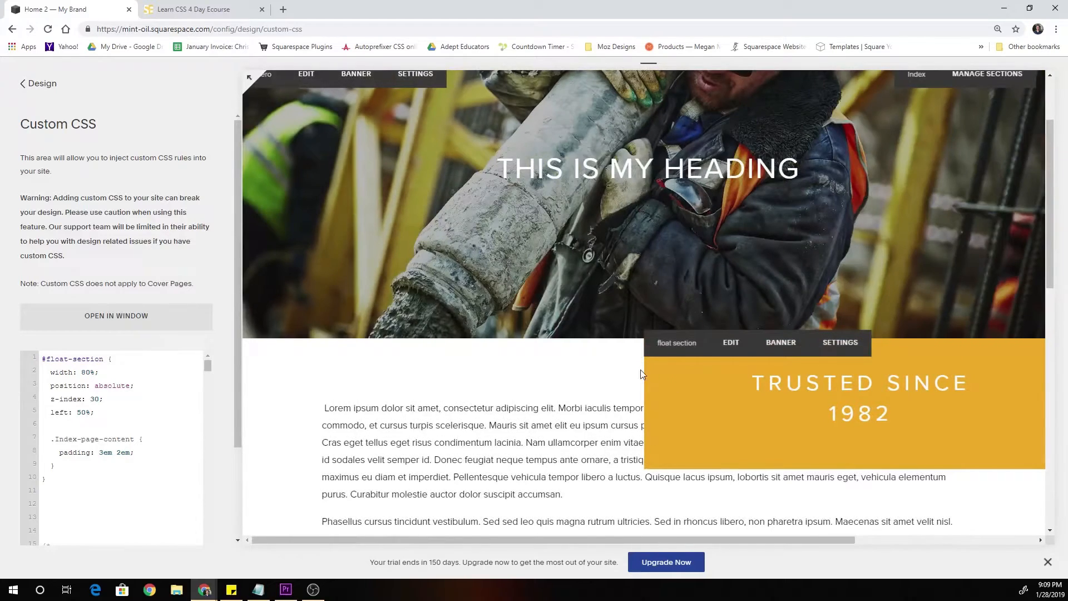
scroll(down, 3)
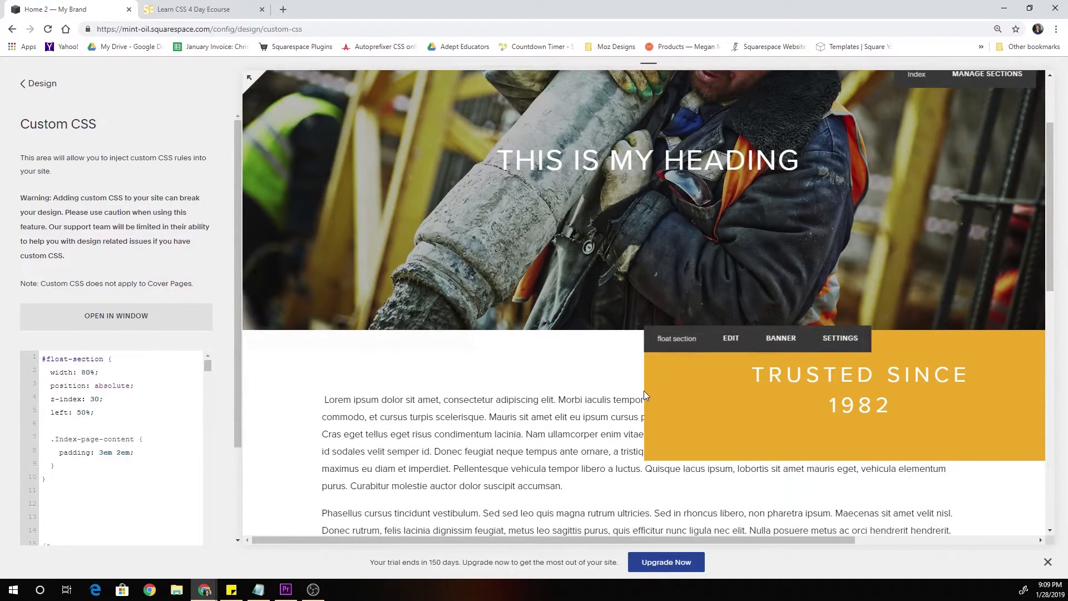
scroll(down, 3)
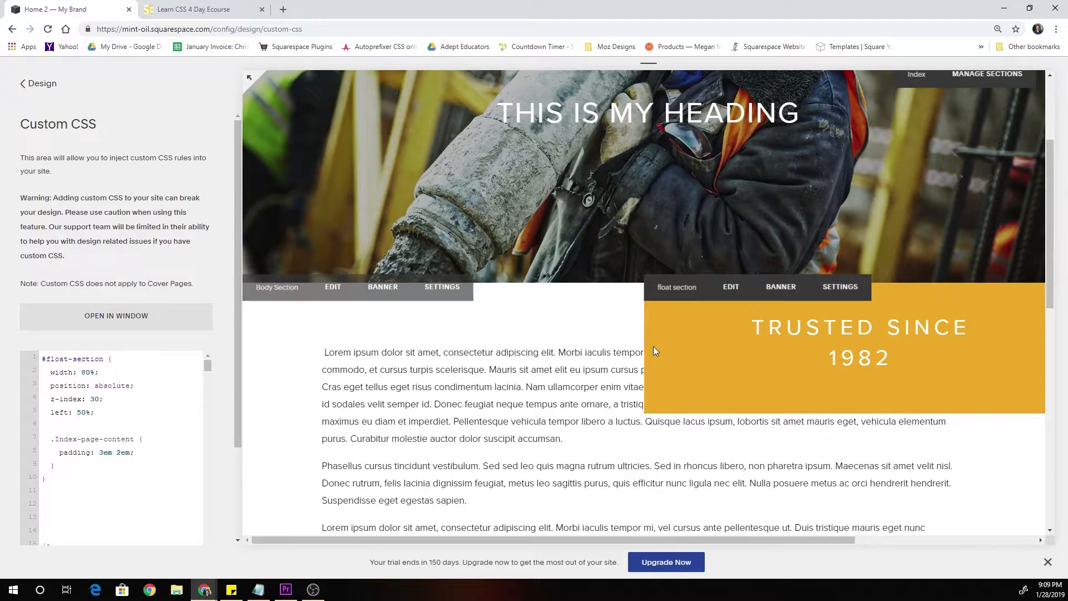
click(99, 413)
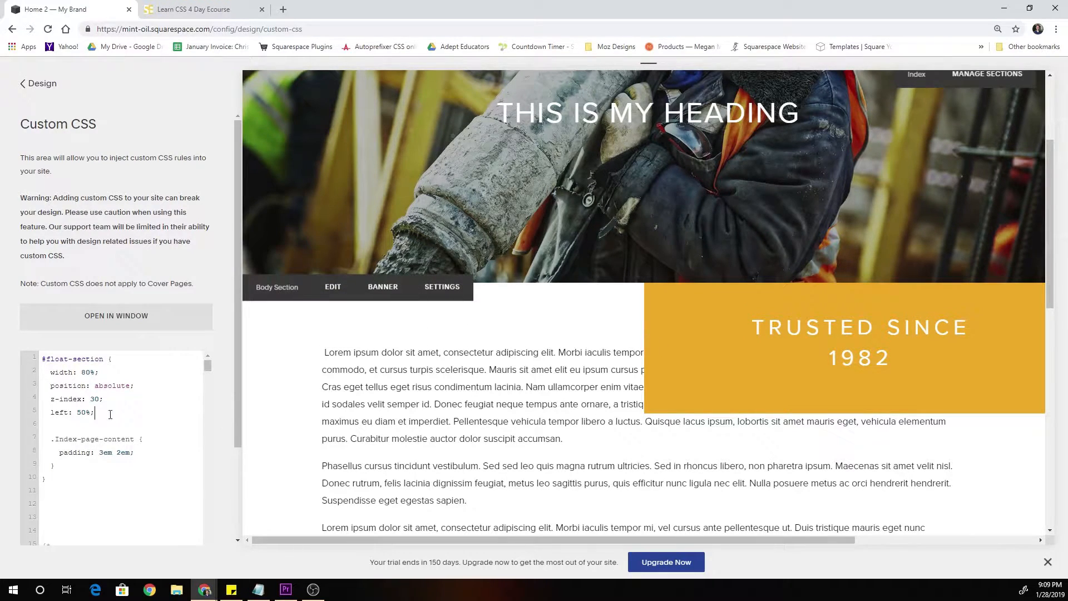
mouse_move(699, 329)
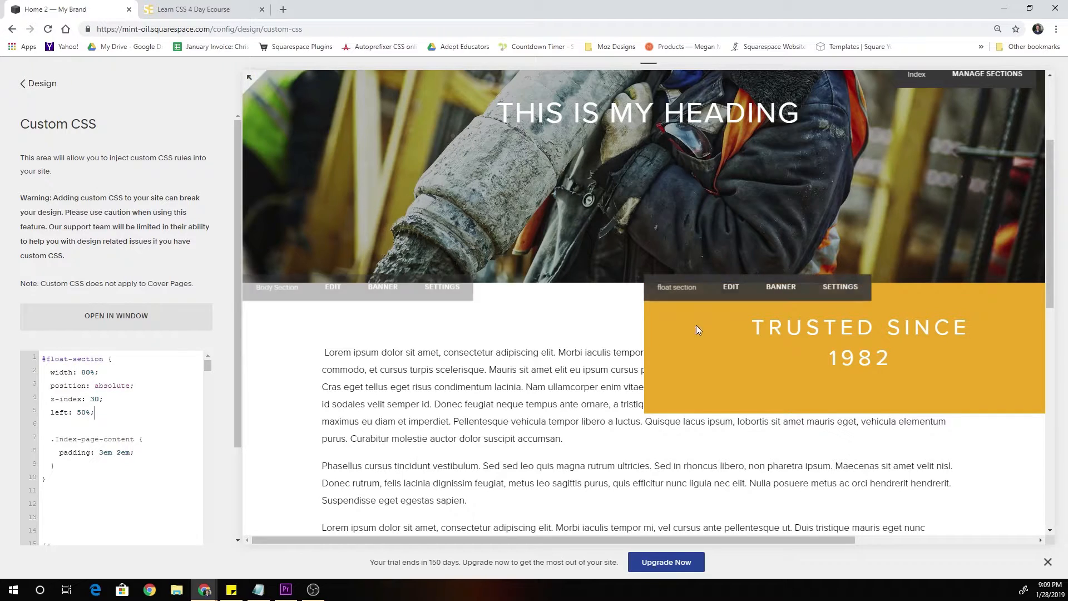
mouse_move(354, 328)
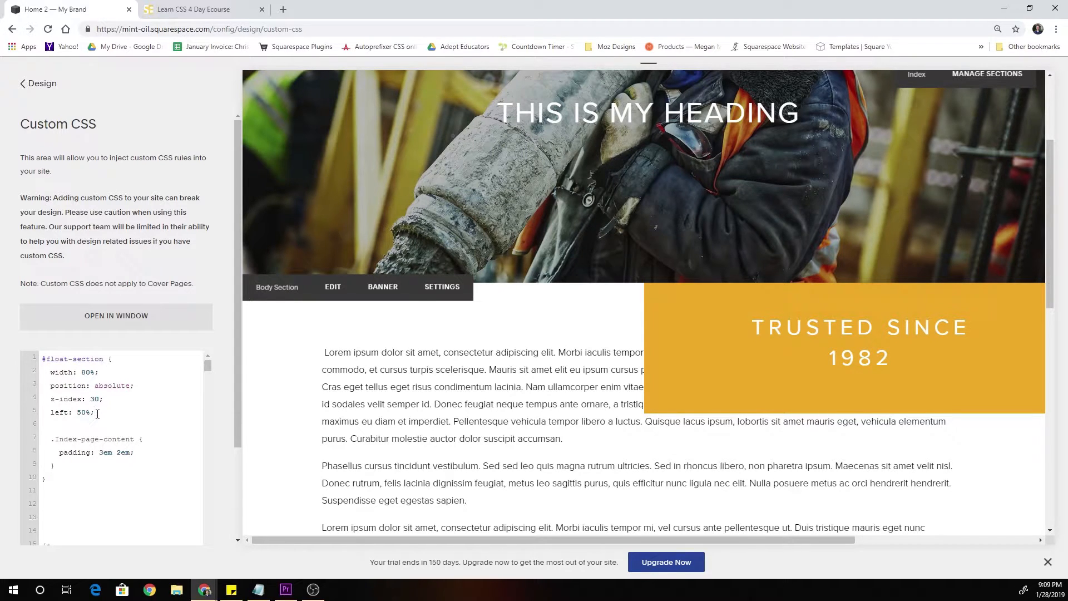
Step: Add transform: translate(-50%,-50%) to the #float-section rule
text(transform:)
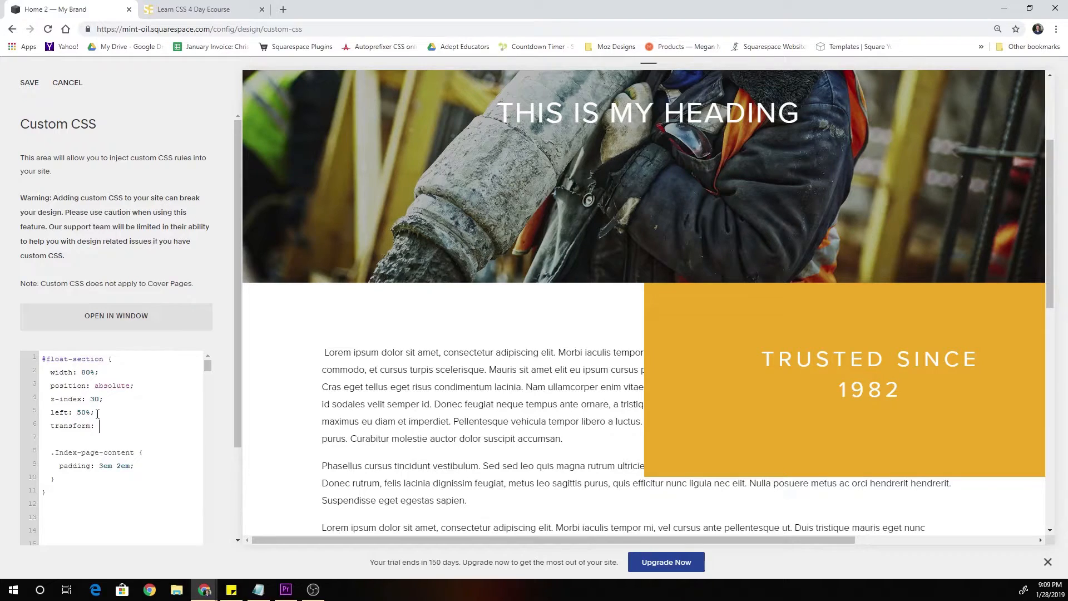
text(translate)
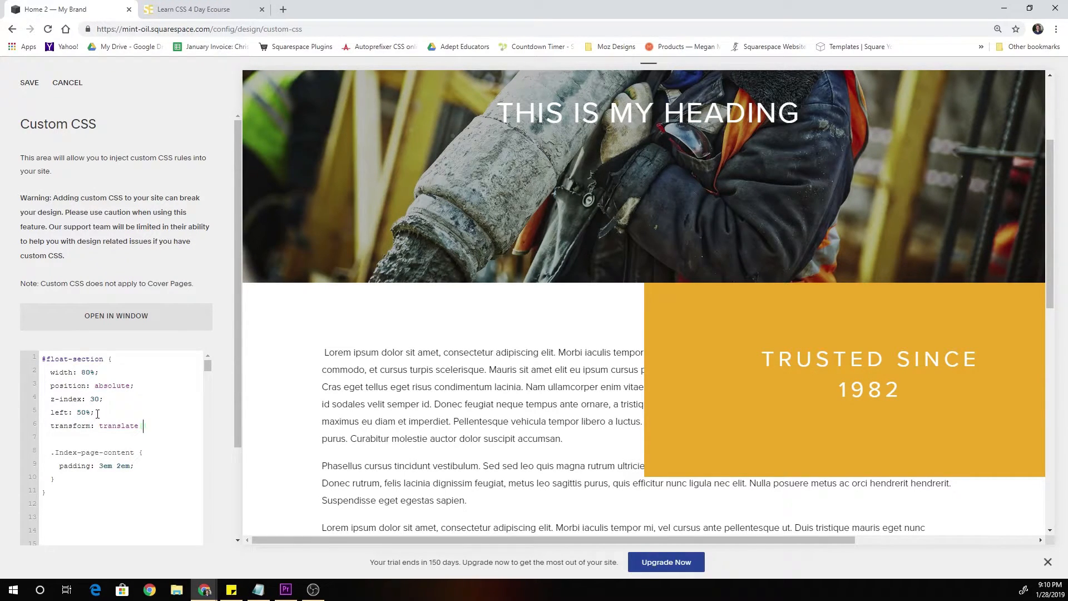
text(-50)
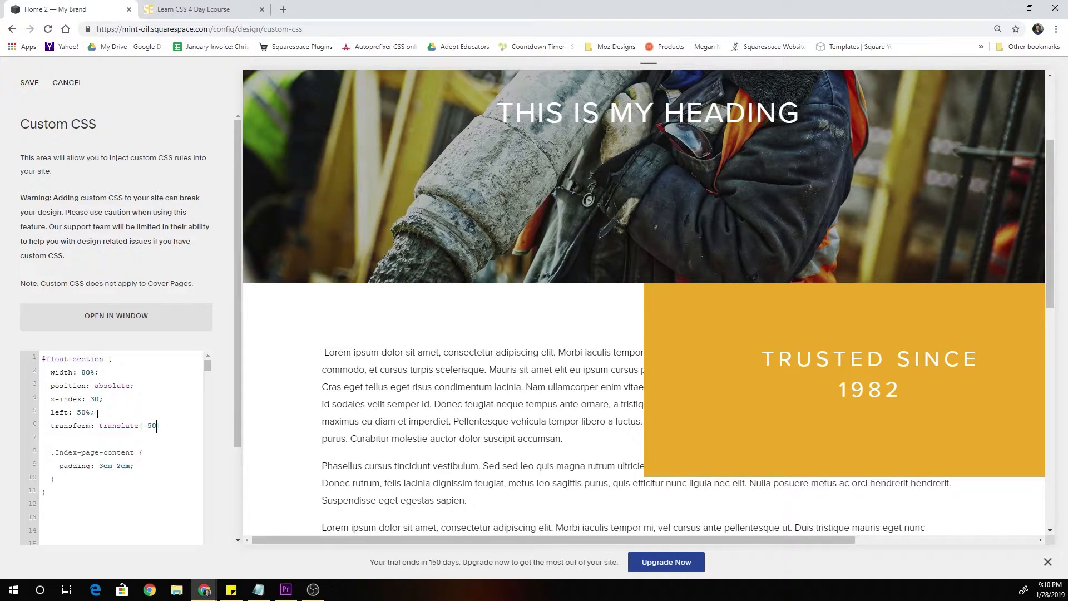
text(%)
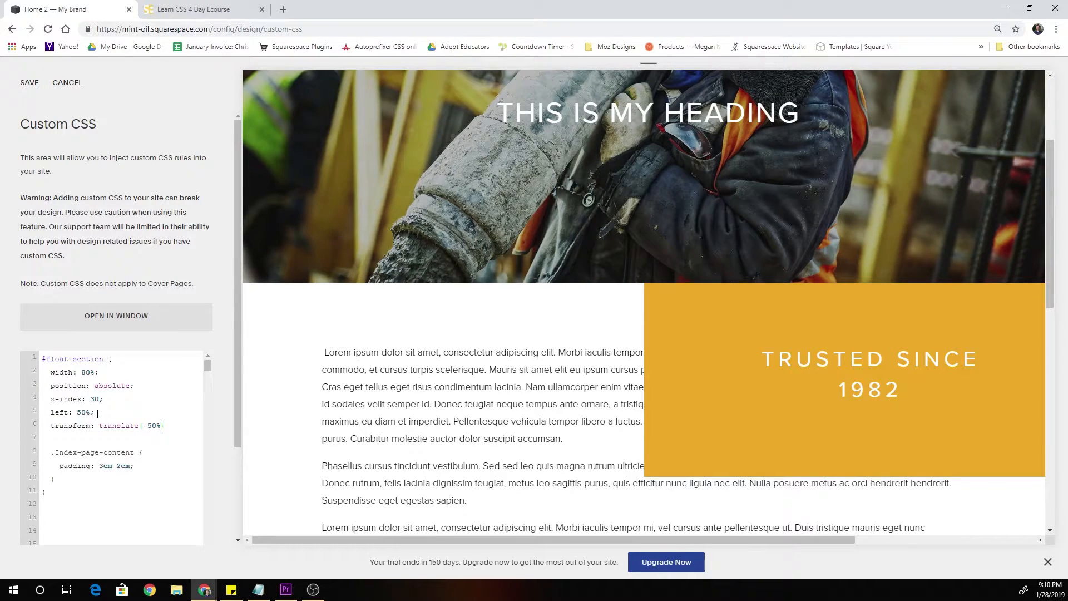
text(,-5)
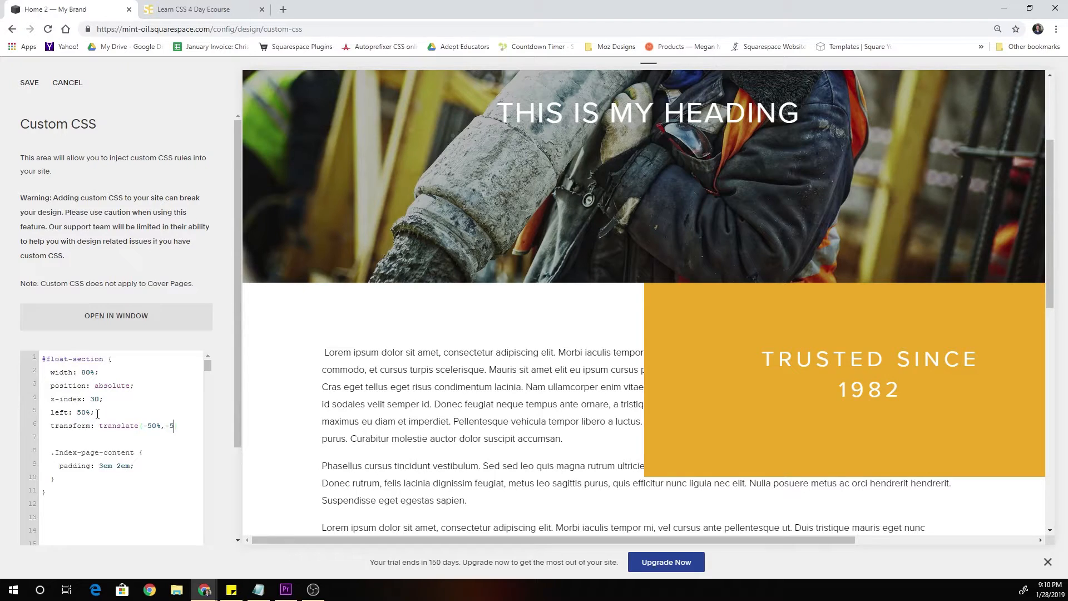
text(0%);)
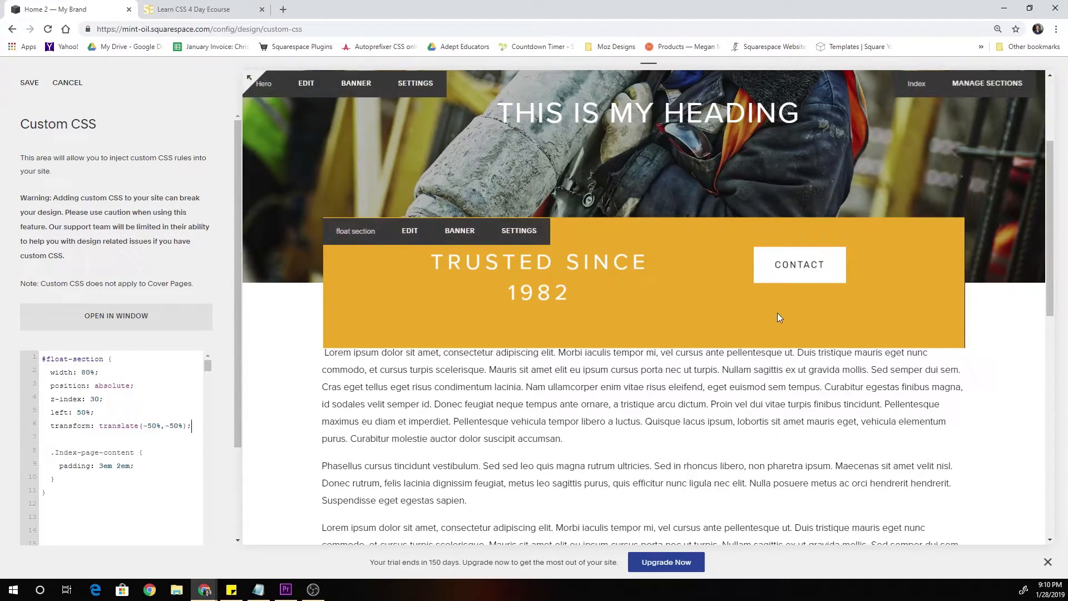
scroll(down, 3)
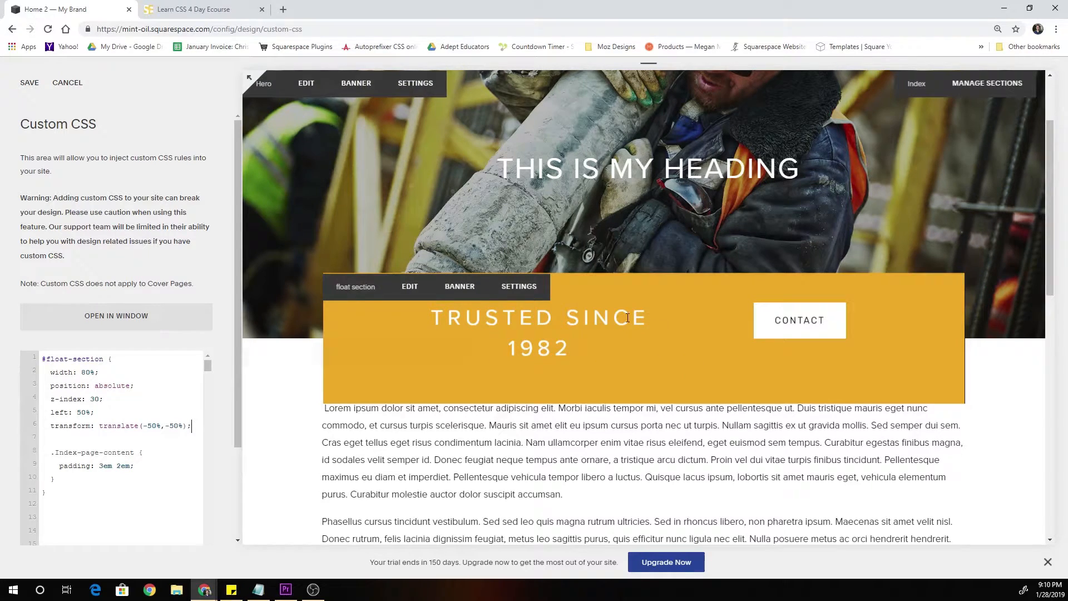
mouse_move(601, 358)
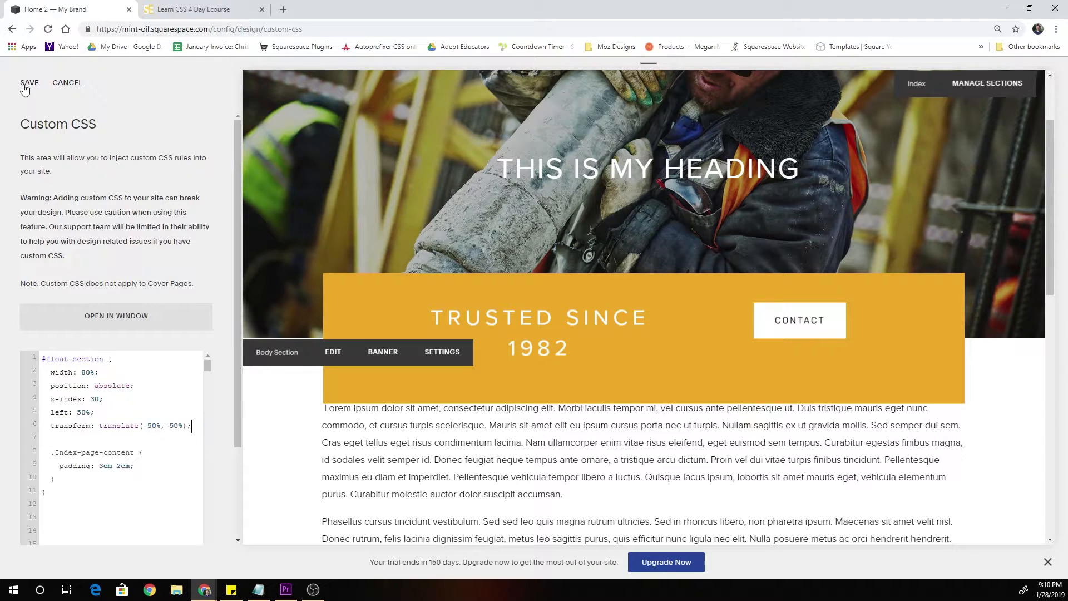
Step: Save the Custom CSS changes and scroll the preview
click(29, 83)
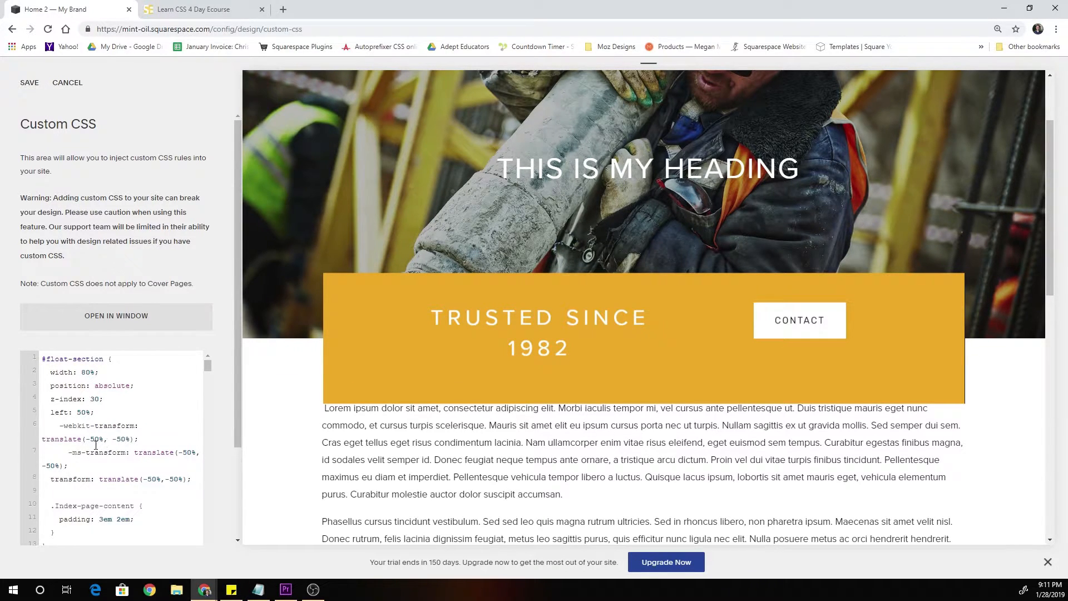
click(67, 82)
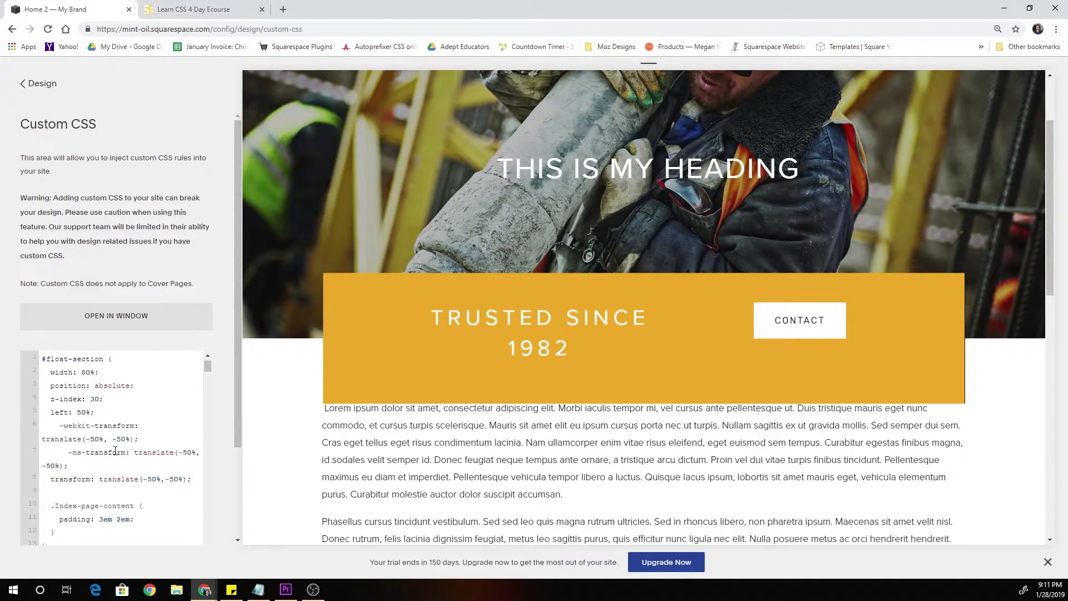
scroll(down, 3)
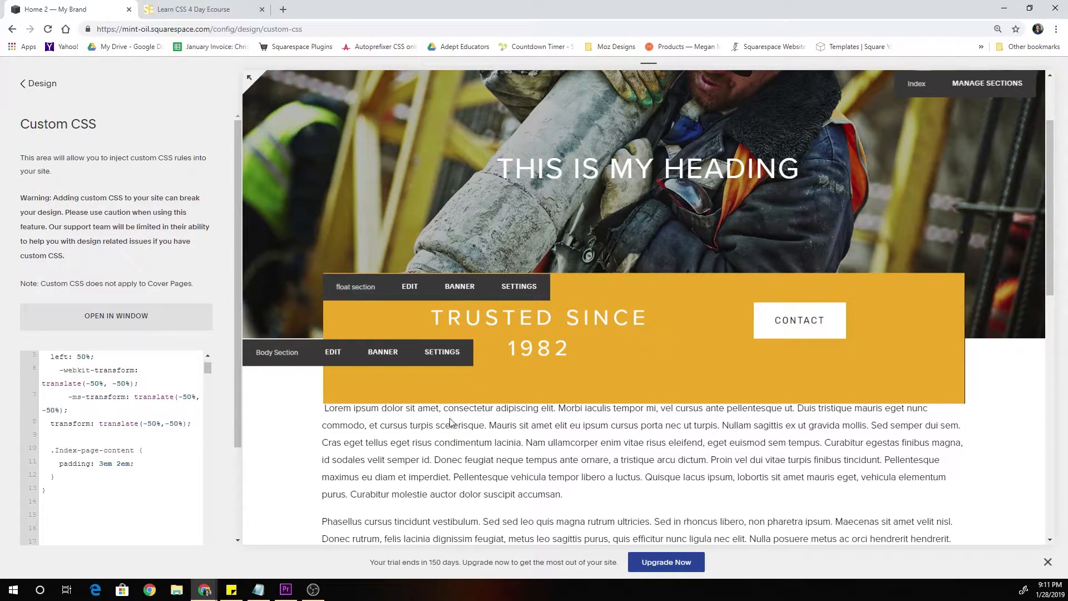
scroll(down, 3)
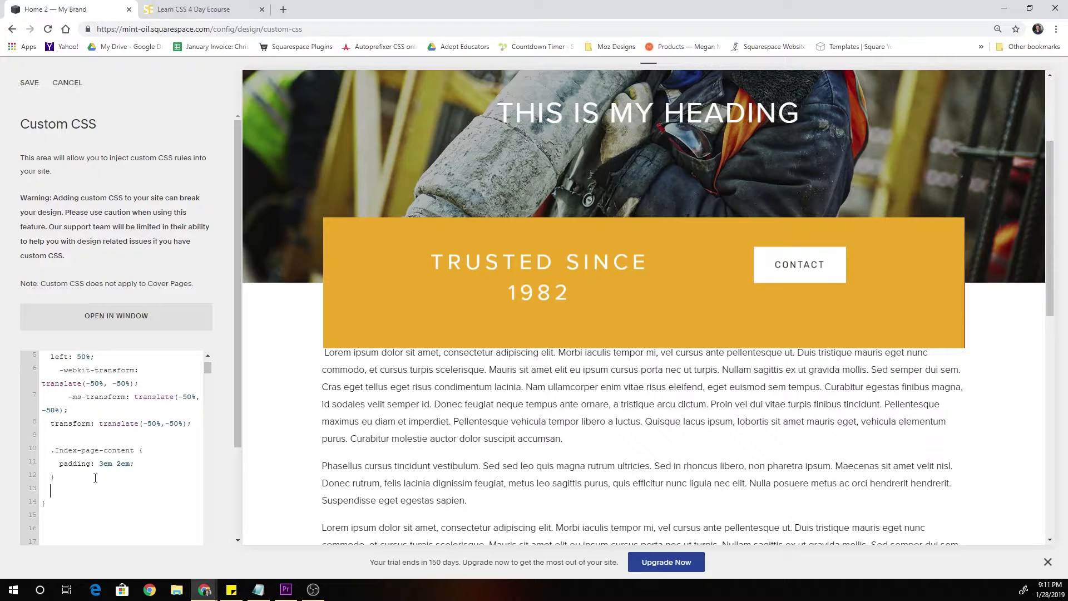
scroll(up, 3)
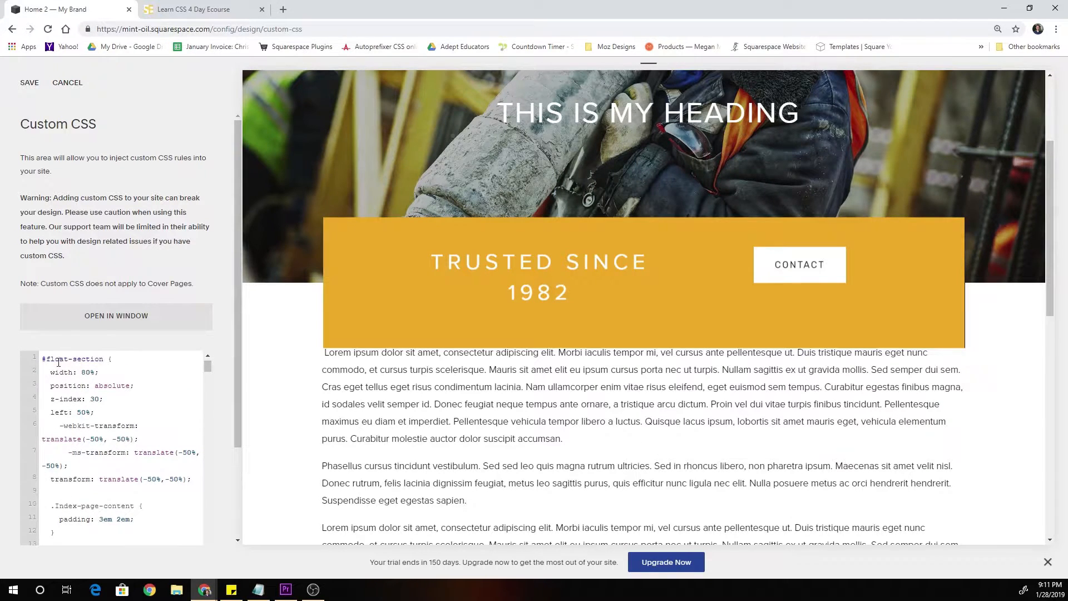
scroll(down, 3)
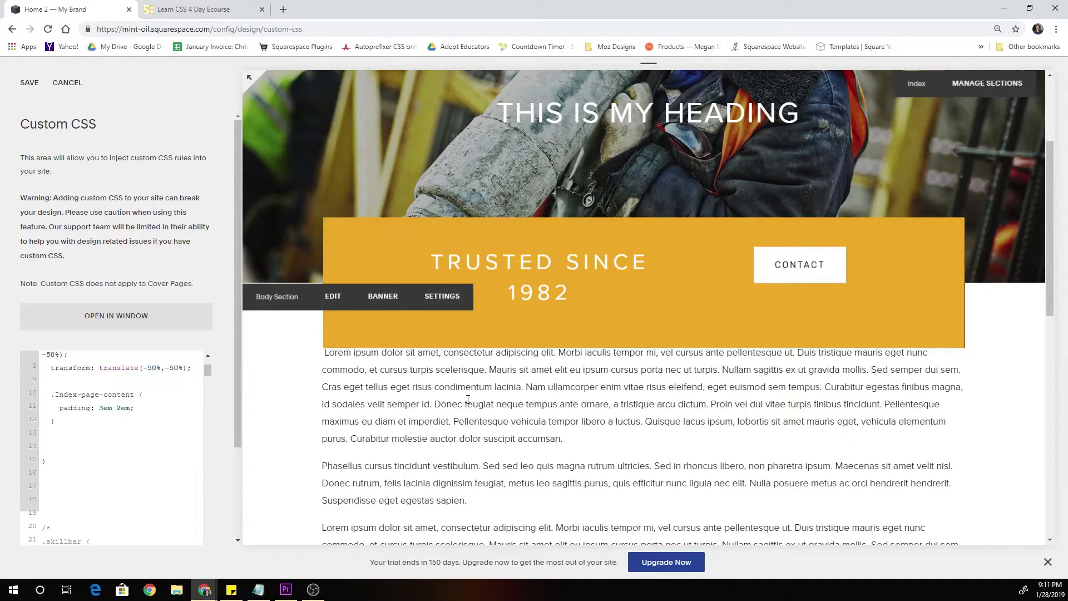
mouse_move(495, 385)
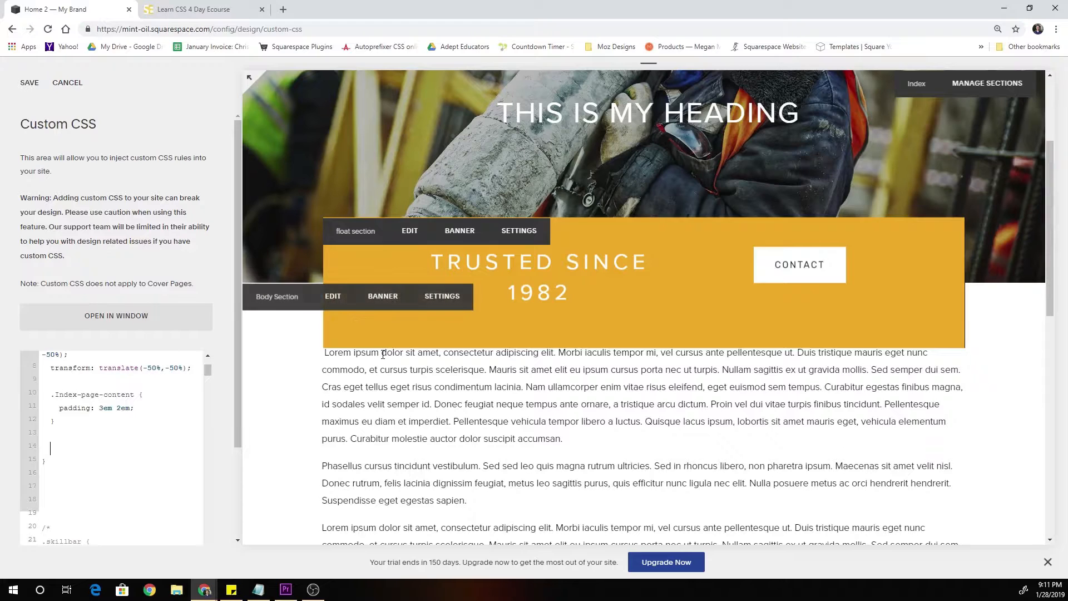
mouse_move(634, 286)
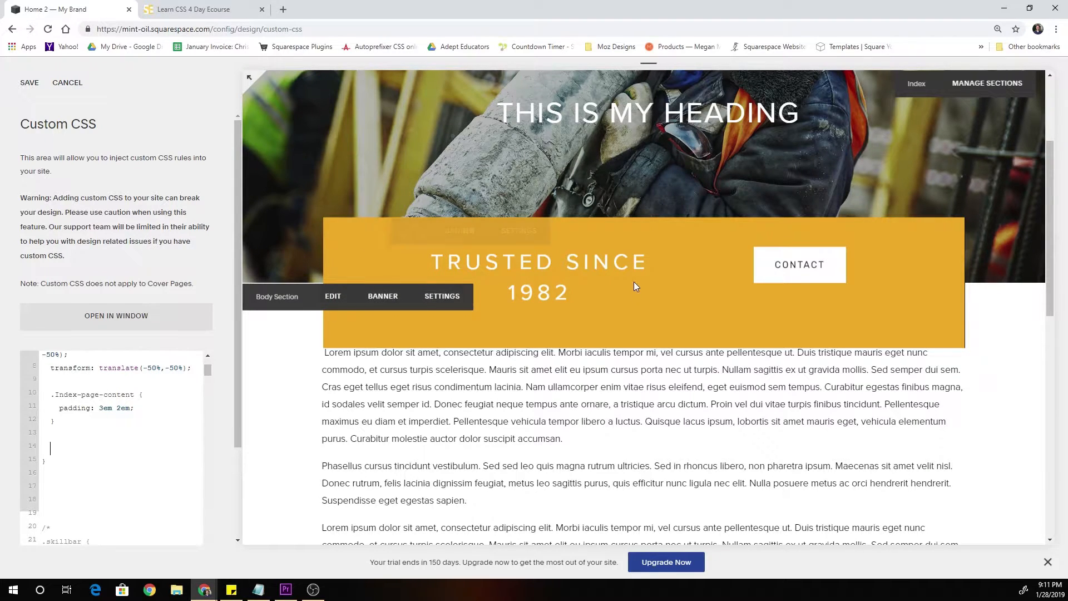
mouse_move(654, 284)
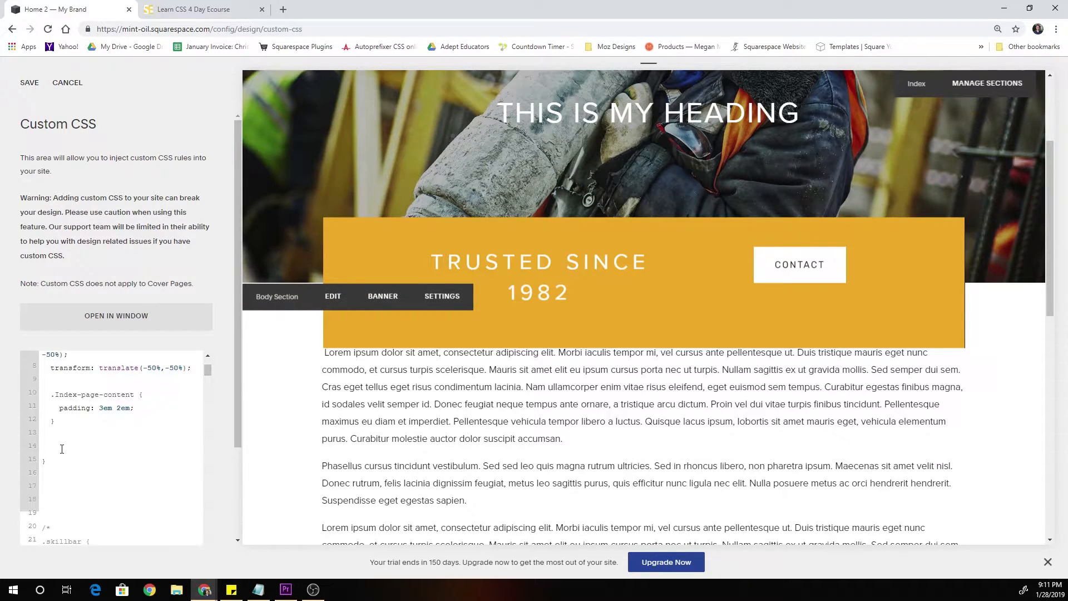
scroll(up, 3)
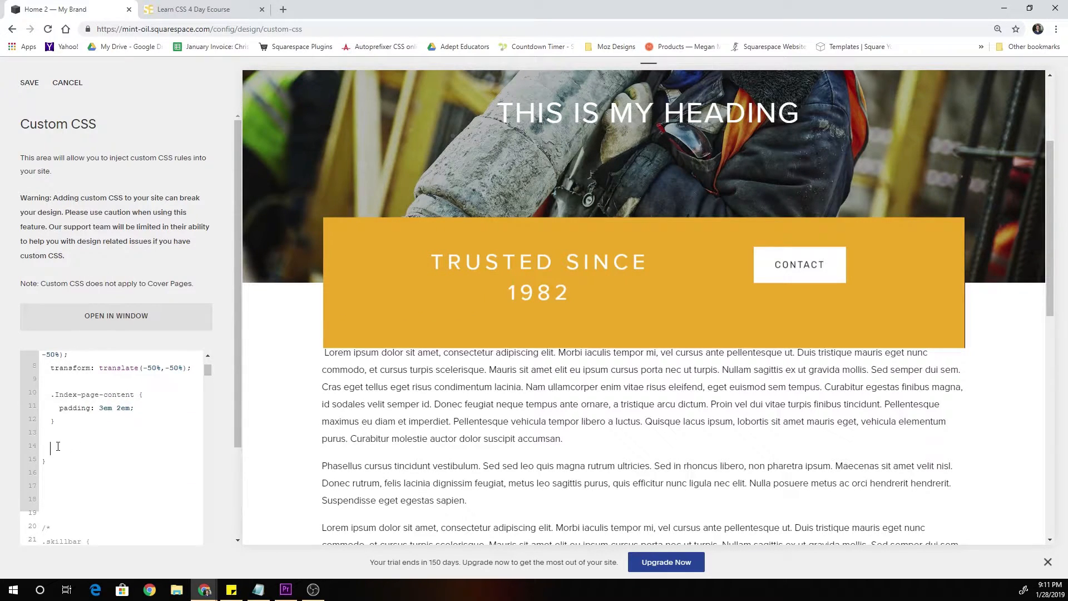
Step: Start a nested rule inside #float-section using the & parent selector
text(#)
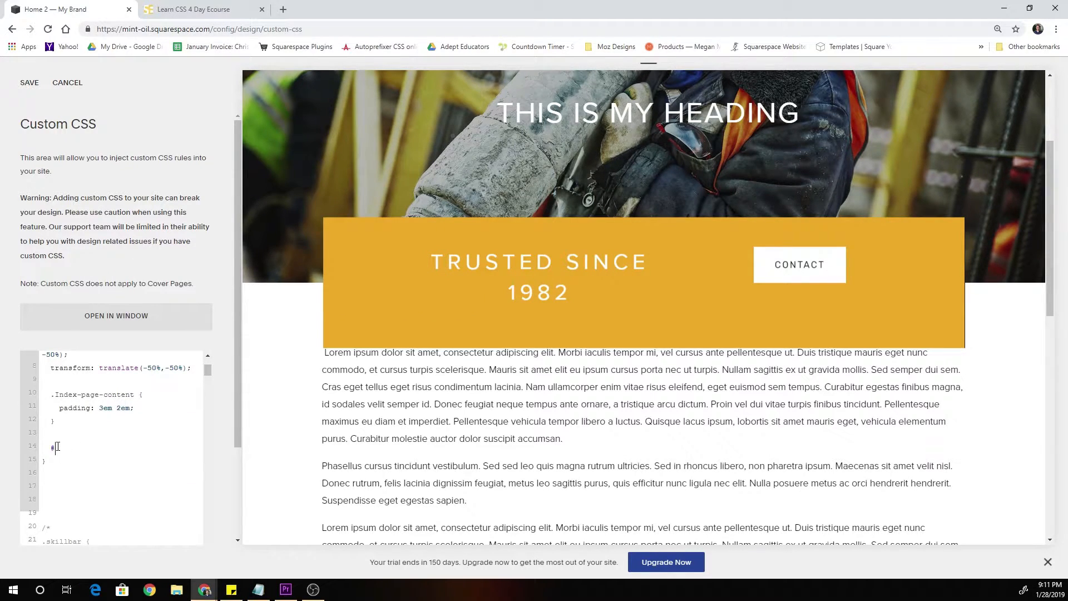
text(float-secti)
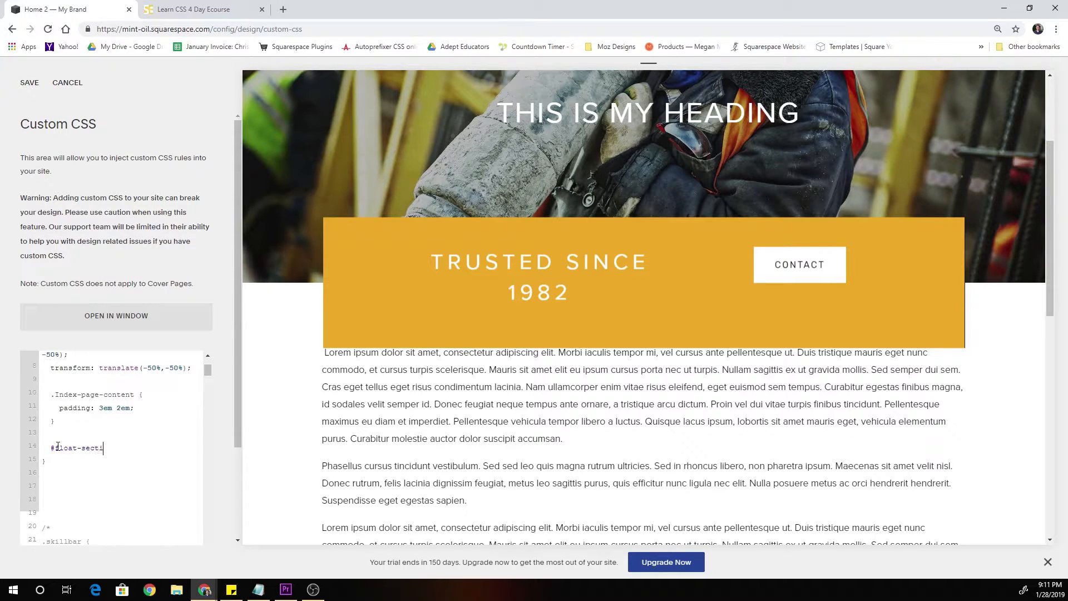
text(on)
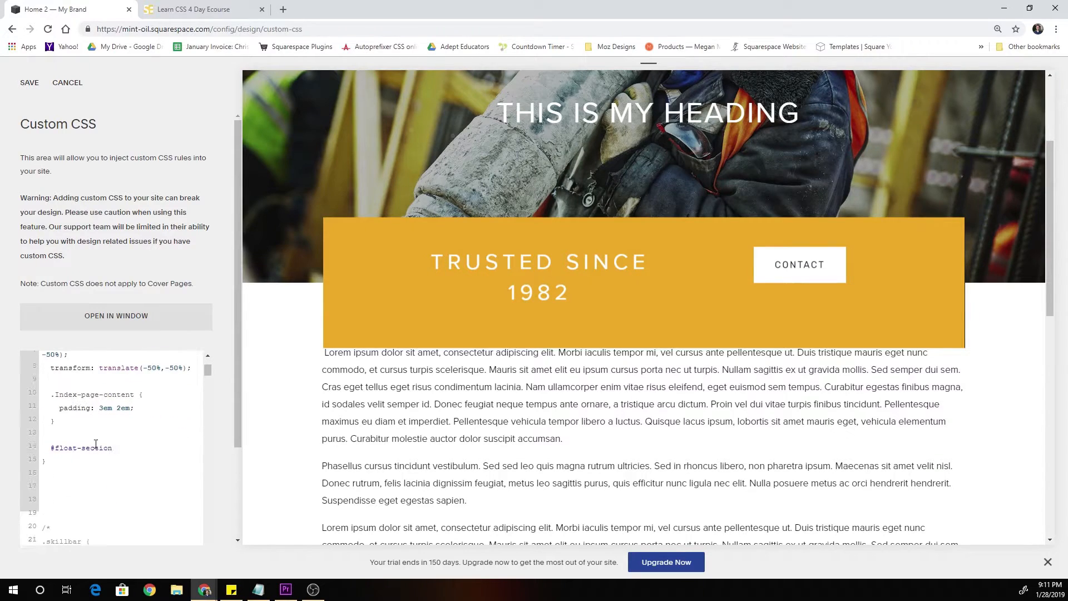
double_click(79, 447)
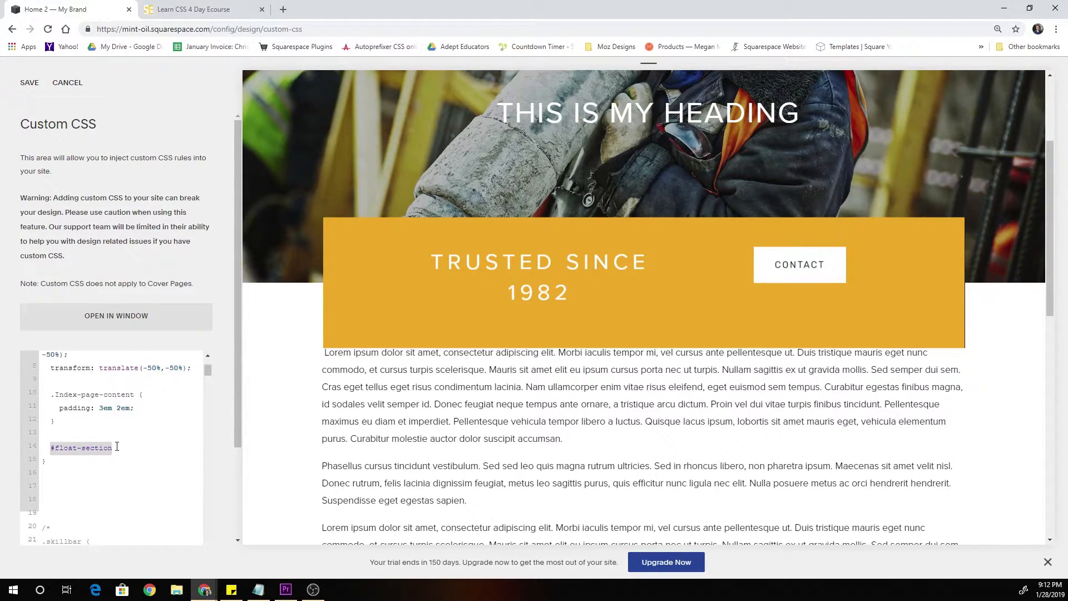
text(&)
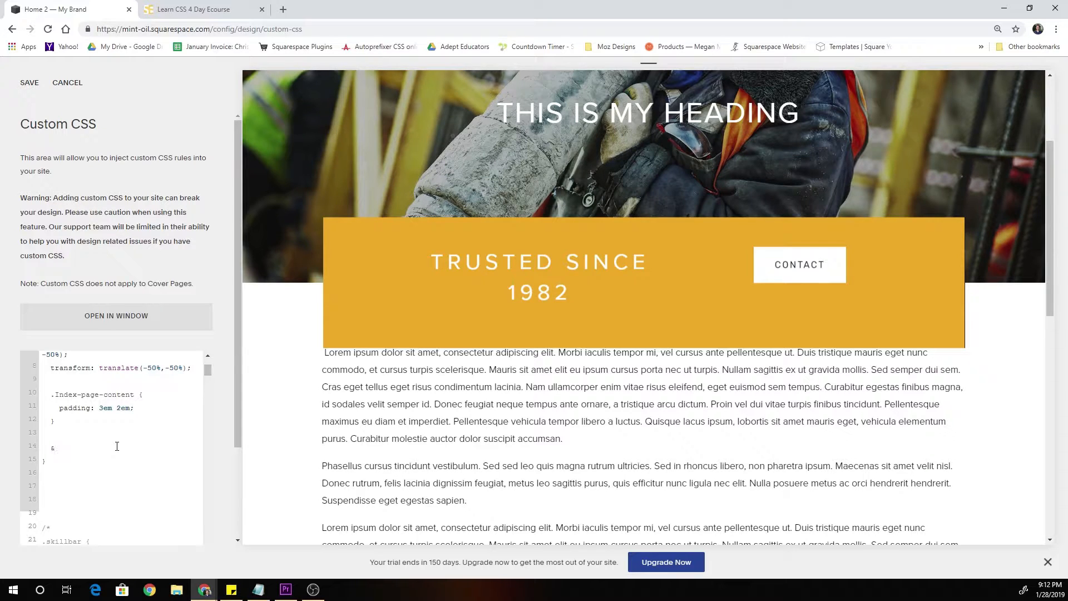
click(54, 447)
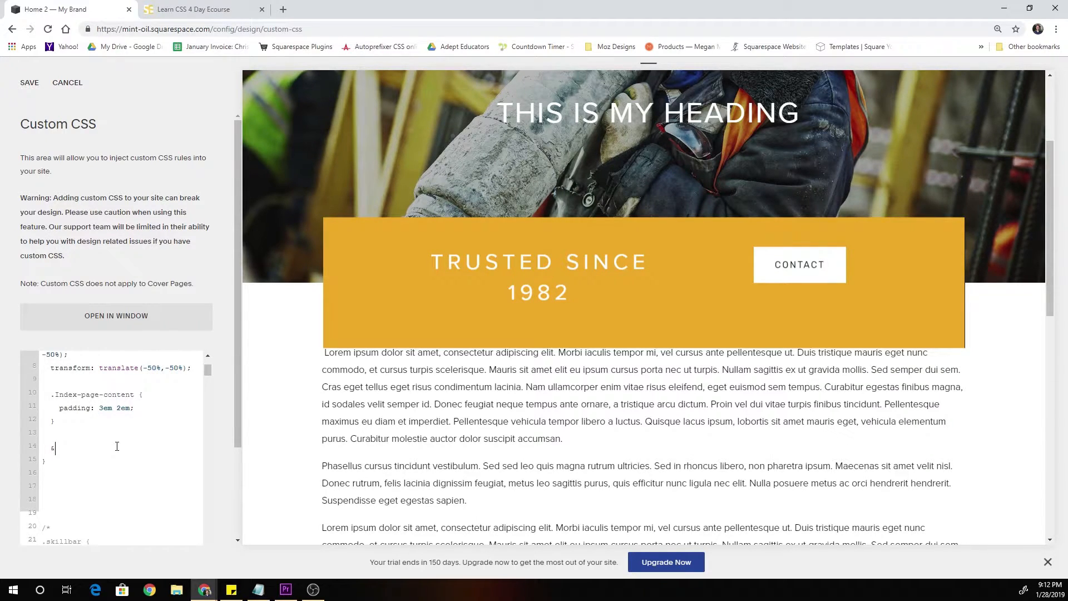
Step: Complete the '& + section' rule with padding-top: 80px
scroll(up, 3)
text( +)
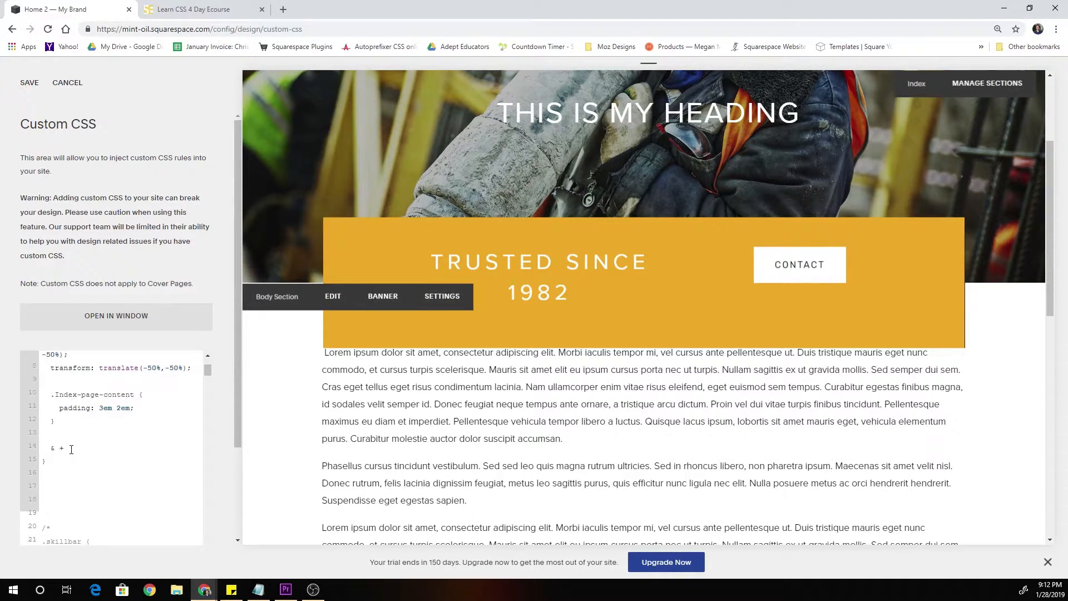
text(section {)
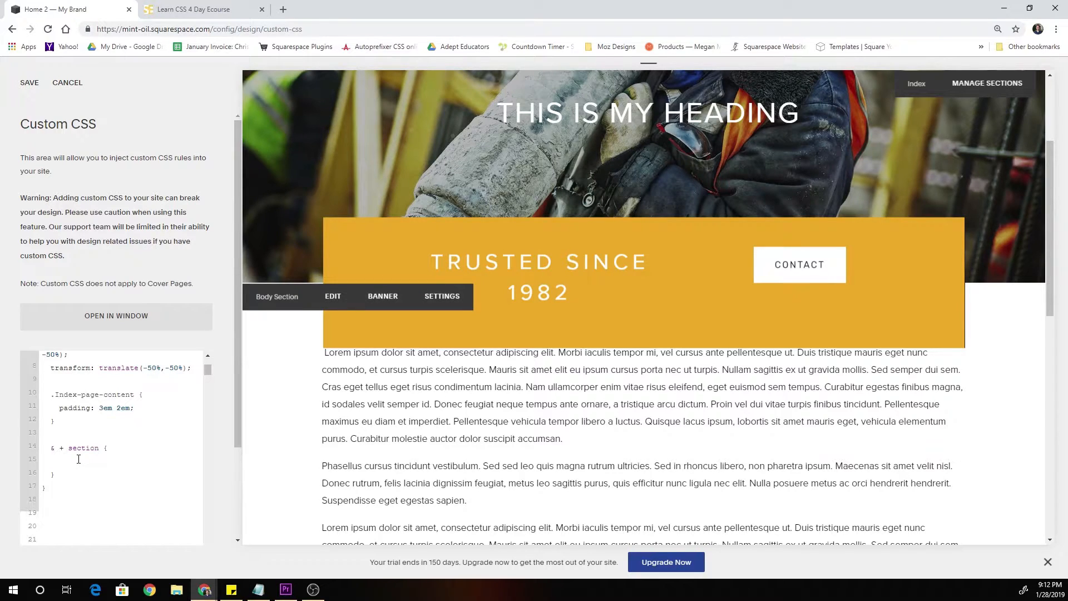
text(padding-top:)
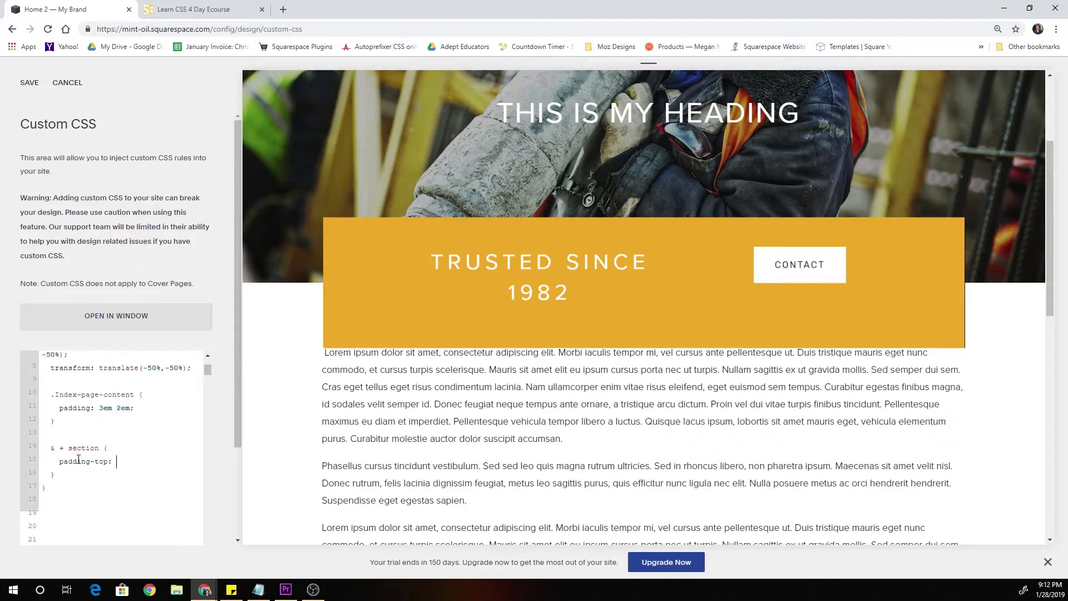
text(80px;)
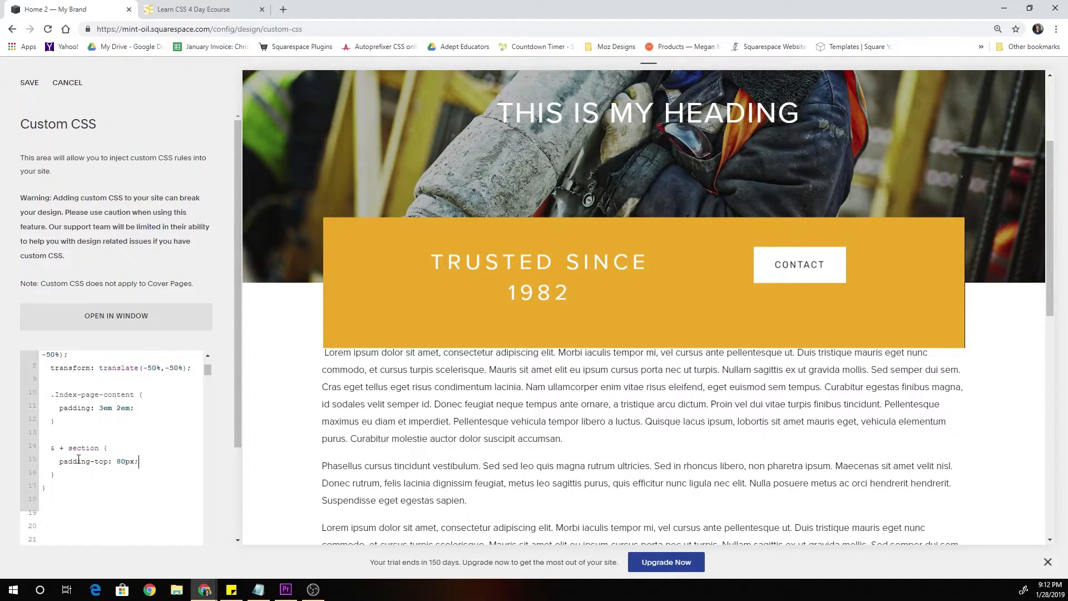
scroll(down, 3)
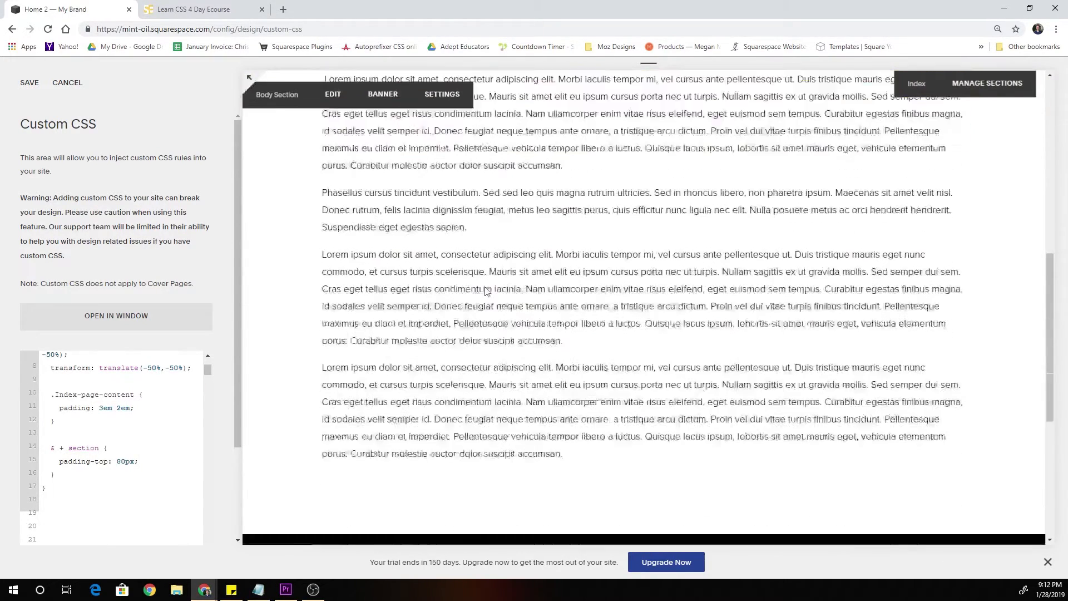
Step: Go from Design back to Pages and add a new section to Home 2
scroll(up, 3)
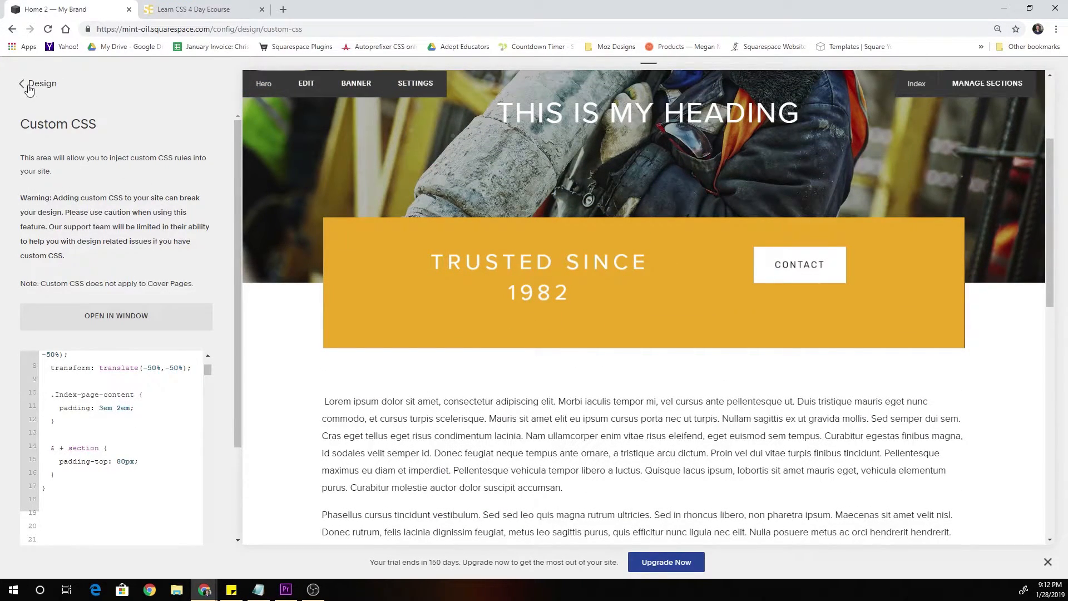
click(21, 83)
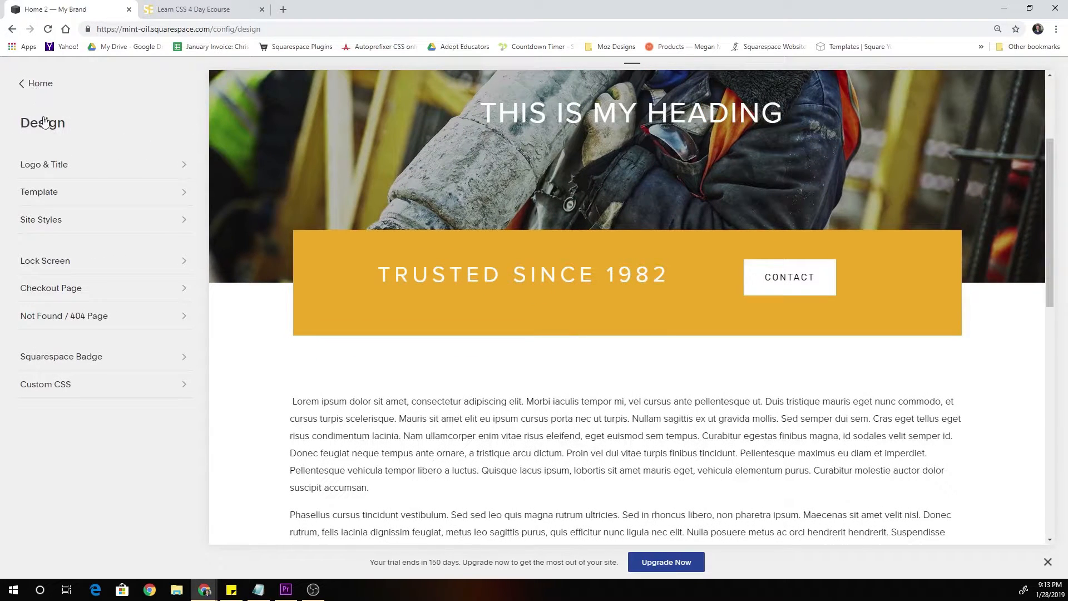
click(37, 83)
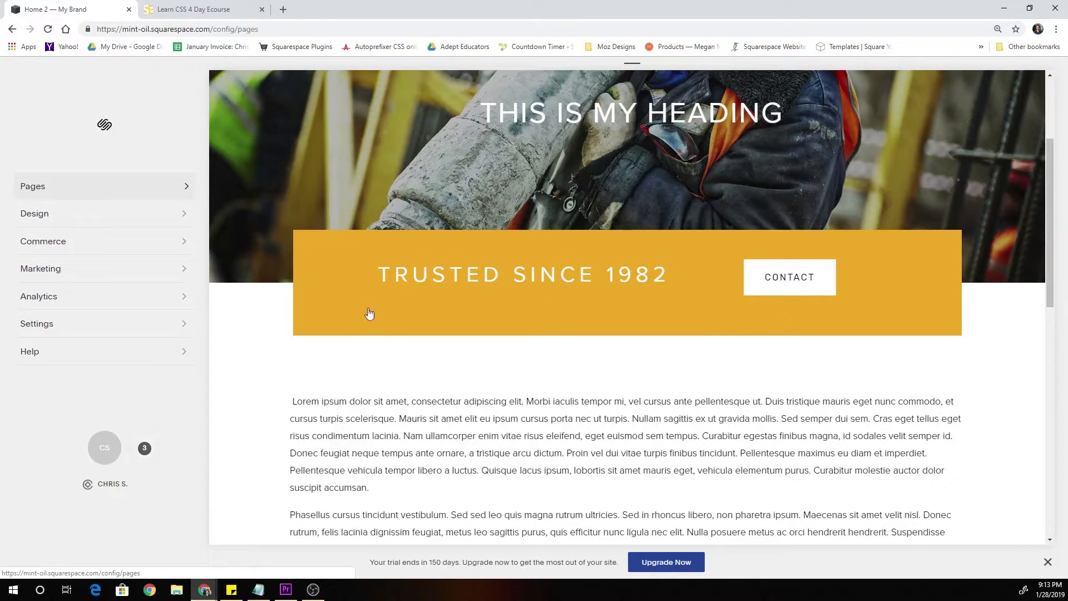
click(32, 186)
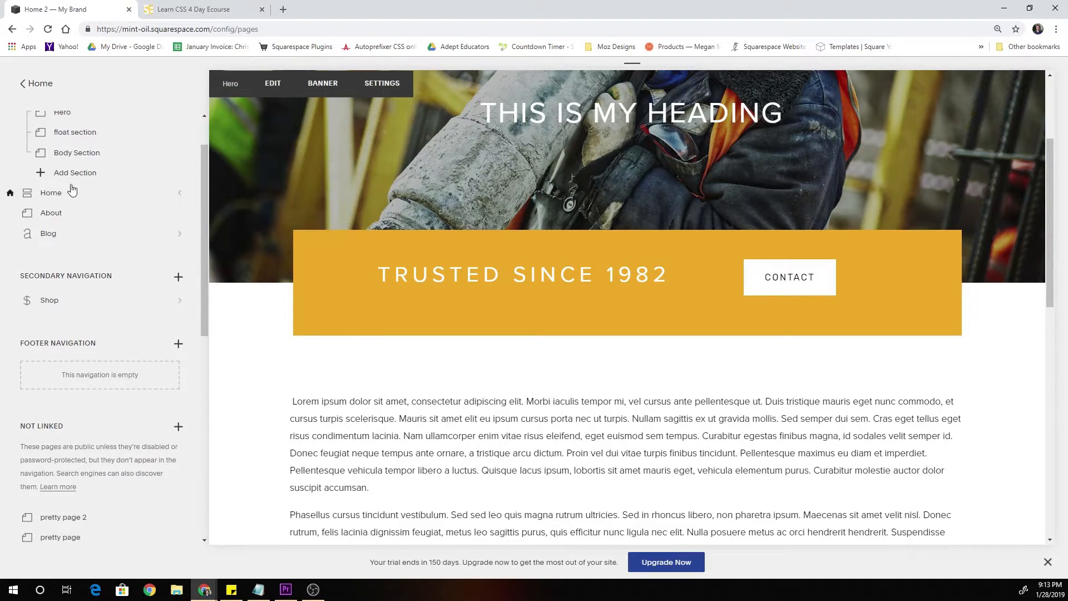
click(75, 173)
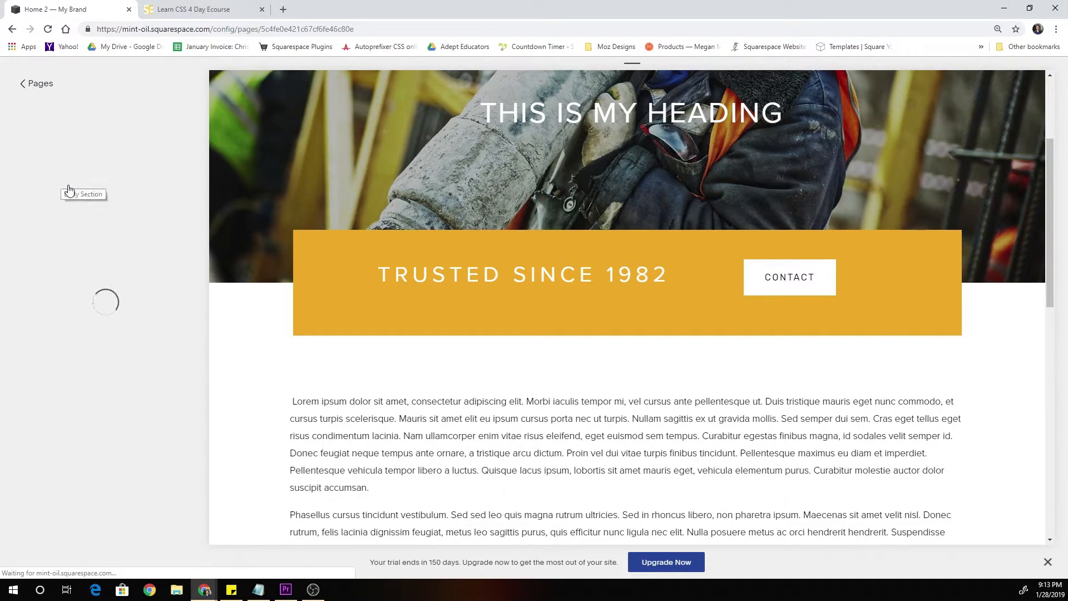
Step: Choose a Blank section and name it 'TEst section'
click(83, 194)
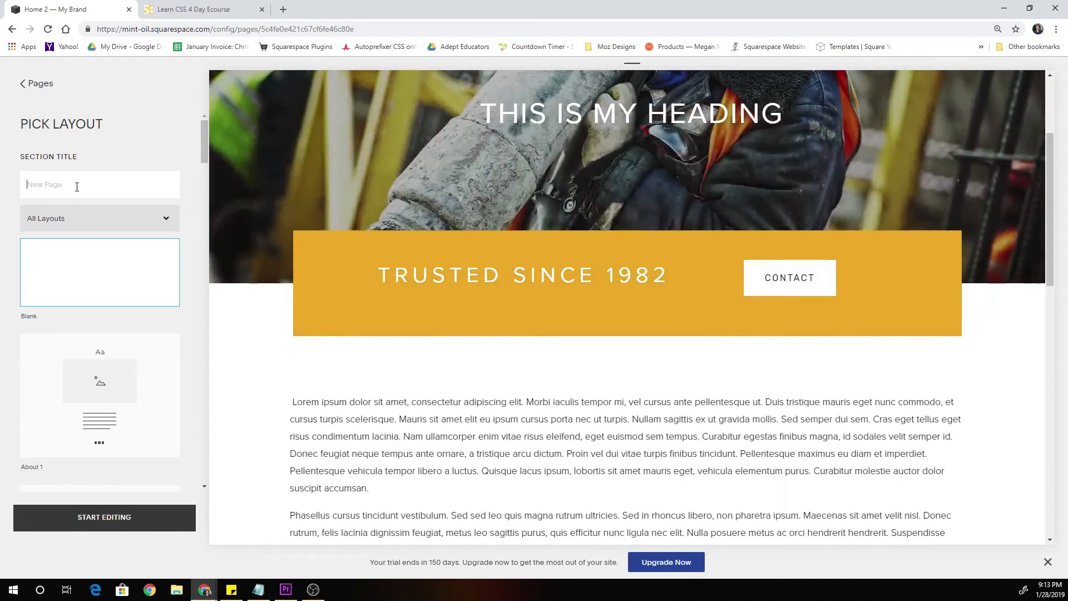
scroll(down, 3)
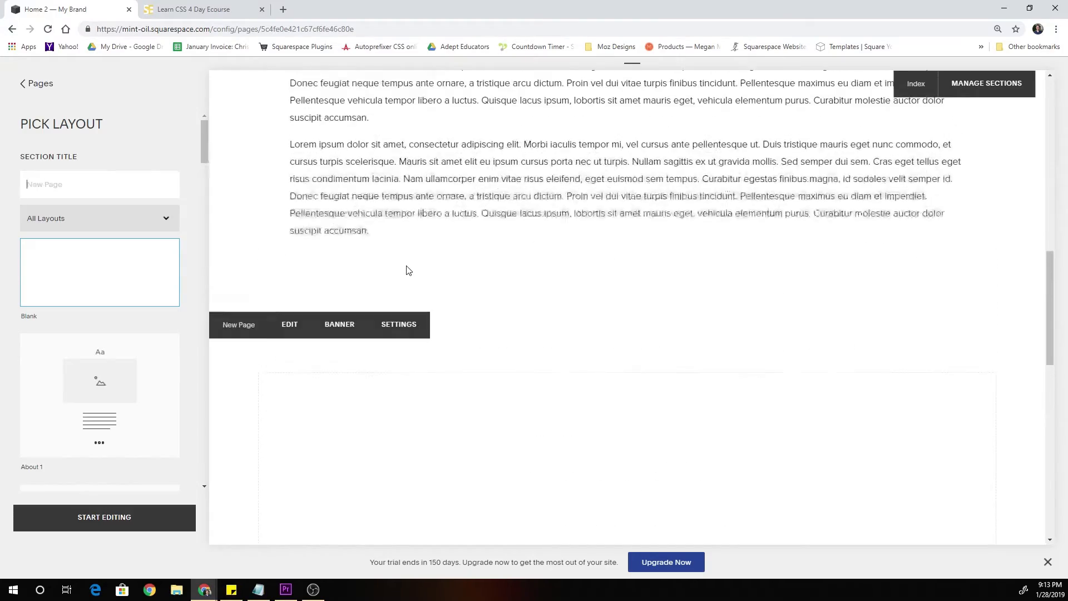
scroll(up, 3)
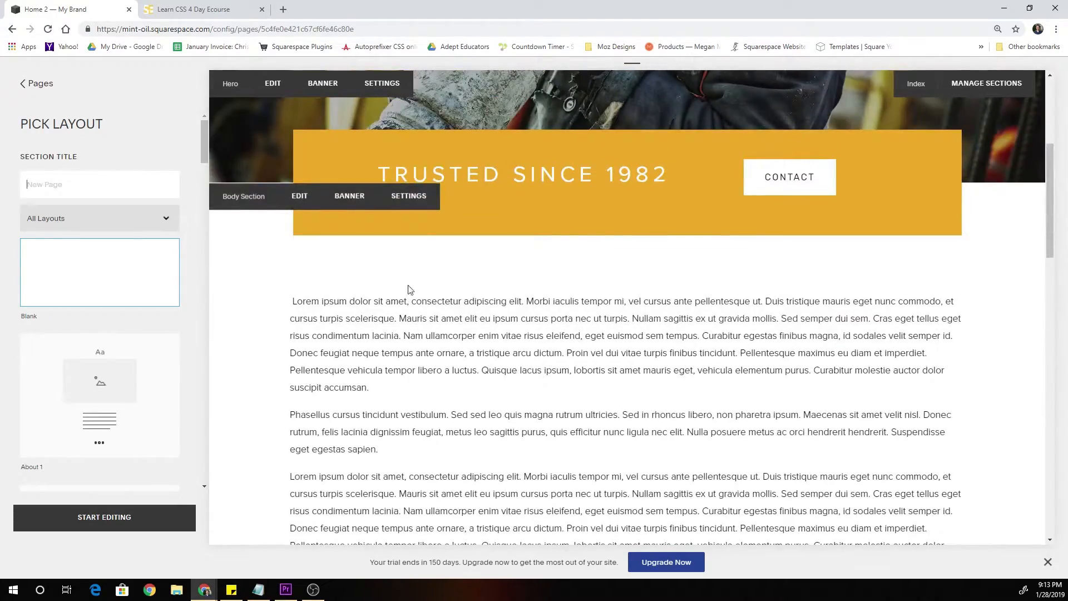
scroll(down, 3)
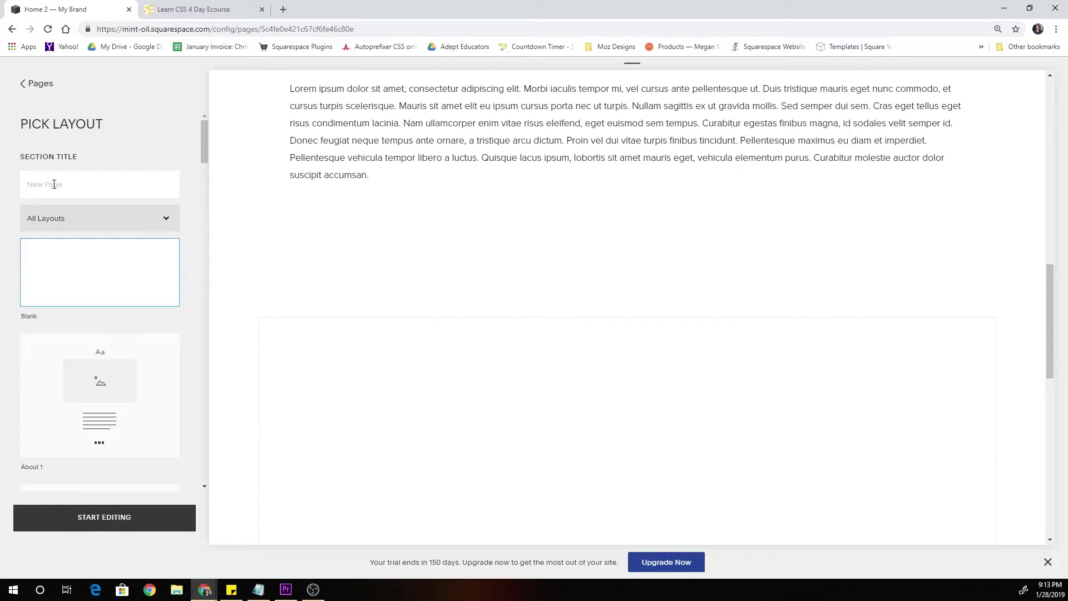
text(TES)
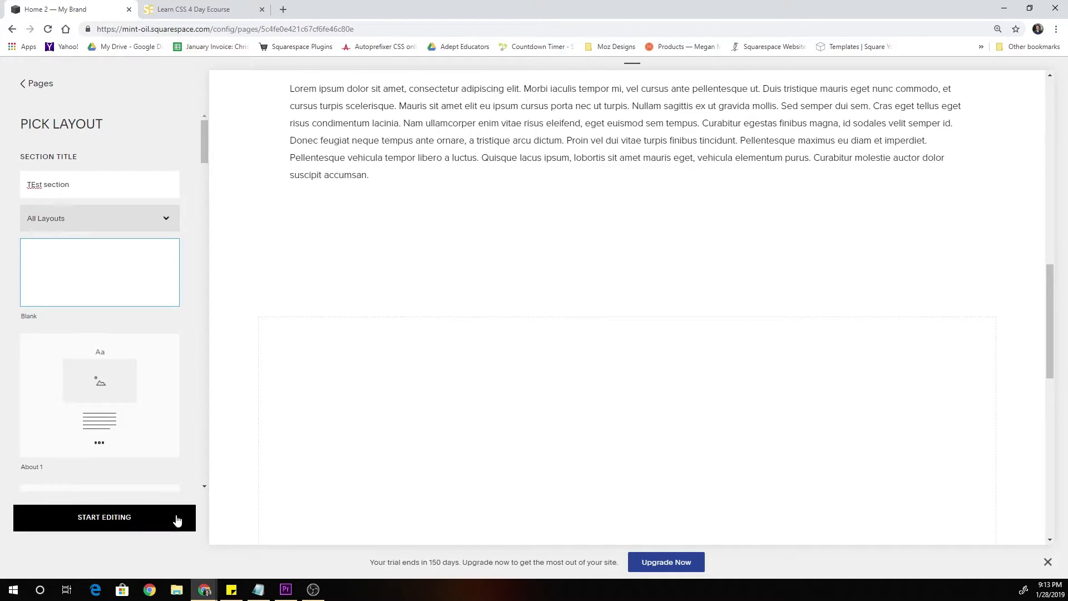
Step: Add the placeholder text 'as;fhskdfhkjsdhfkjsdhf' to the new section and save
click(103, 517)
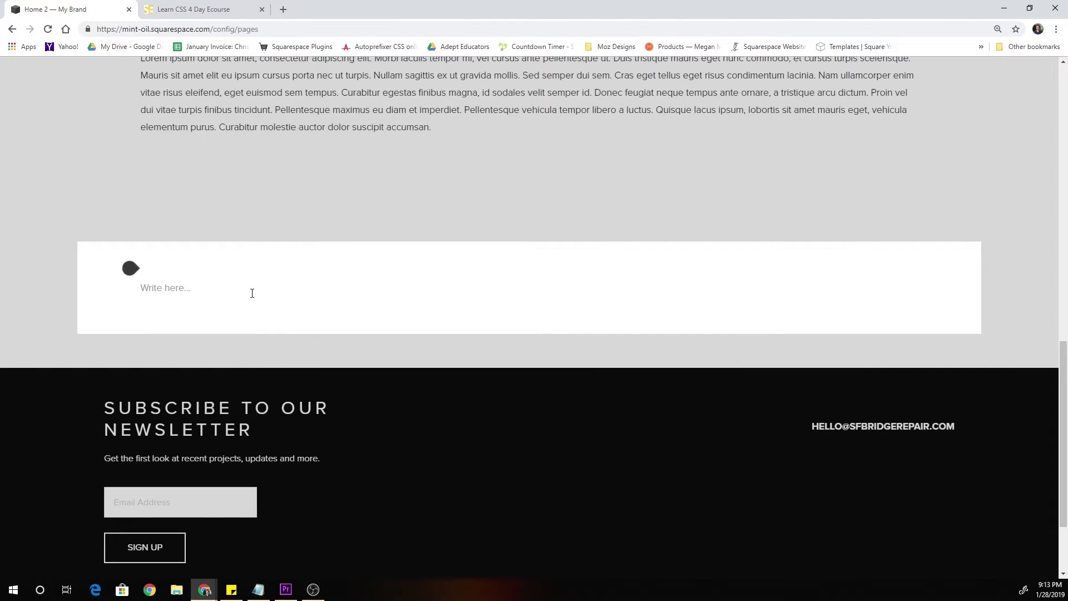
text(as;fhskdfhkjsdhfkjsdhf)
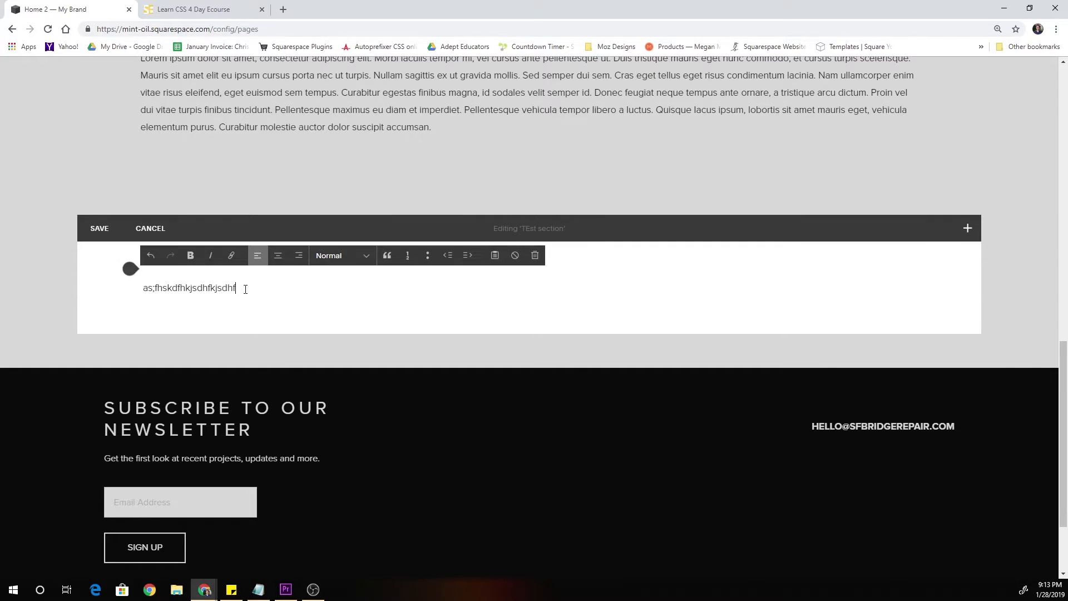
click(99, 228)
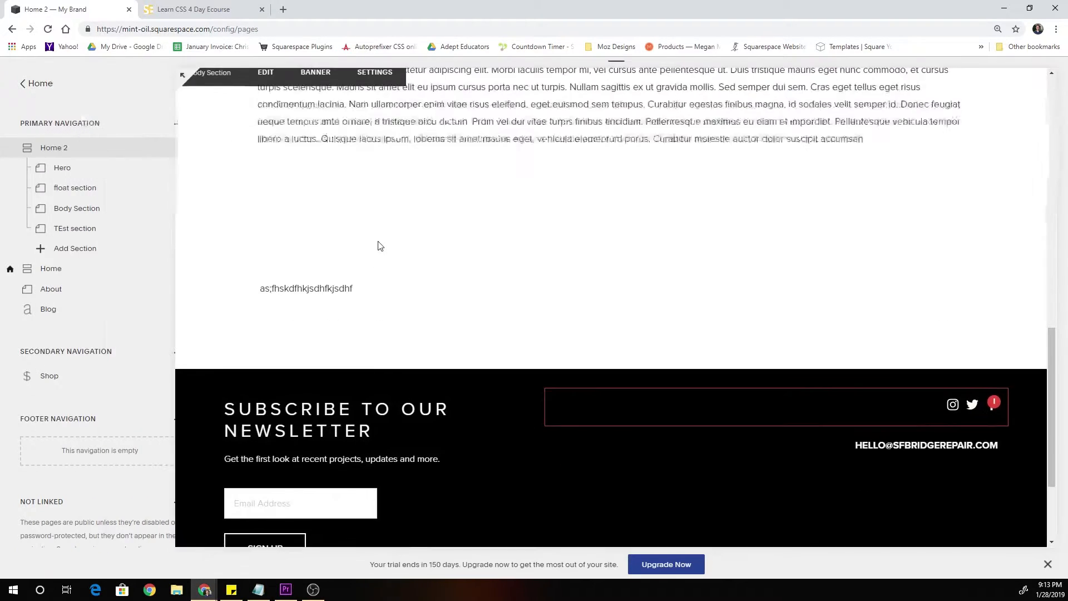
scroll(up, 3)
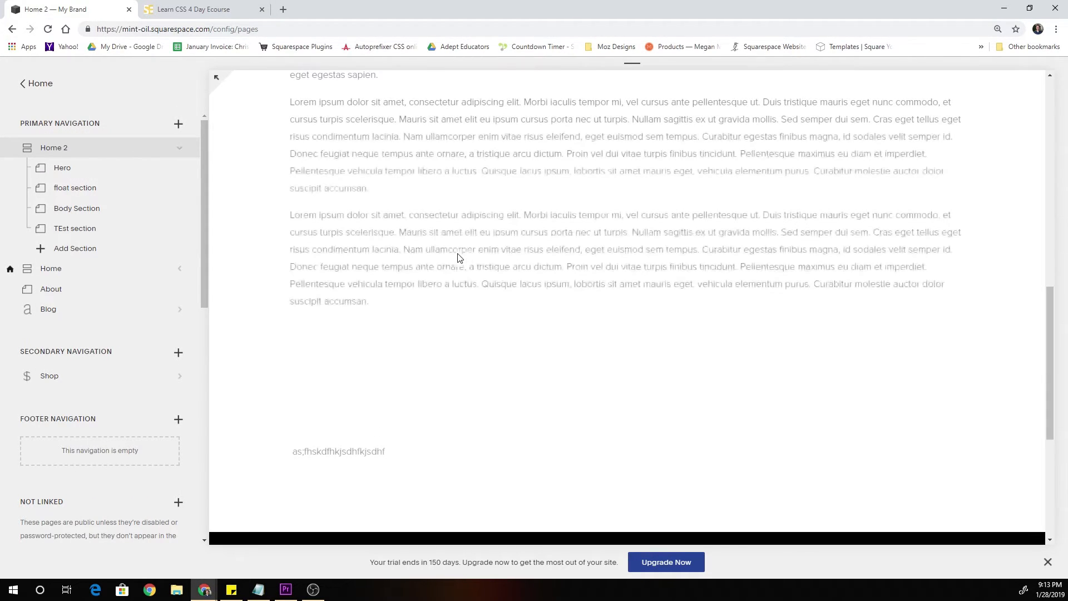
scroll(down, 3)
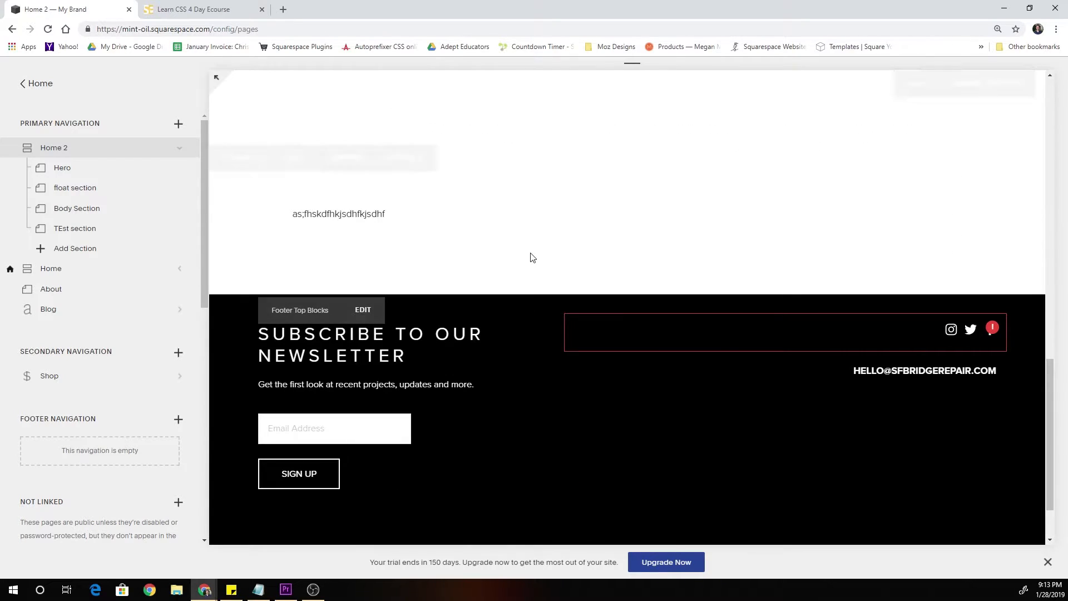
scroll(up, 3)
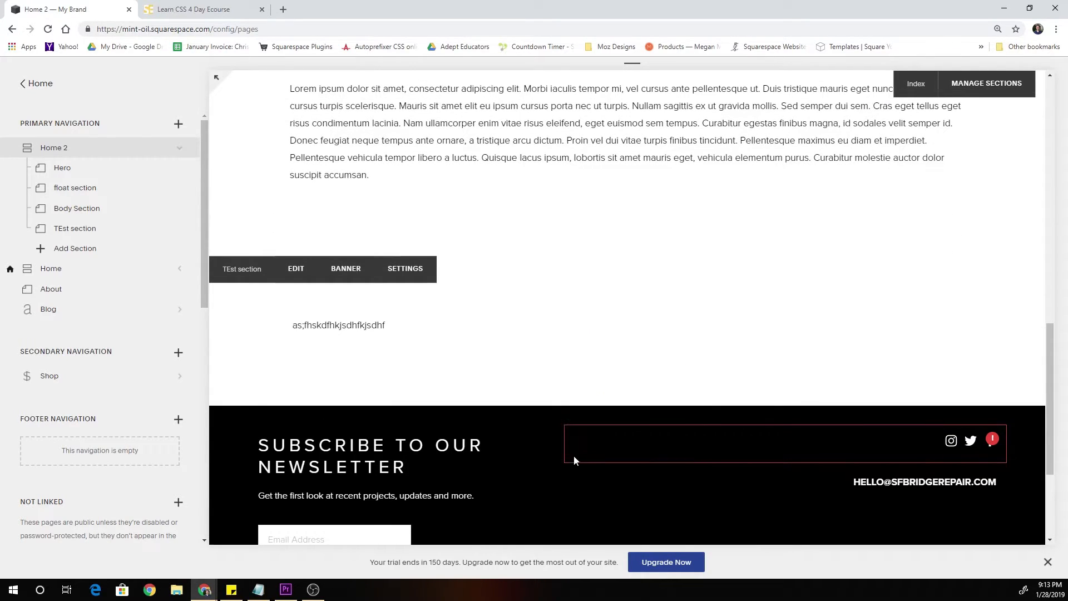
key(F12)
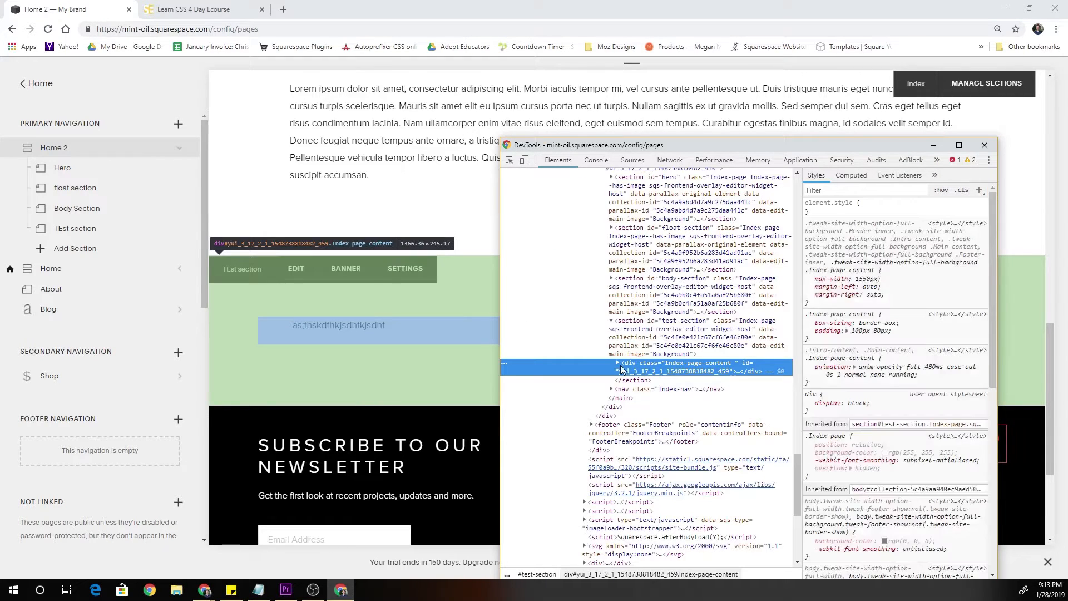
click(681, 336)
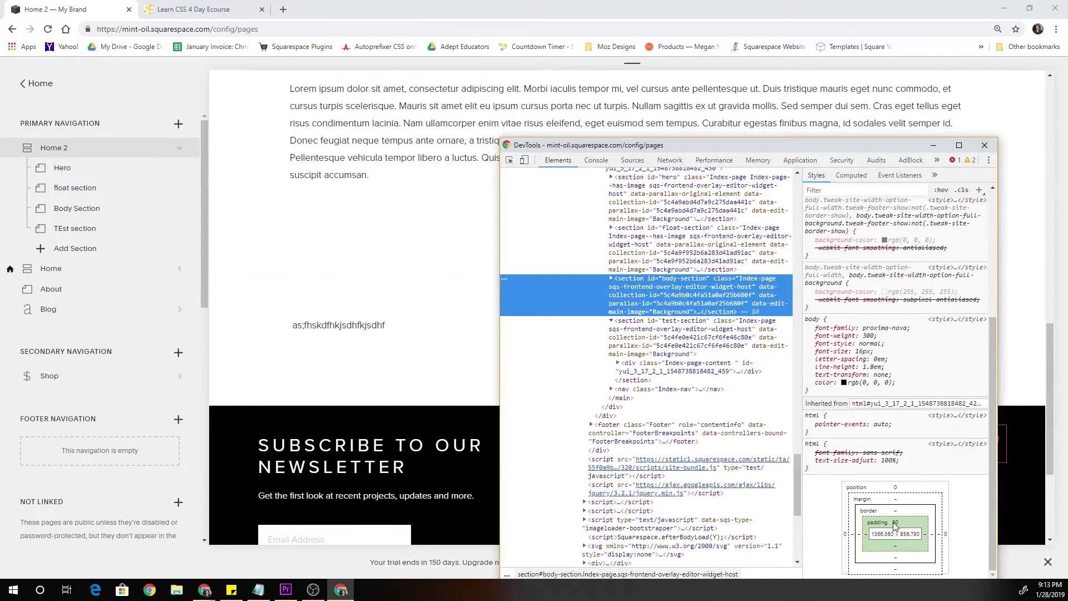
click(680, 321)
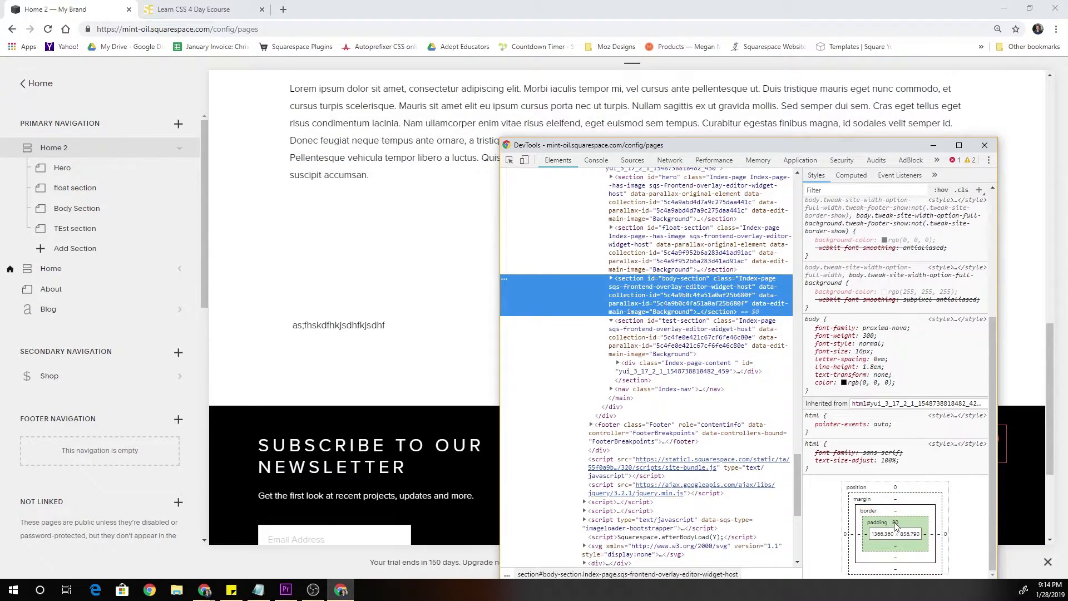
click(983, 145)
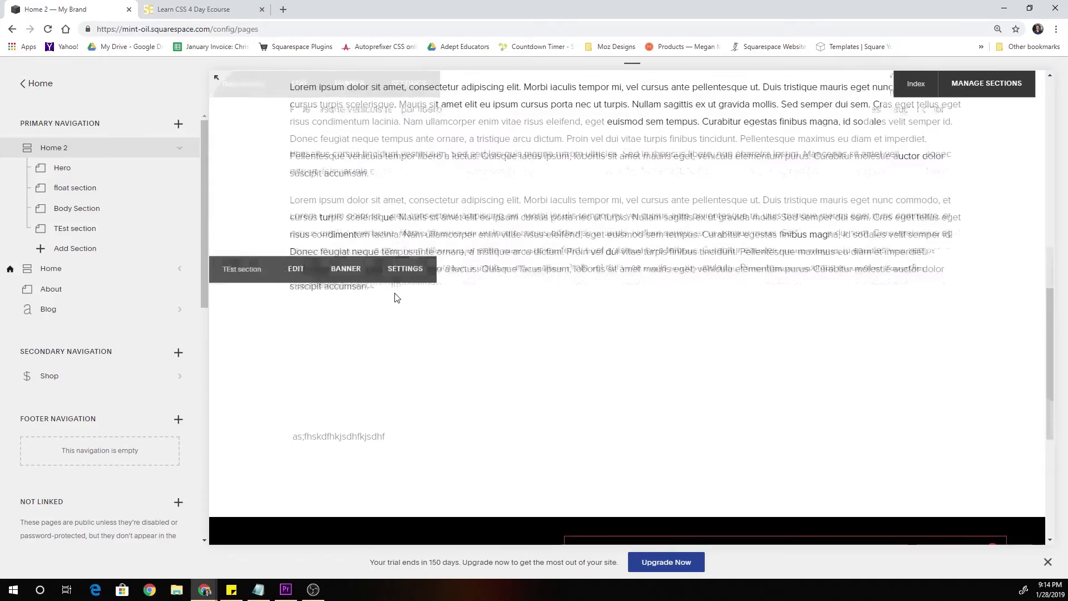
scroll(up, 3)
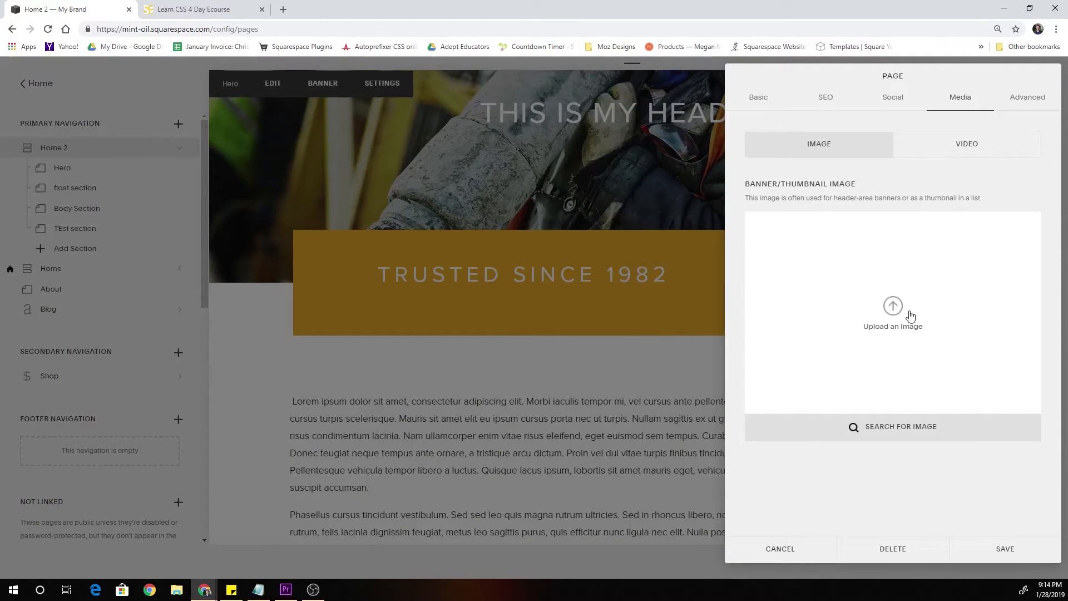
Step: Upload the 'unnamed' banner image to Body Section, then delete it and save
click(892, 305)
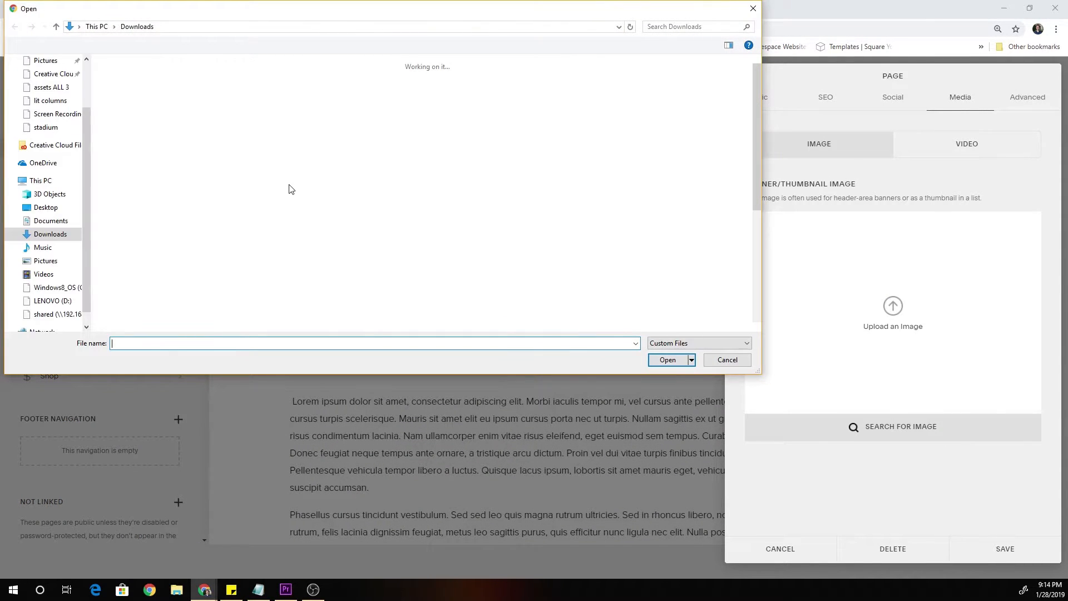
click(366, 167)
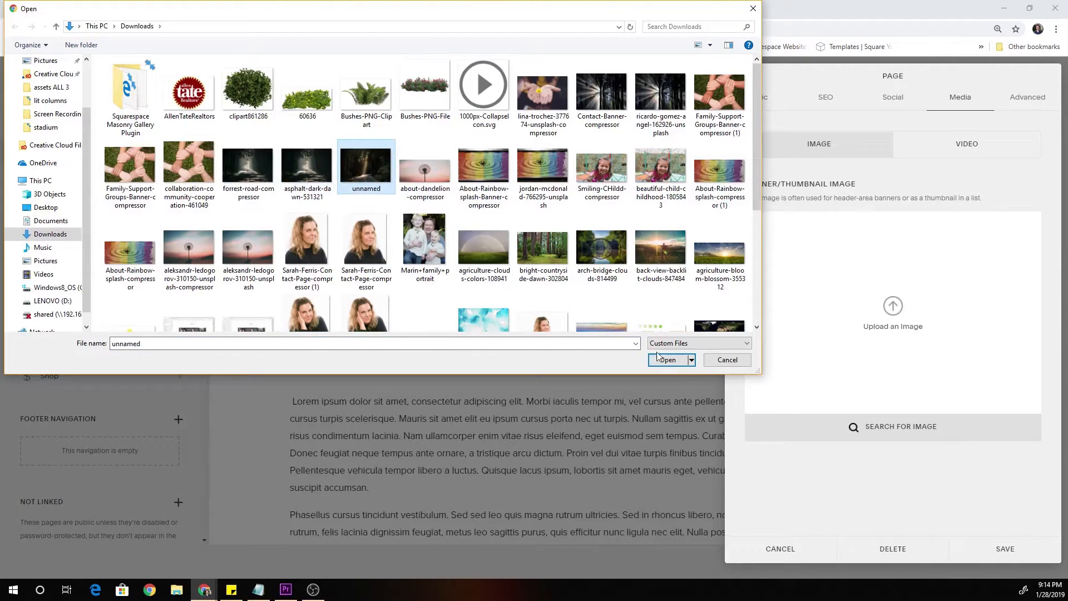
click(667, 359)
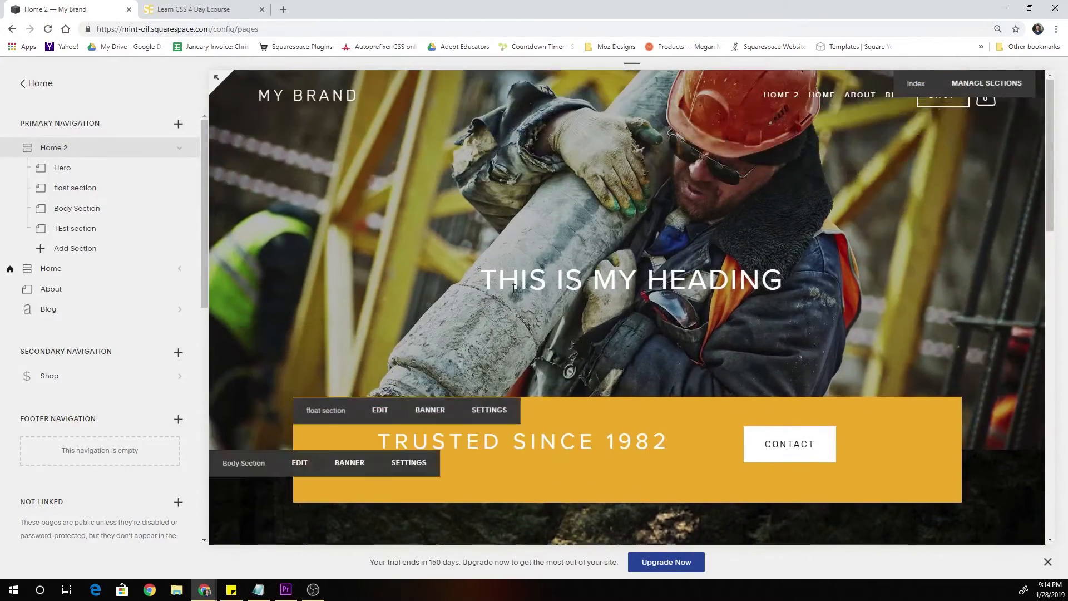
scroll(down, 3)
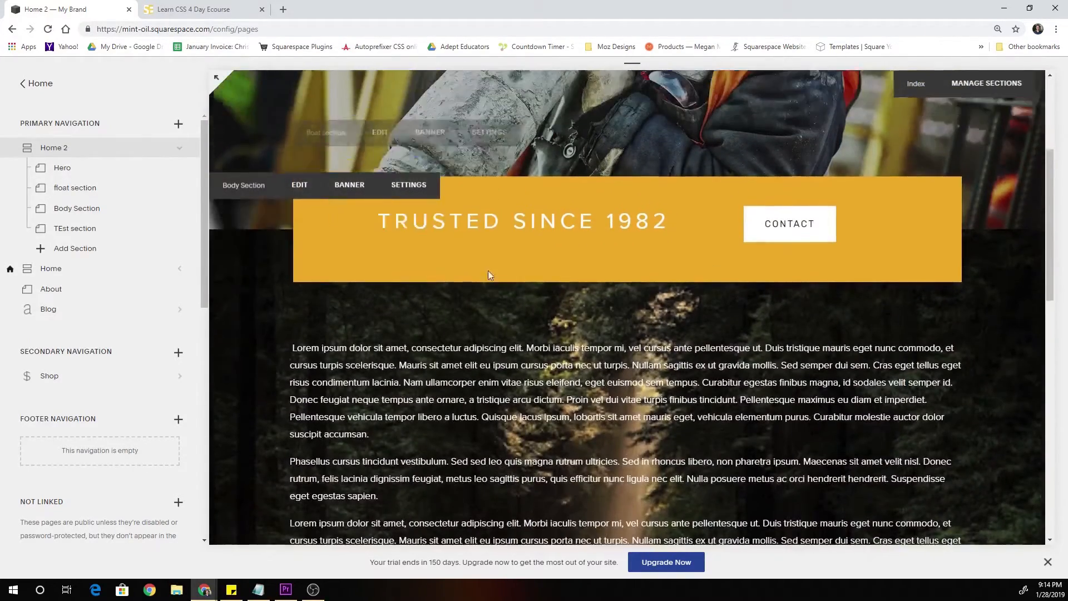
scroll(up, 3)
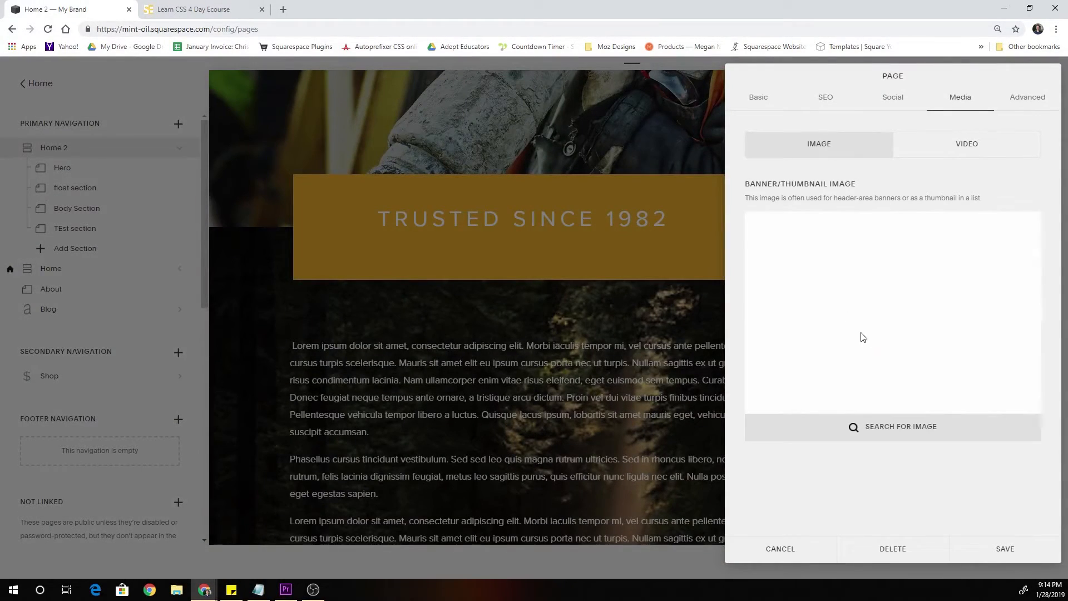
click(1004, 548)
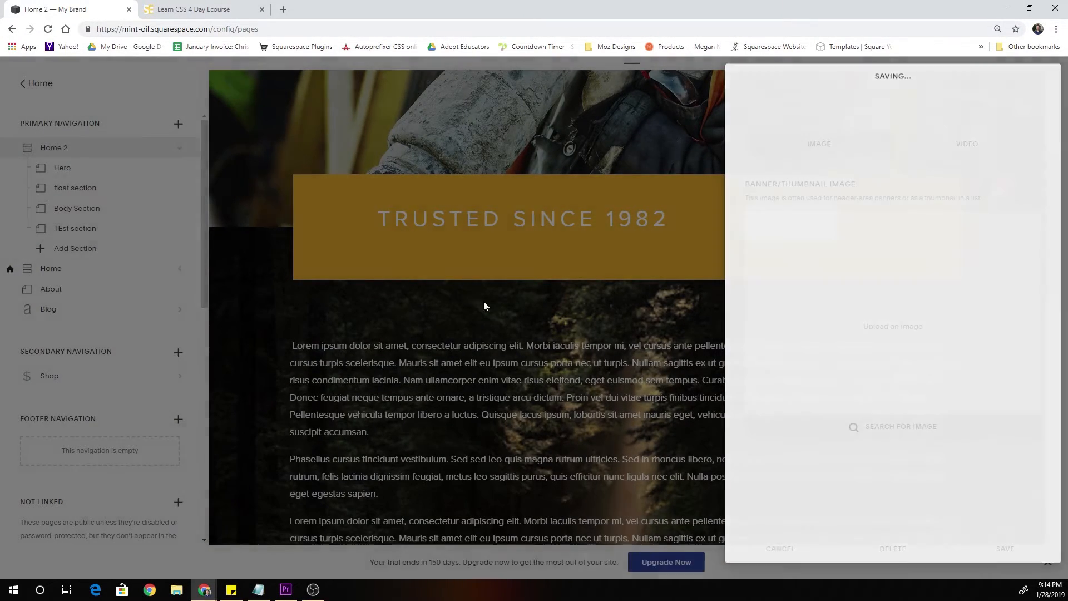
click(1004, 548)
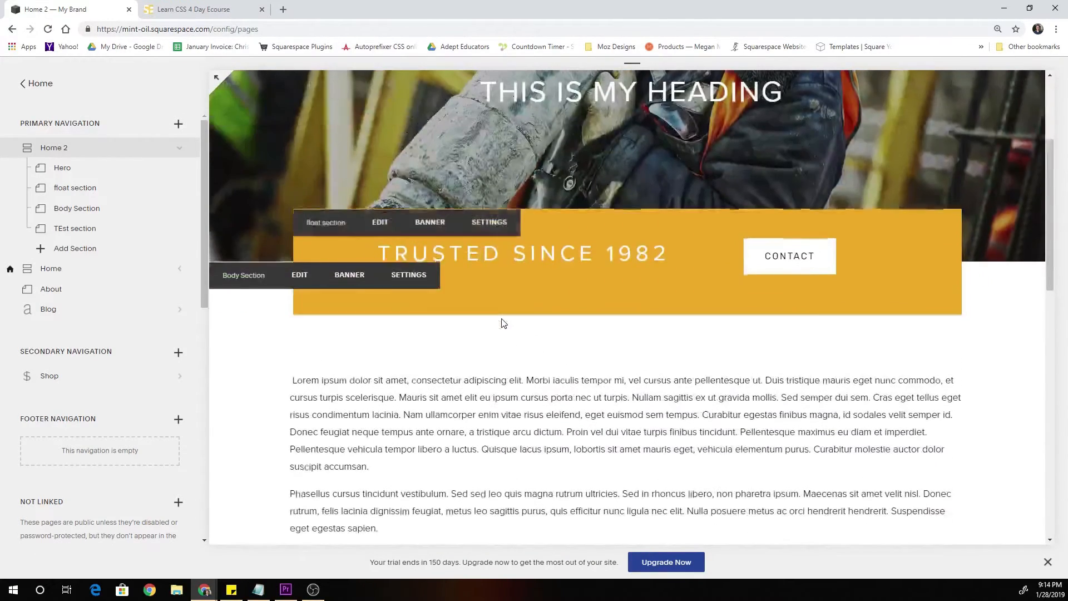
scroll(up, 3)
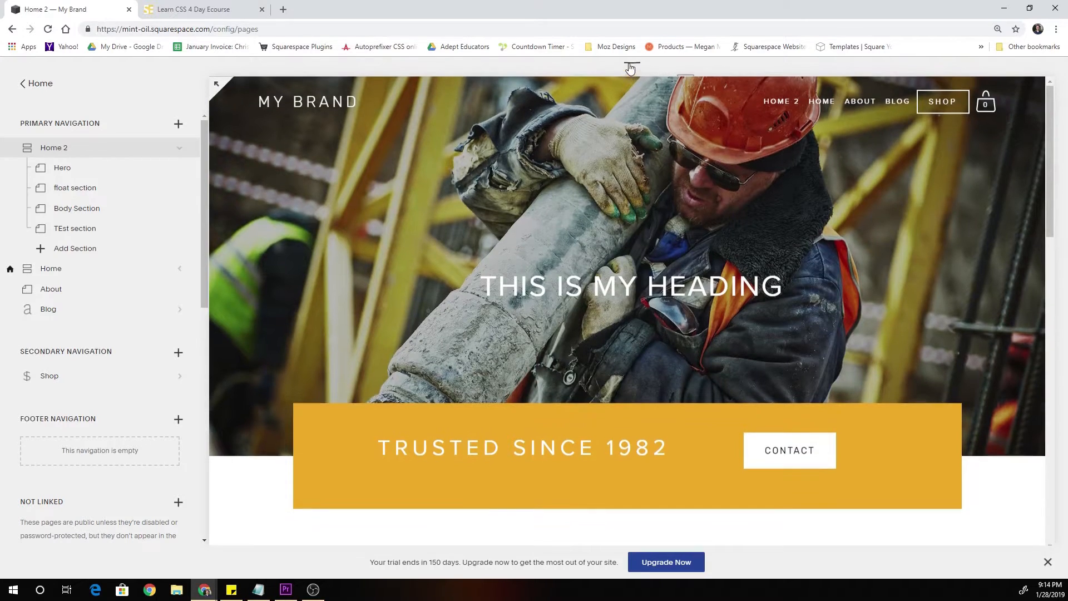
click(630, 77)
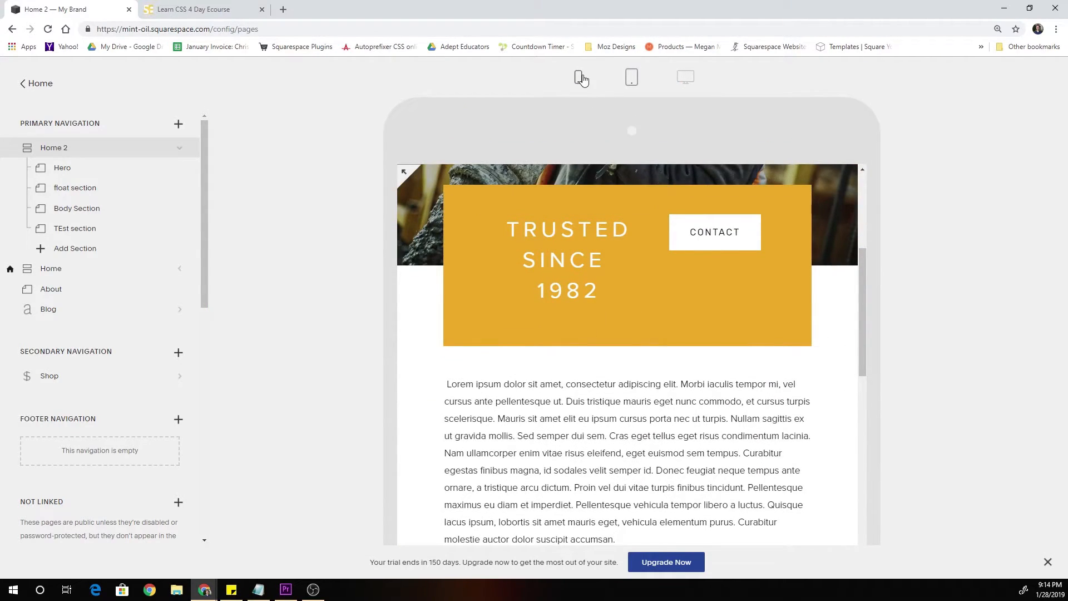
click(577, 76)
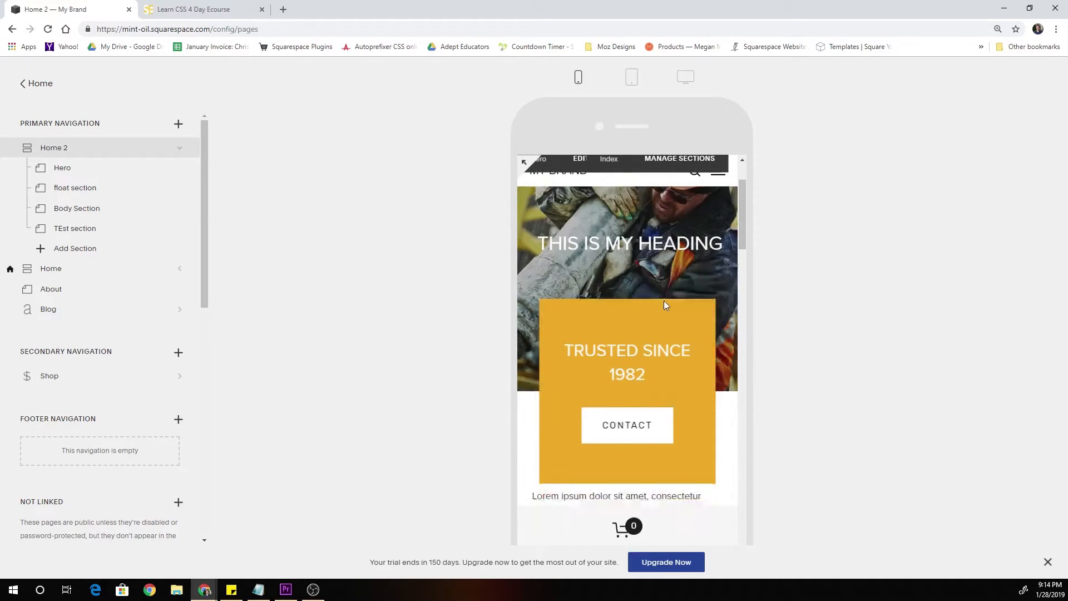
scroll(down, 3)
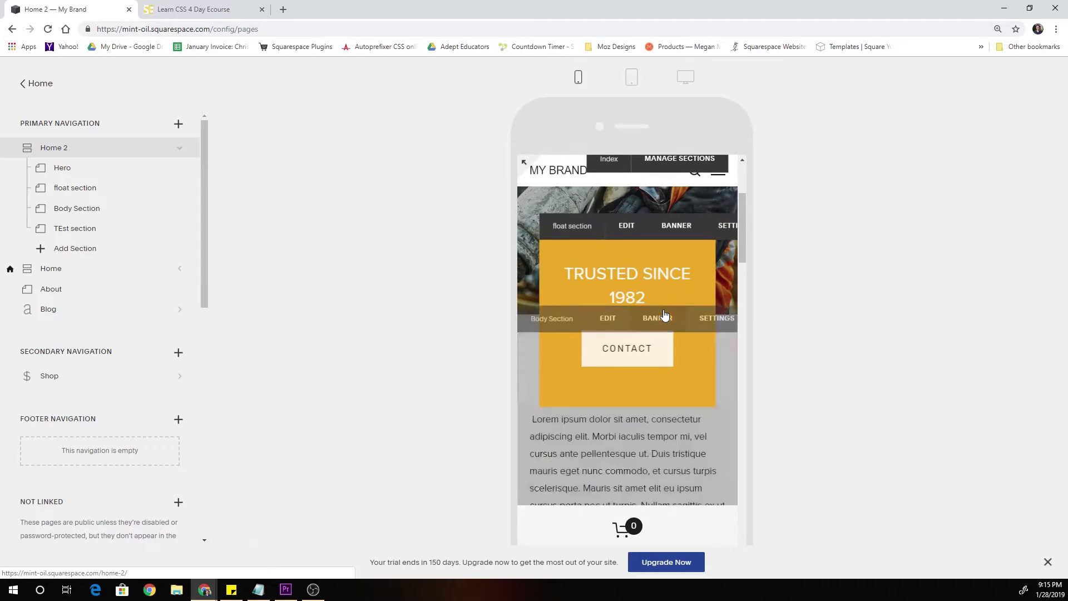
scroll(down, 3)
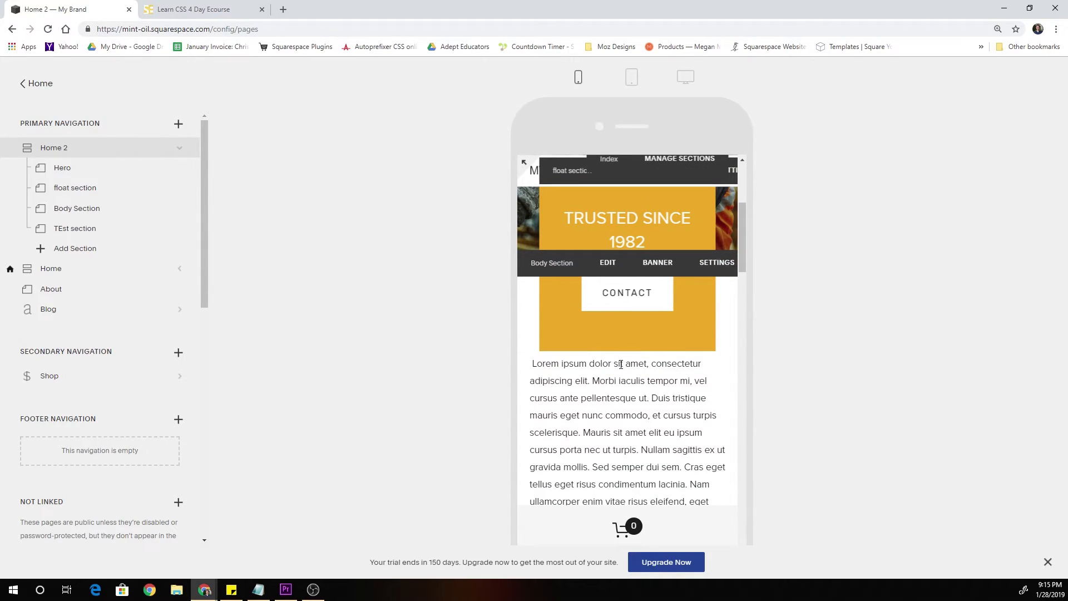
click(630, 77)
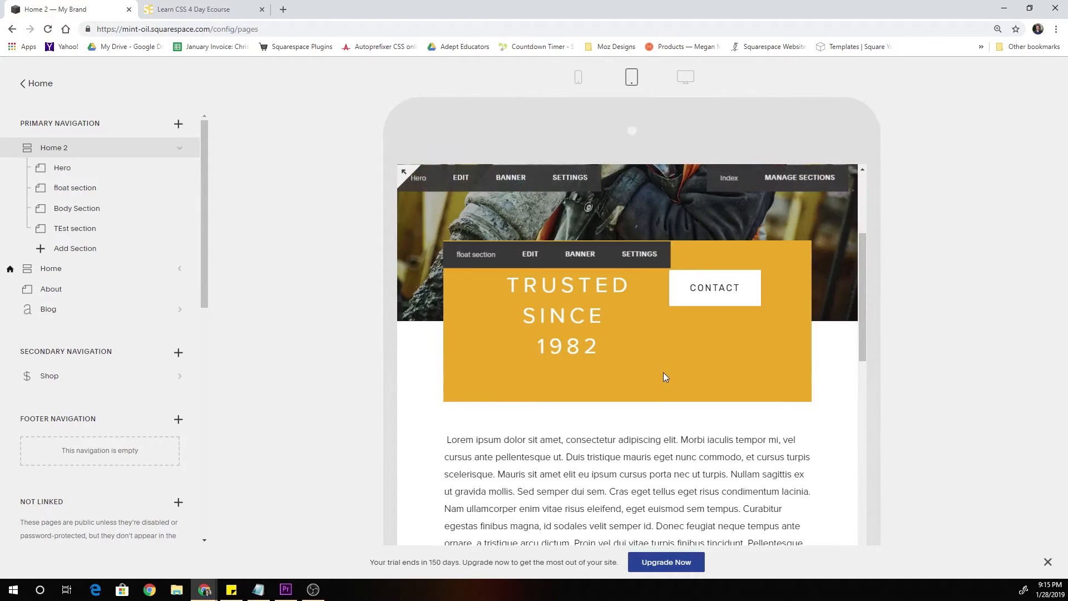
click(685, 76)
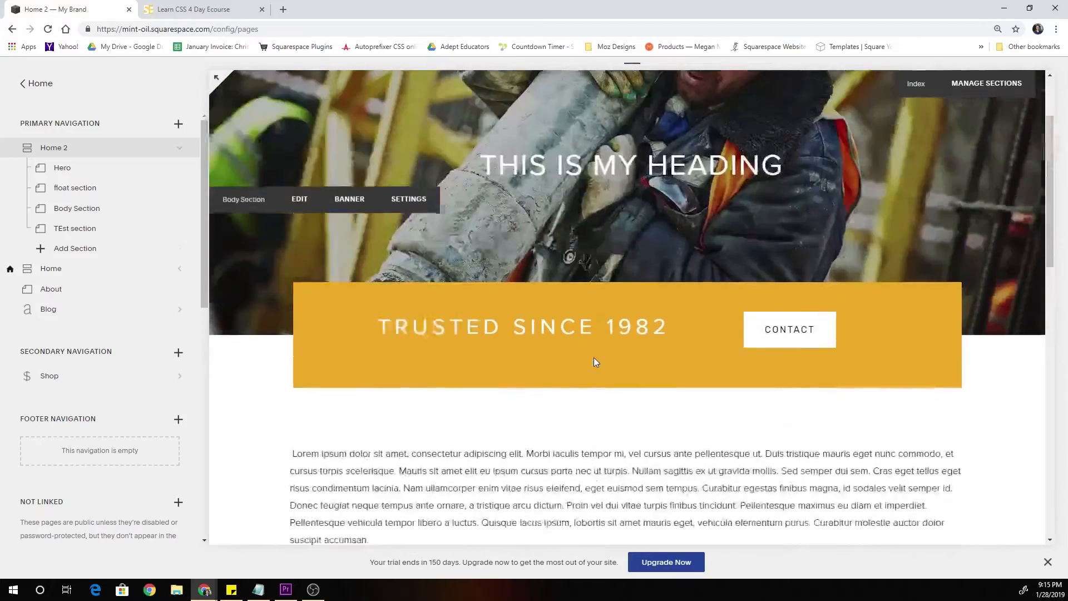
scroll(up, 3)
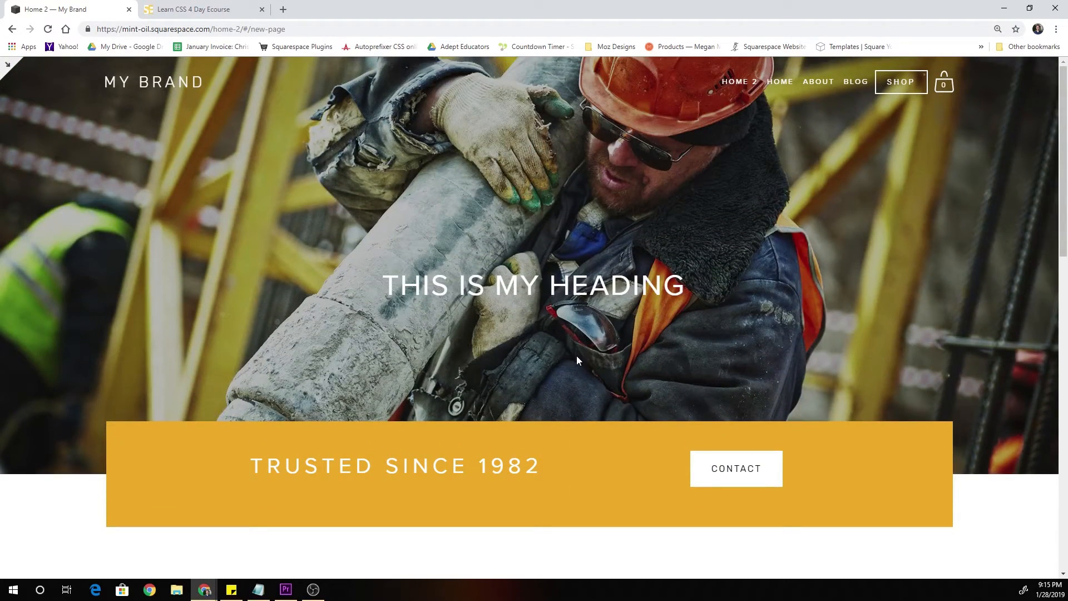
Step: Scroll the live Home 2 page up and down to inspect the yellow band overlay
scroll(down, 3)
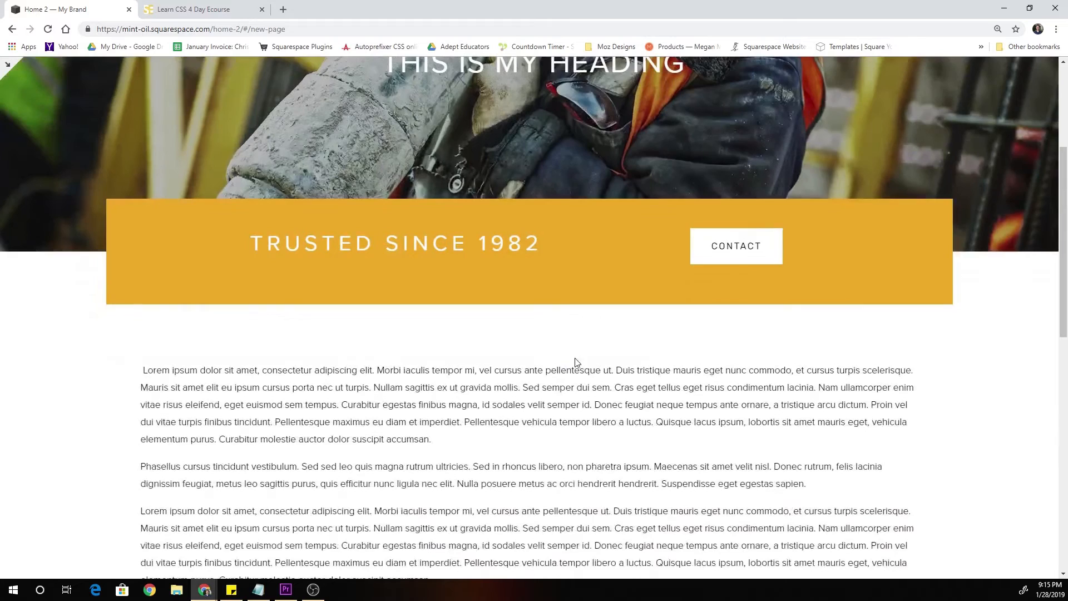
scroll(up, 3)
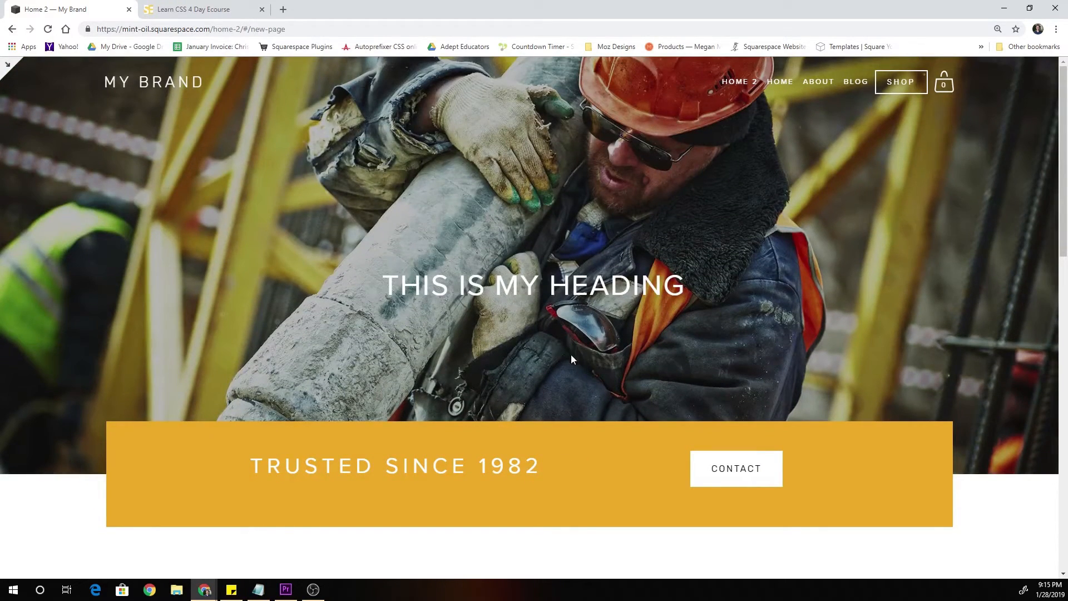
scroll(down, 3)
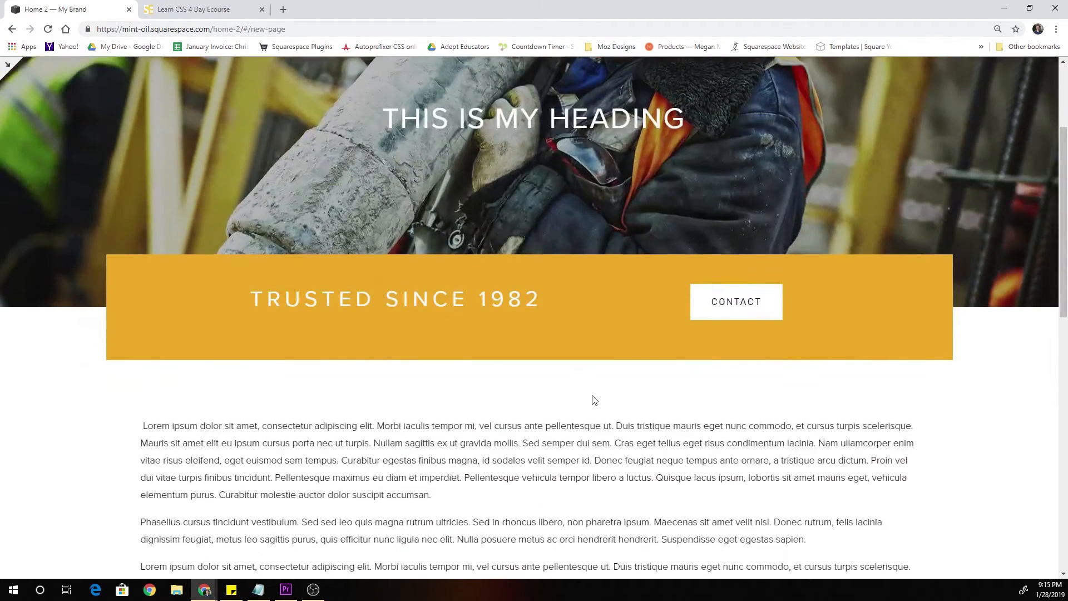
scroll(up, 3)
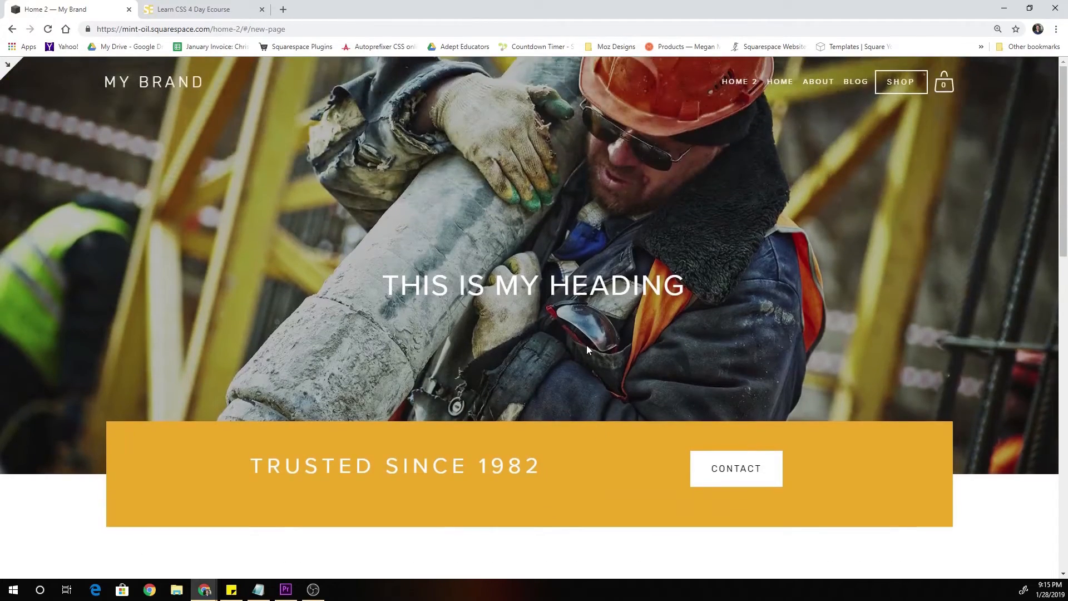
scroll(down, 3)
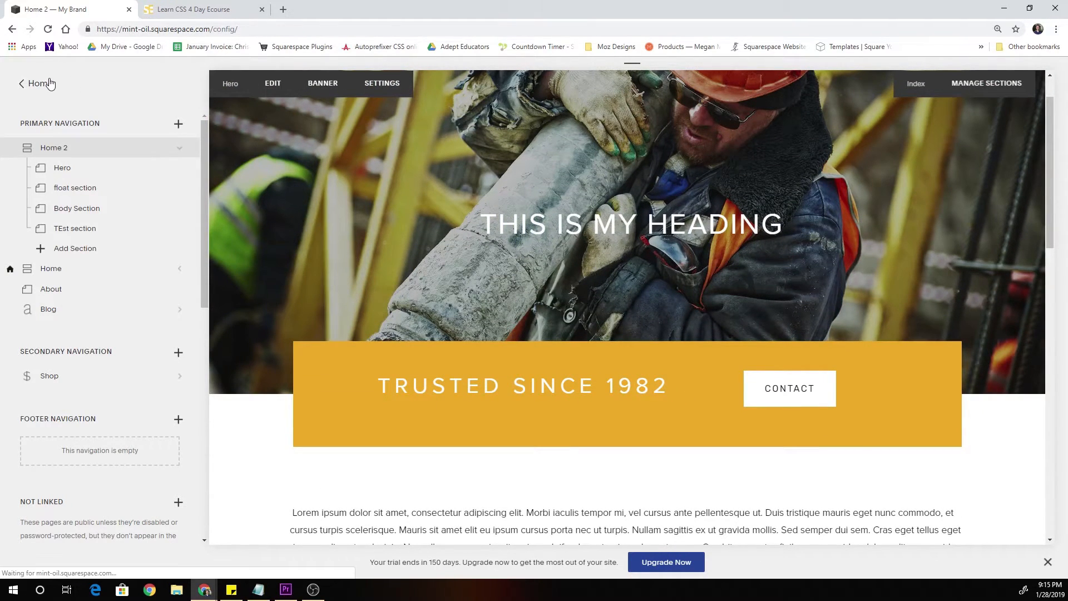
Step: Return to Design > Custom CSS, scroll its code to the top, then switch browser tabs
click(37, 83)
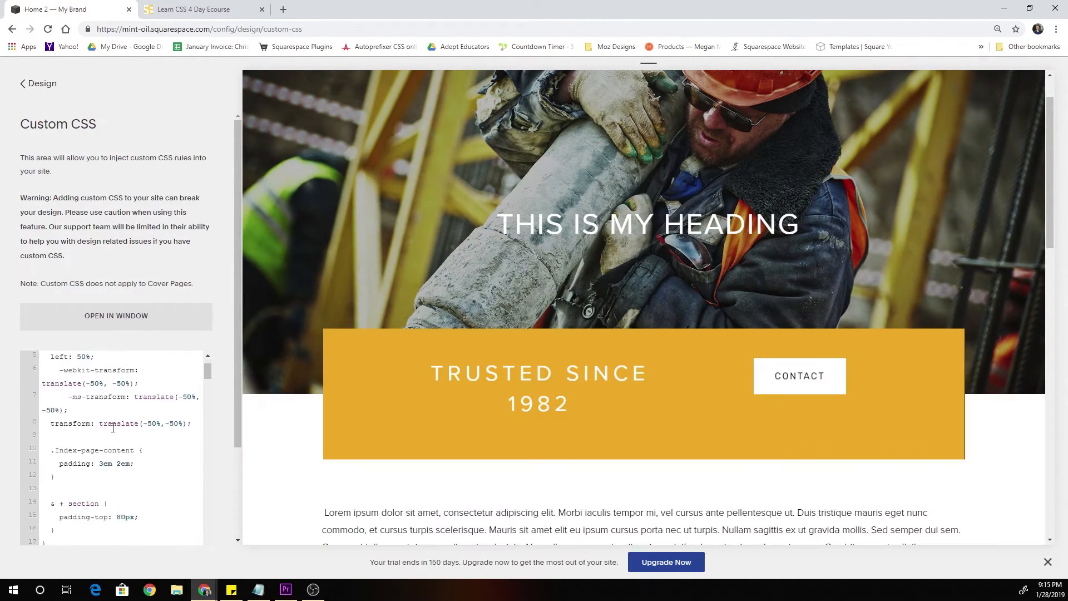
scroll(up, 3)
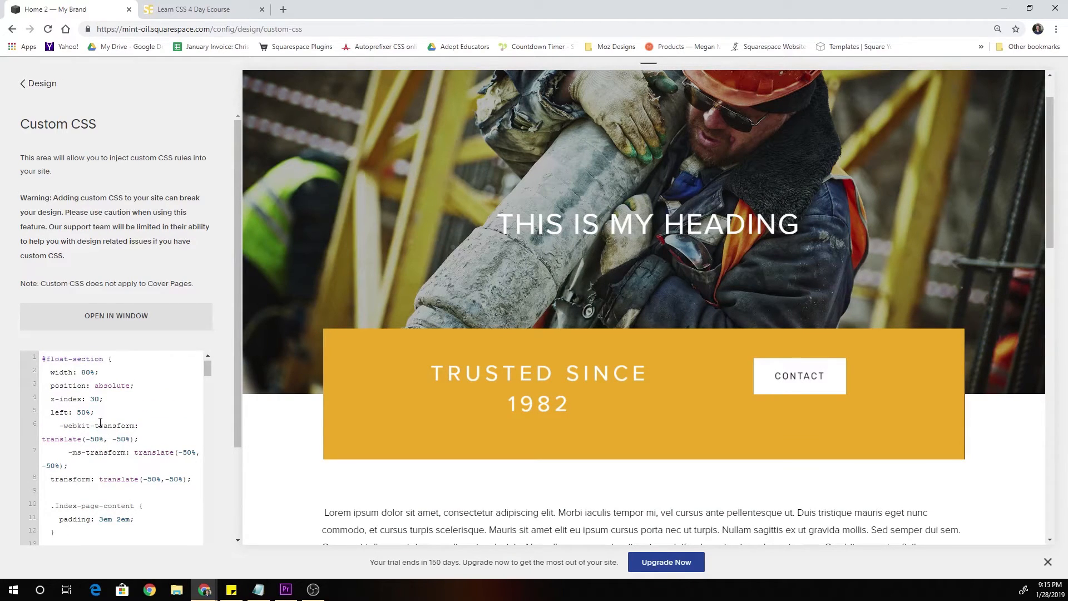
mouse_move(76, 431)
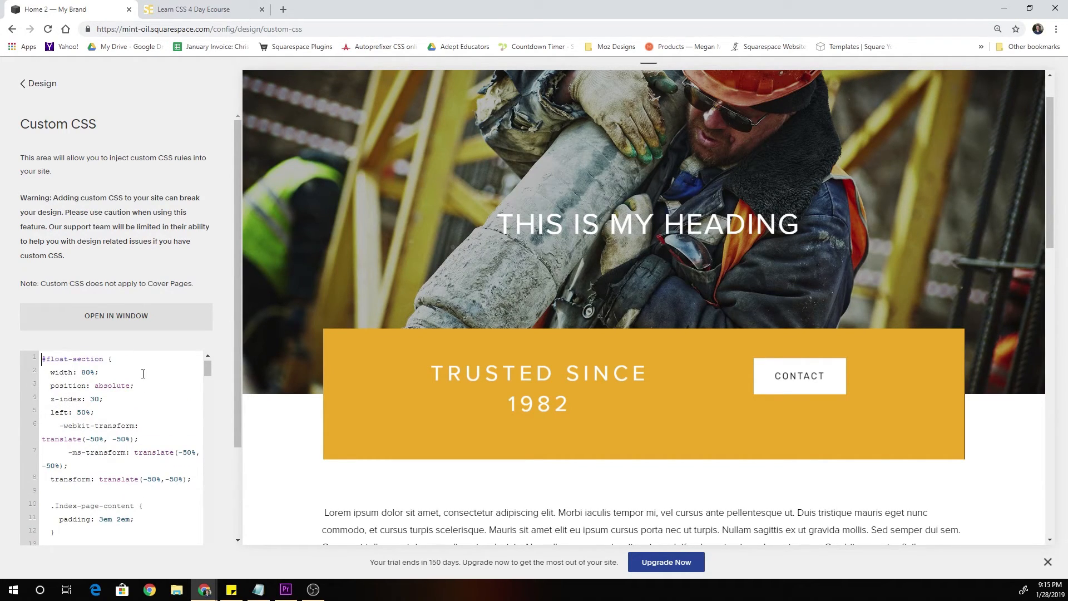
click(198, 9)
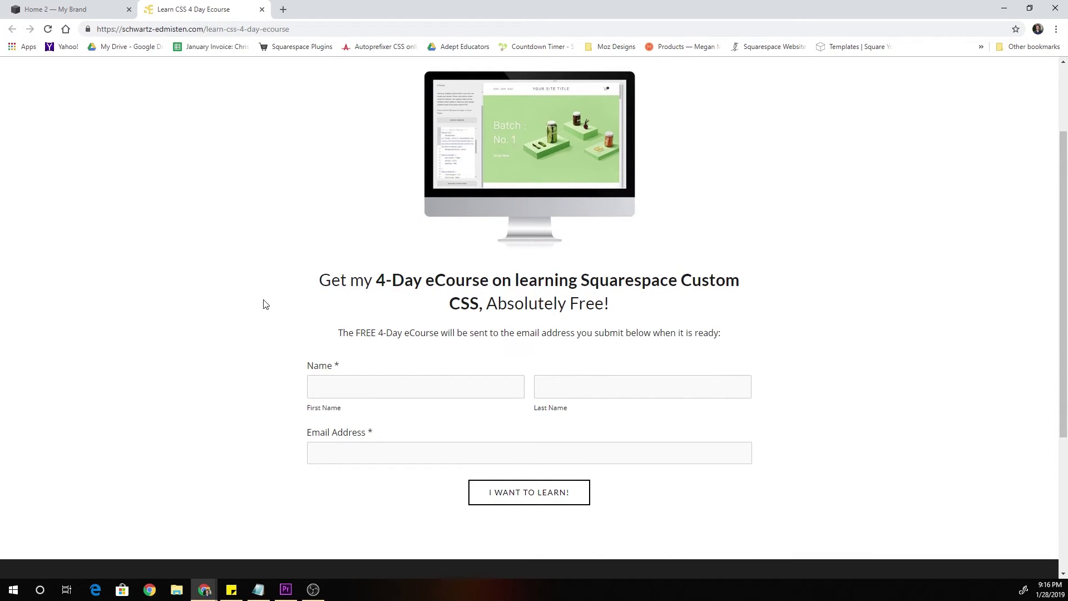
Step: Scroll up on the 4-Day Squarespace Custom CSS eCourse signup page
scroll(up, 3)
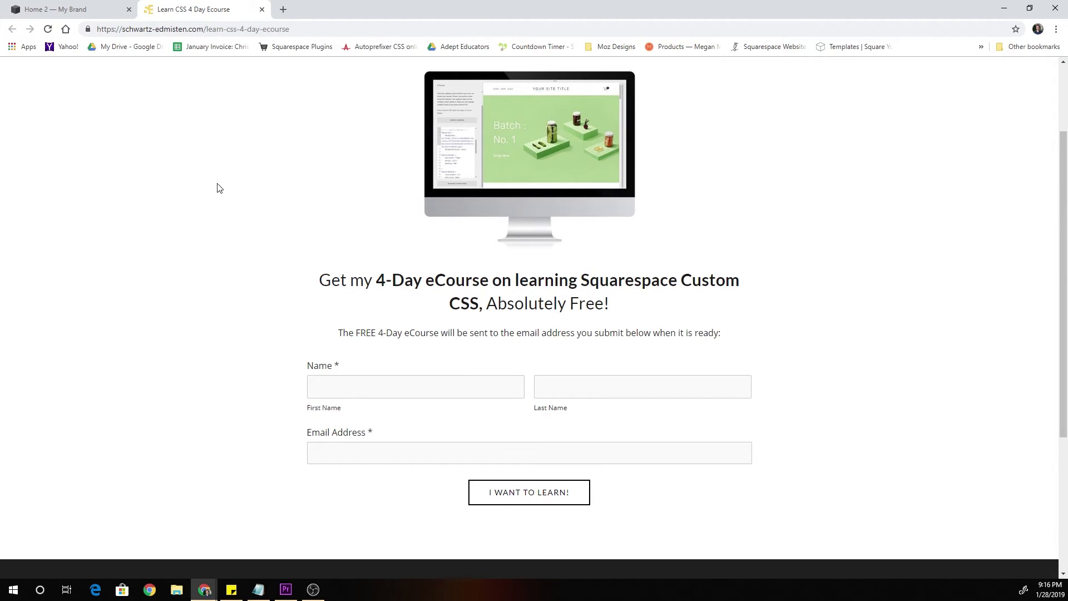
mouse_move(272, 216)
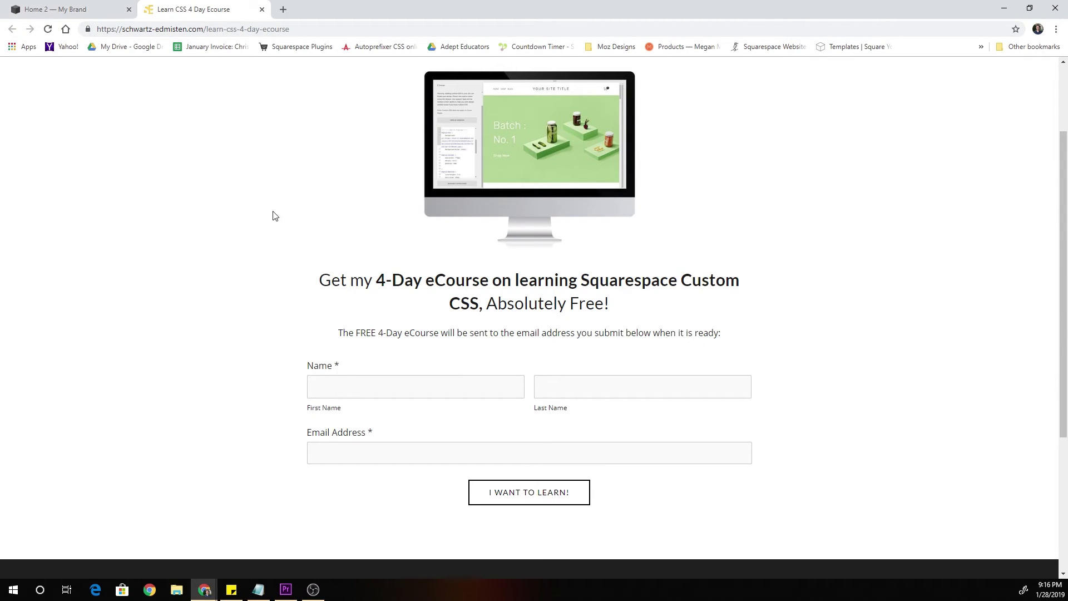
mouse_move(251, 240)
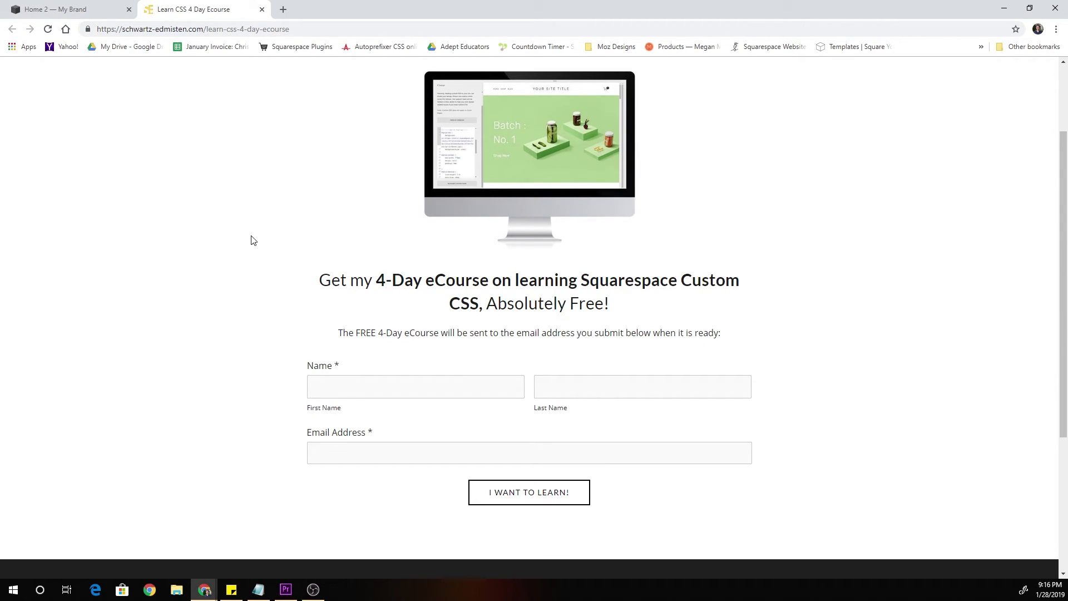
mouse_move(242, 239)
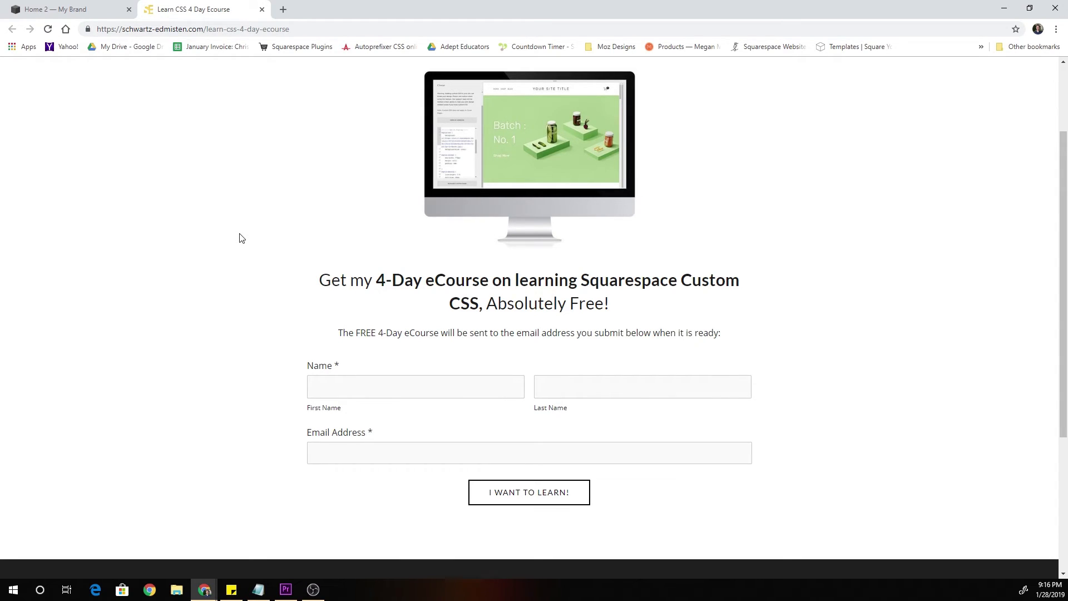
mouse_move(301, 283)
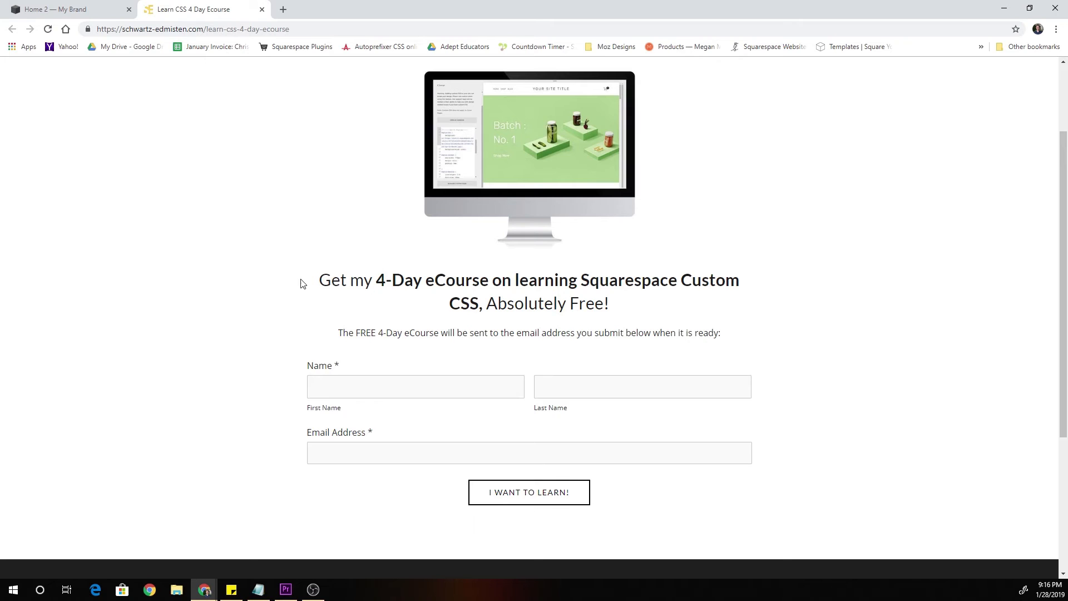
mouse_move(201, 255)
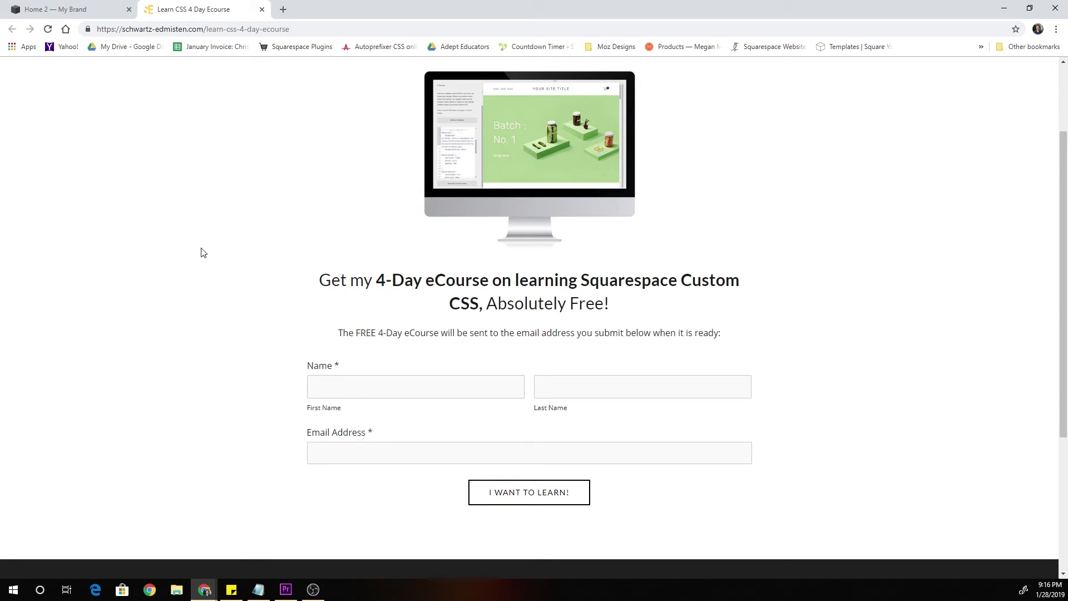
mouse_move(207, 275)
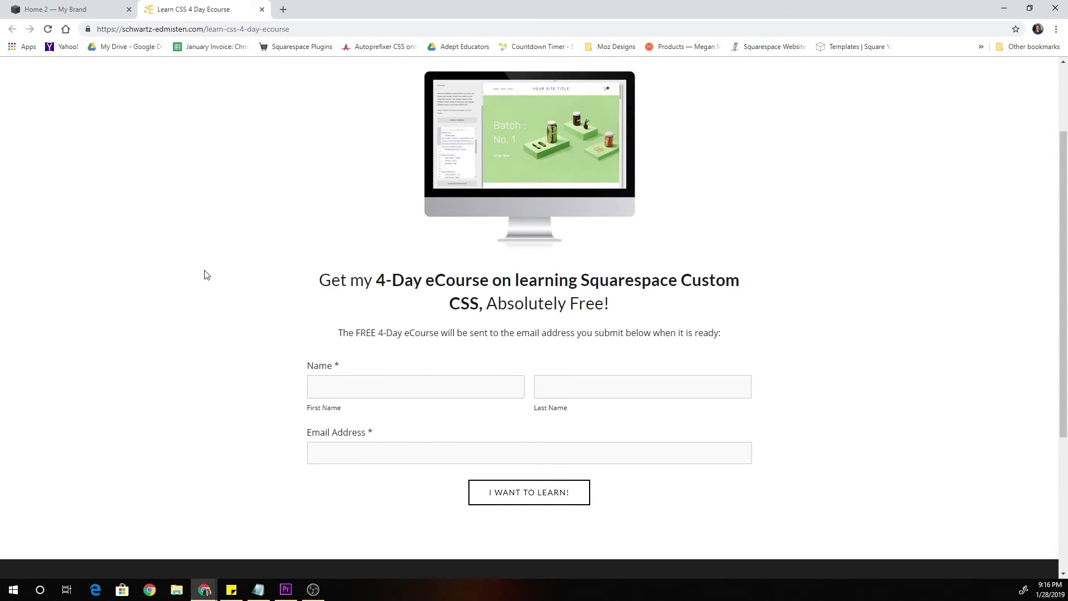
mouse_move(202, 266)
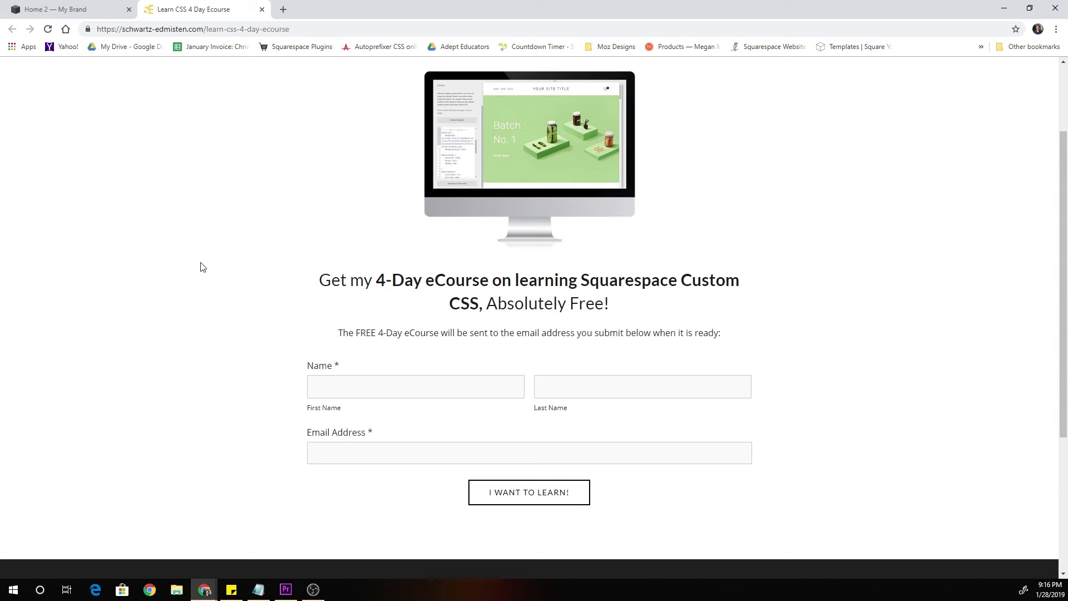
mouse_move(64, 9)
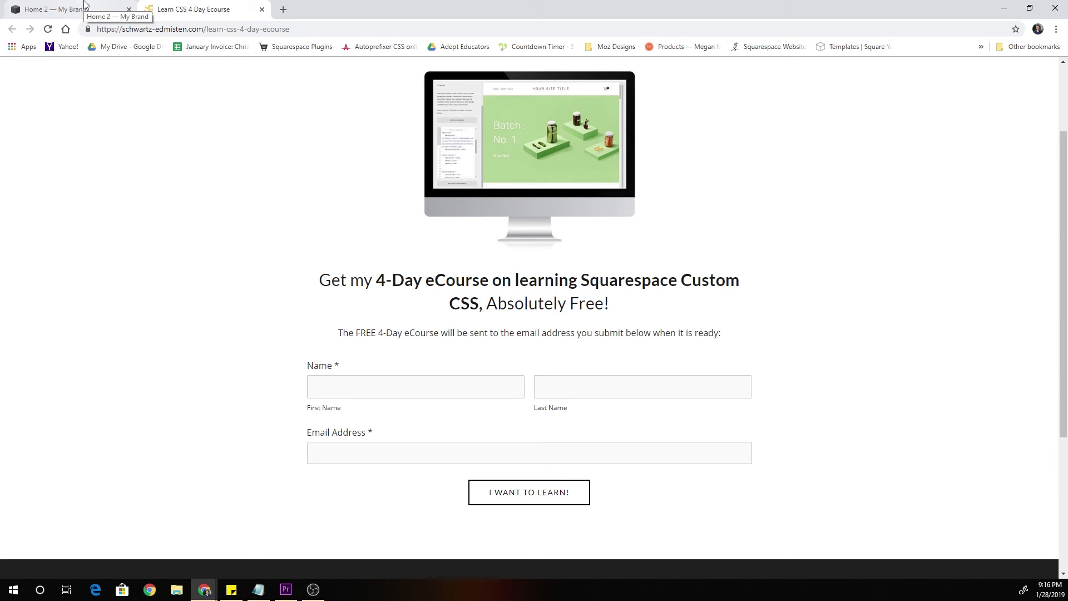
Step: Return to the Home 2 — My Brand tab and scroll the preview down and back up
click(61, 9)
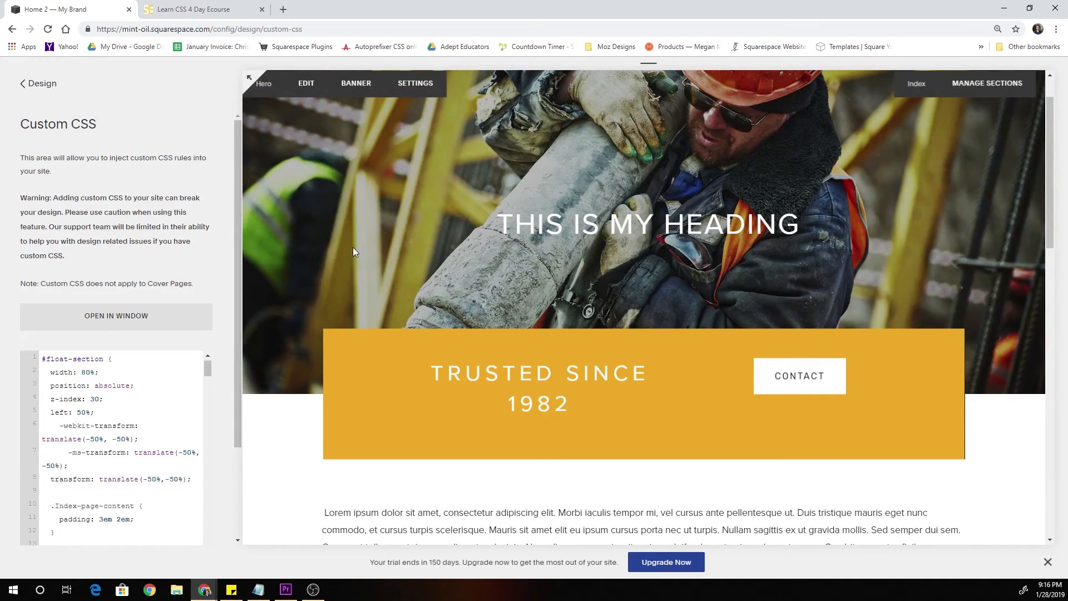
scroll(down, 3)
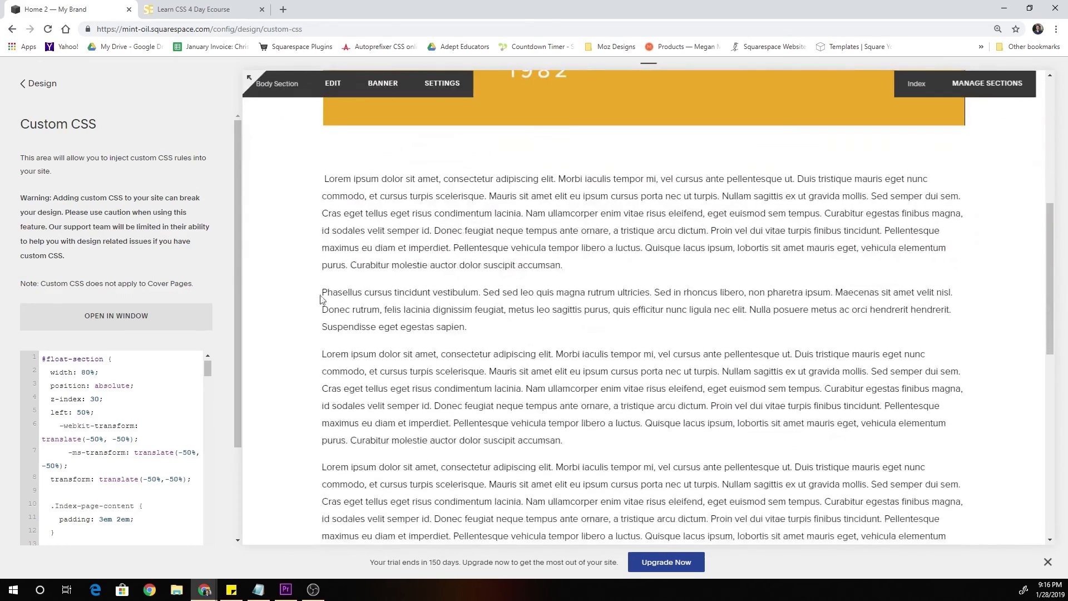
scroll(up, 3)
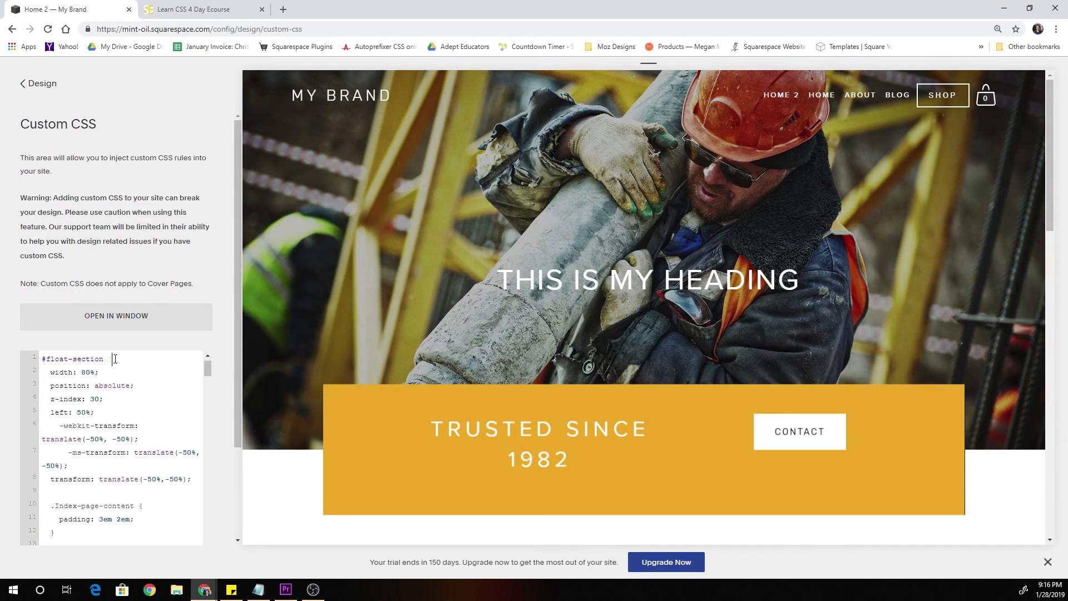
mouse_move(155, 370)
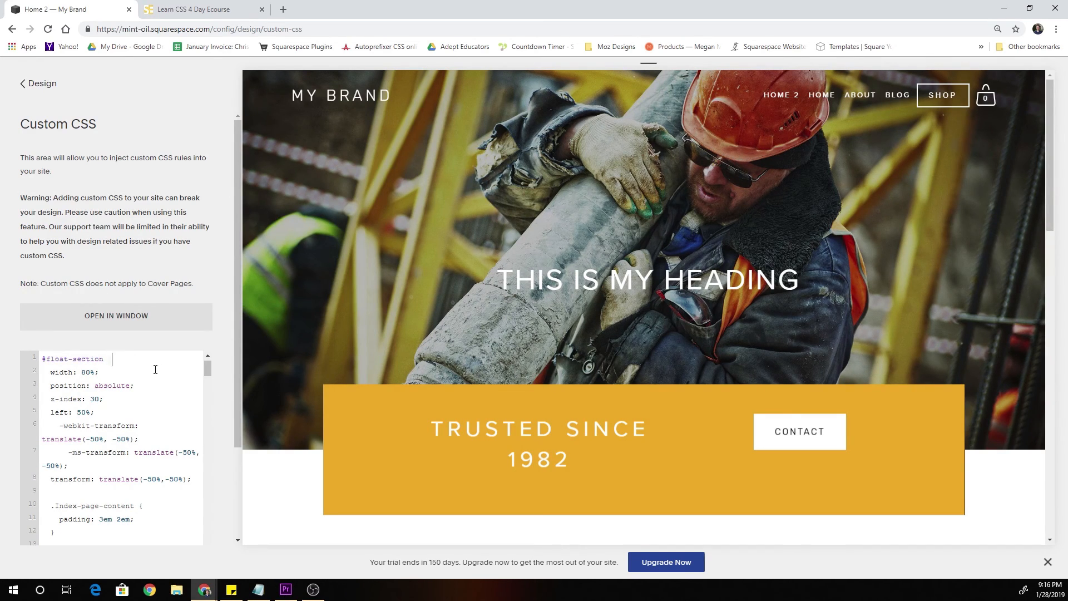